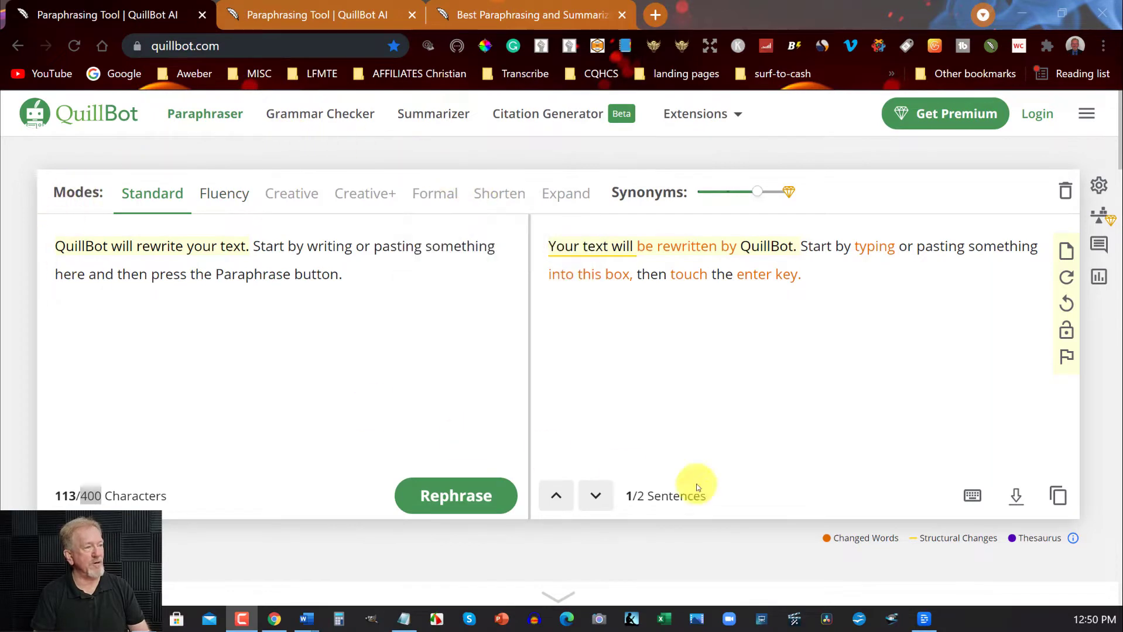
pyautogui.moveTo(362, 230)
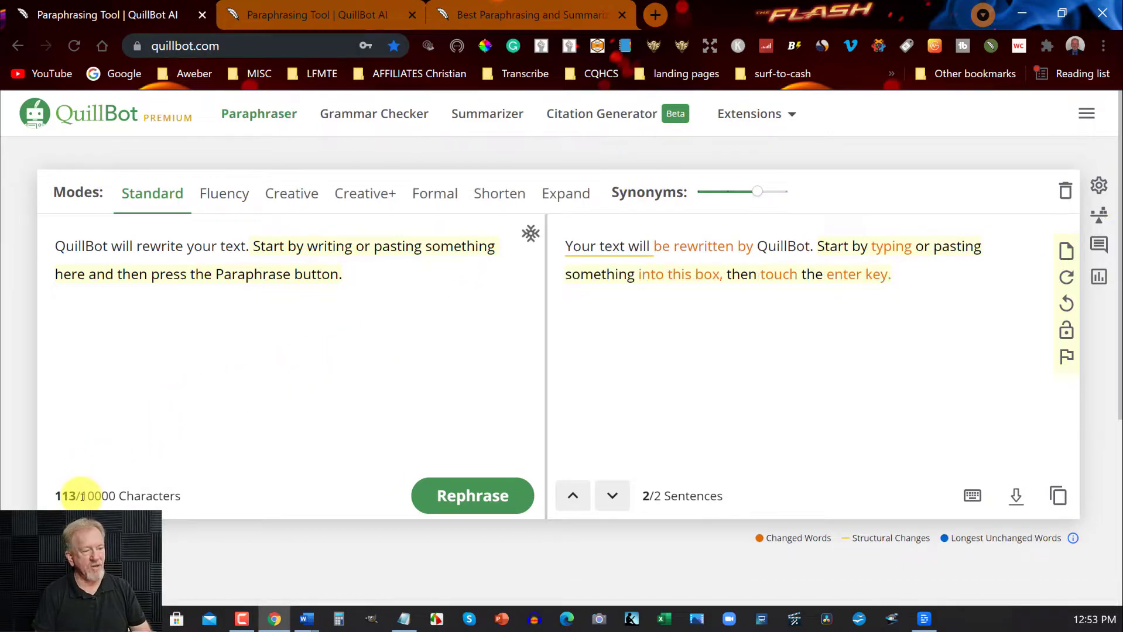
pyautogui.doubleClick(98, 496)
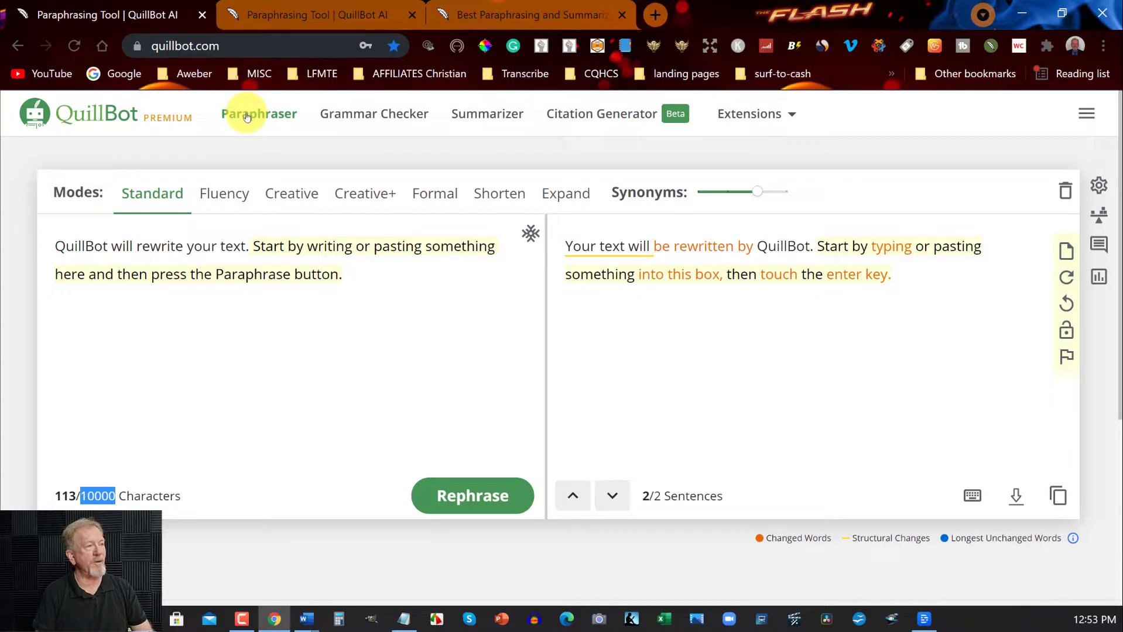
pyautogui.moveTo(224, 193)
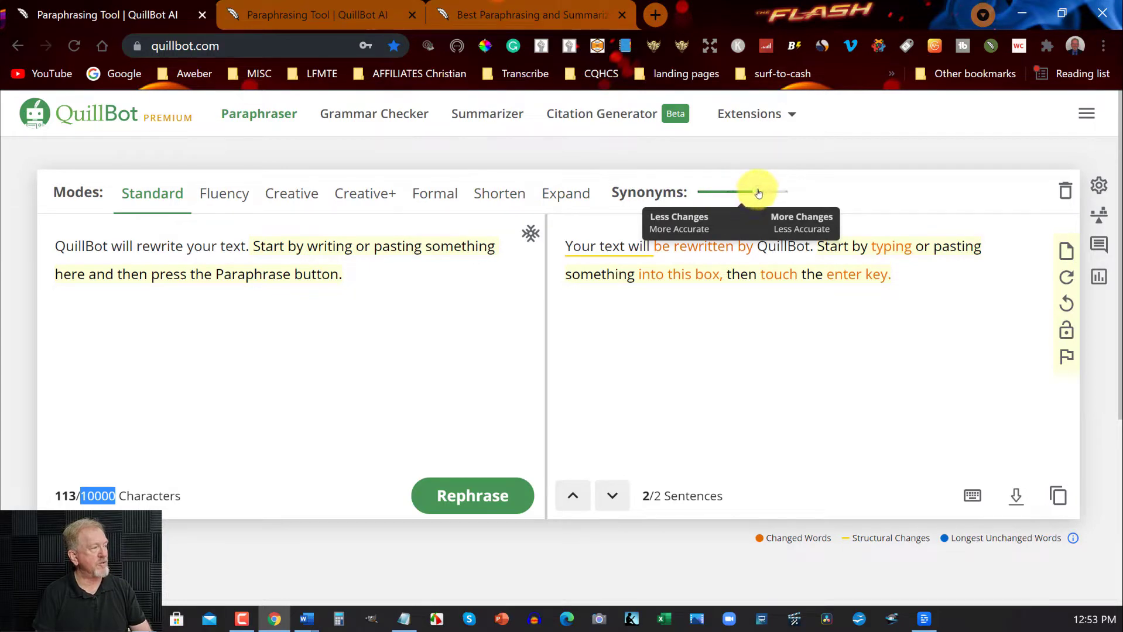
pyautogui.moveTo(757, 192); pyautogui.dragTo(782, 192)
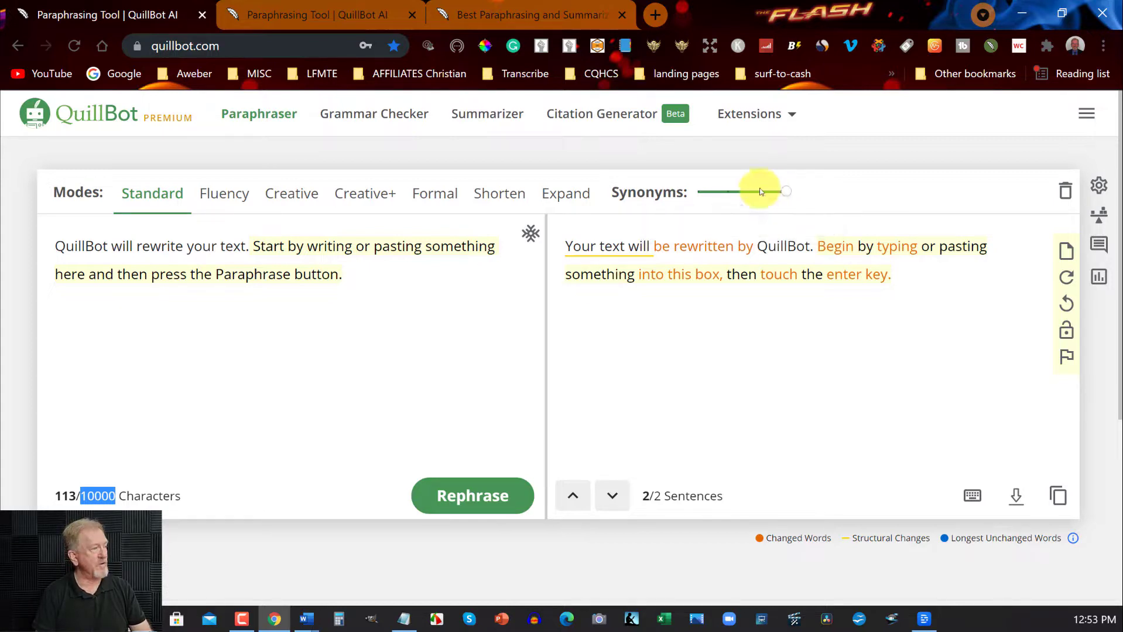
pyautogui.moveTo(759, 192); pyautogui.dragTo(731, 192)
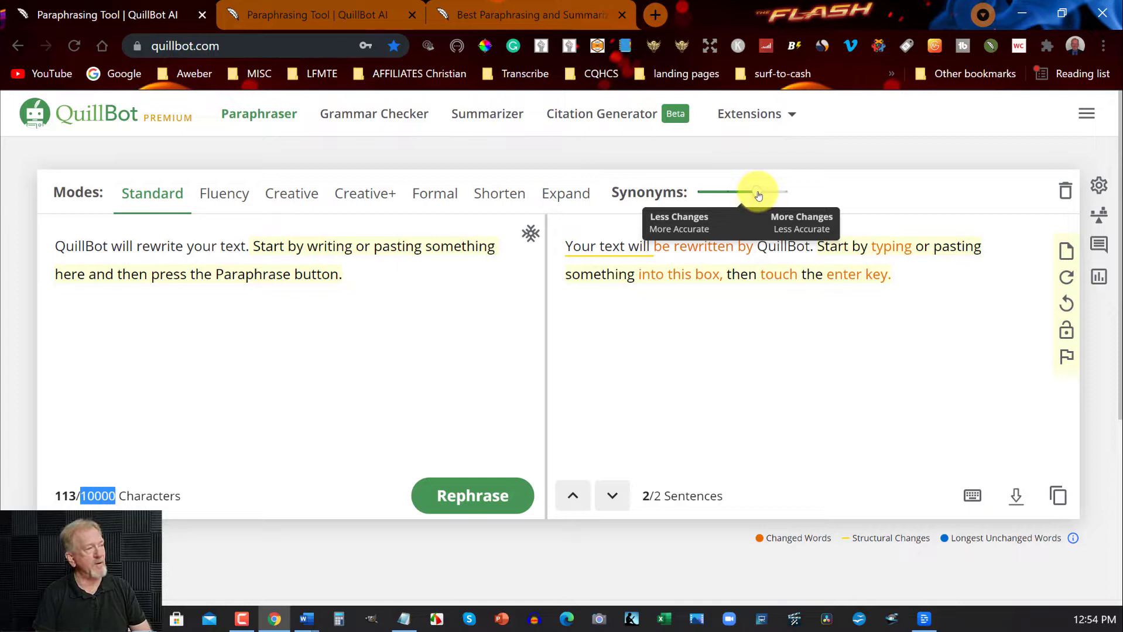
pyautogui.moveTo(758, 192); pyautogui.dragTo(785, 192)
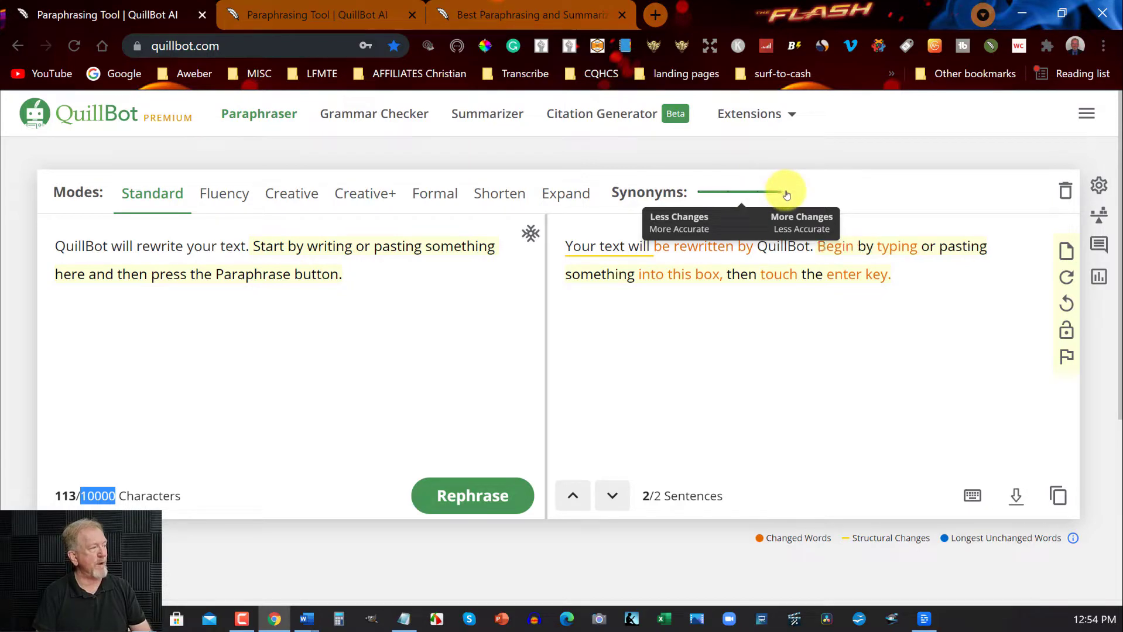
pyautogui.moveTo(786, 193); pyautogui.dragTo(750, 190)
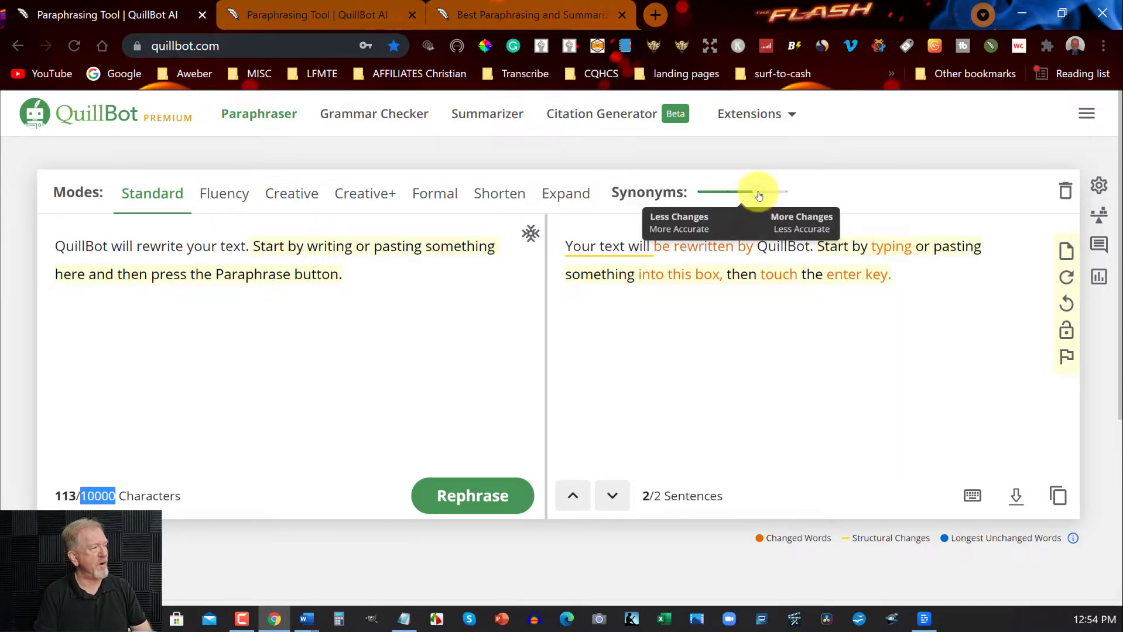
pyautogui.moveTo(756, 192); pyautogui.dragTo(727, 192)
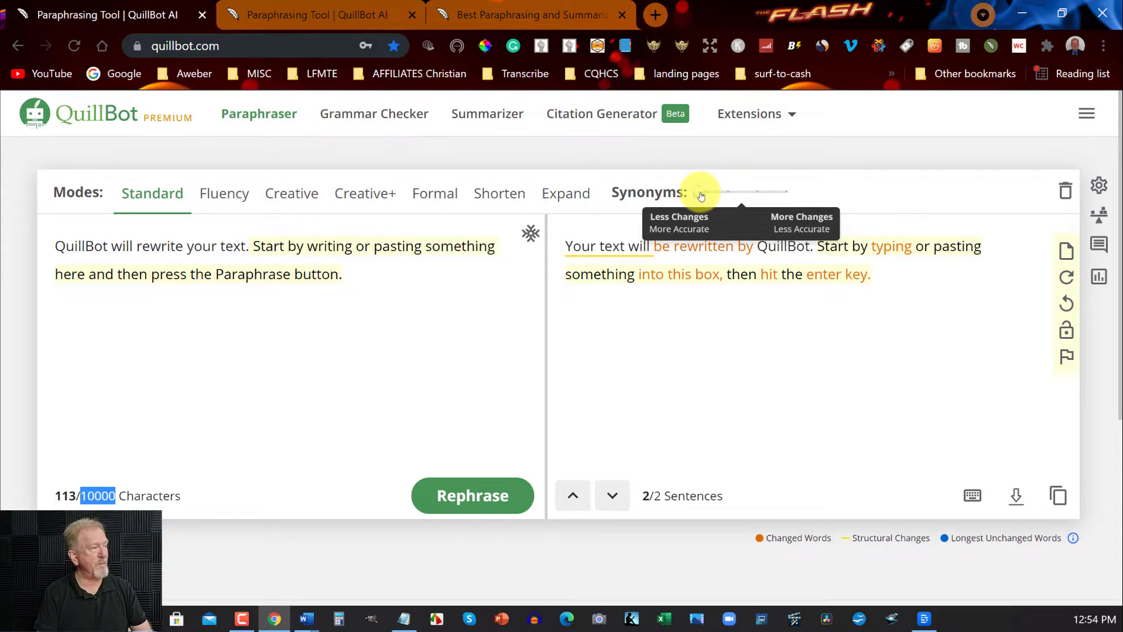
pyautogui.moveTo(700, 195); pyautogui.dragTo(739, 195)
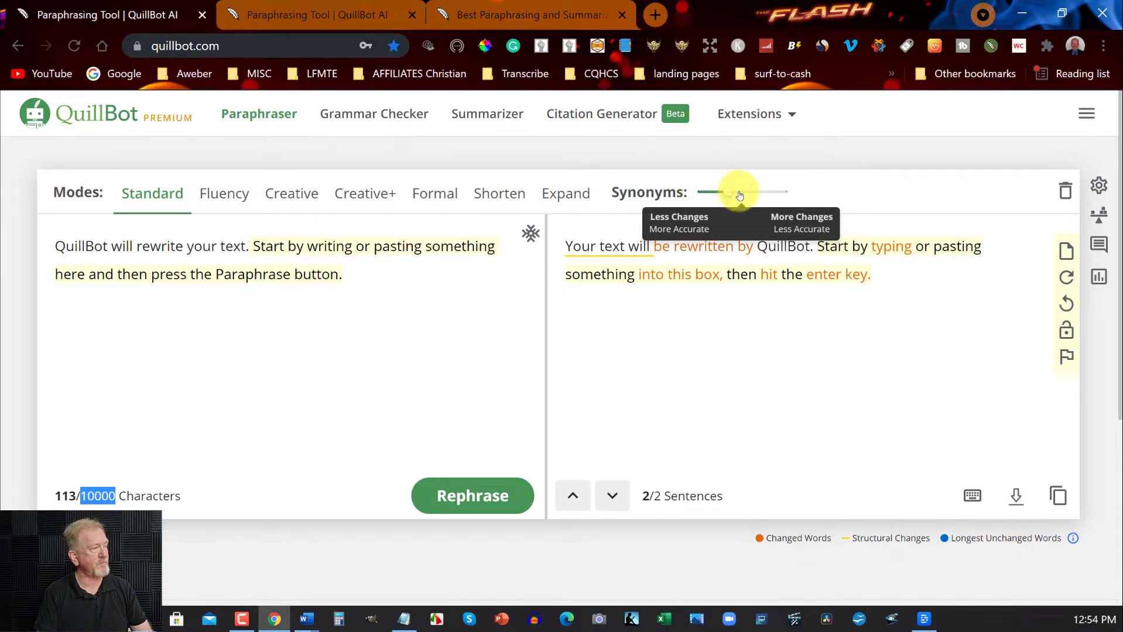
pyautogui.moveTo(737, 193); pyautogui.dragTo(757, 193)
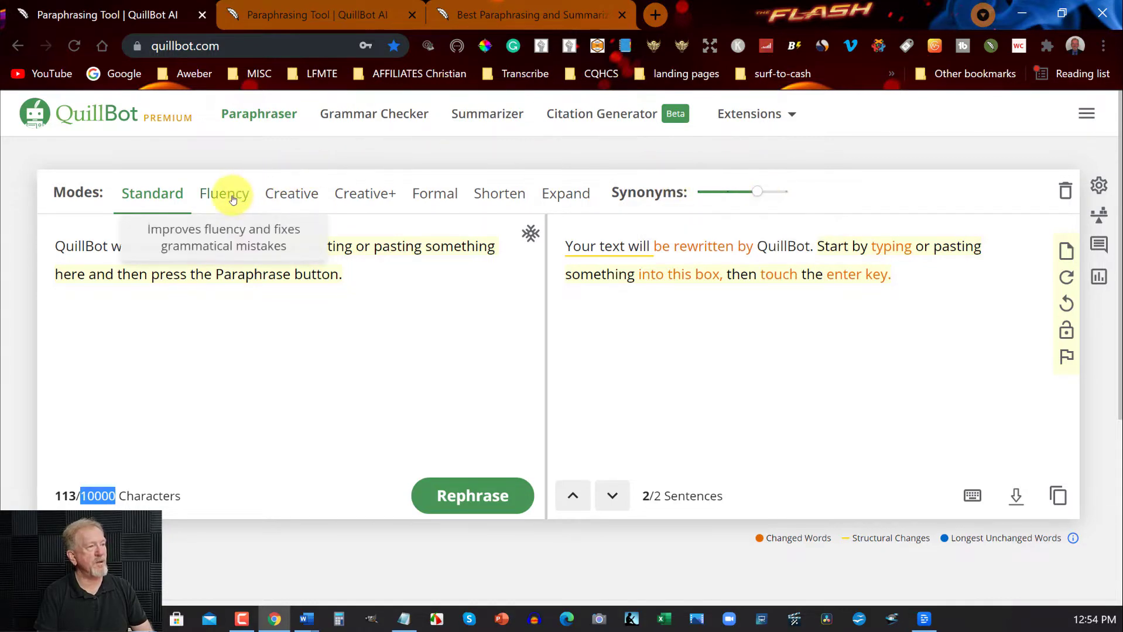
# - Rephrase the sample in Standard mode with the Synonyms slider at its minimum
pyautogui.click(225, 193)
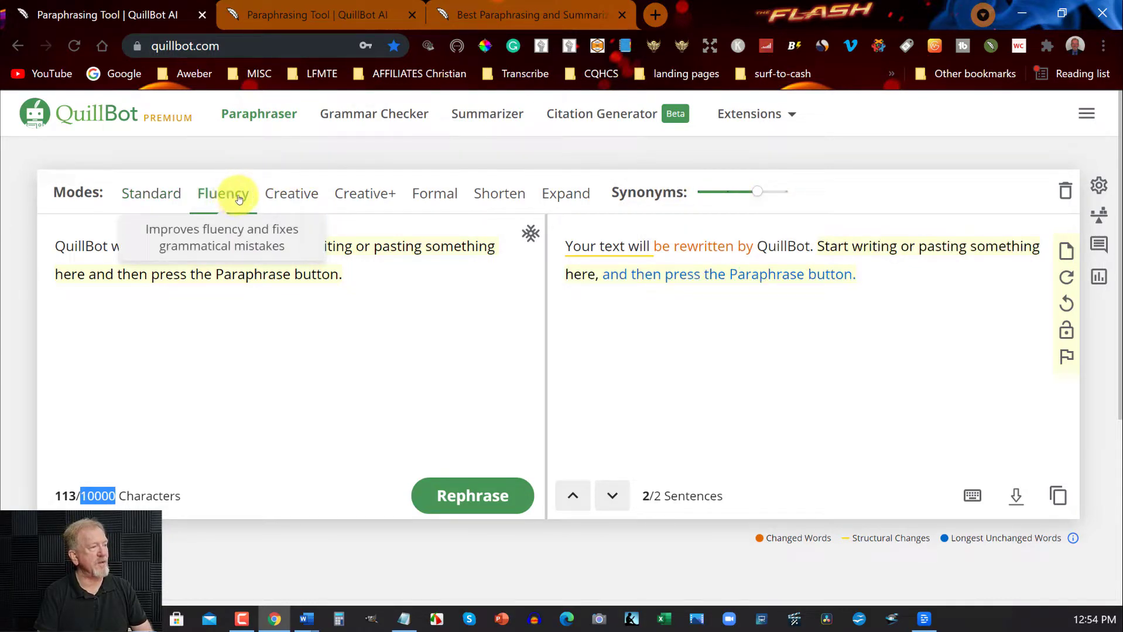
pyautogui.click(151, 193)
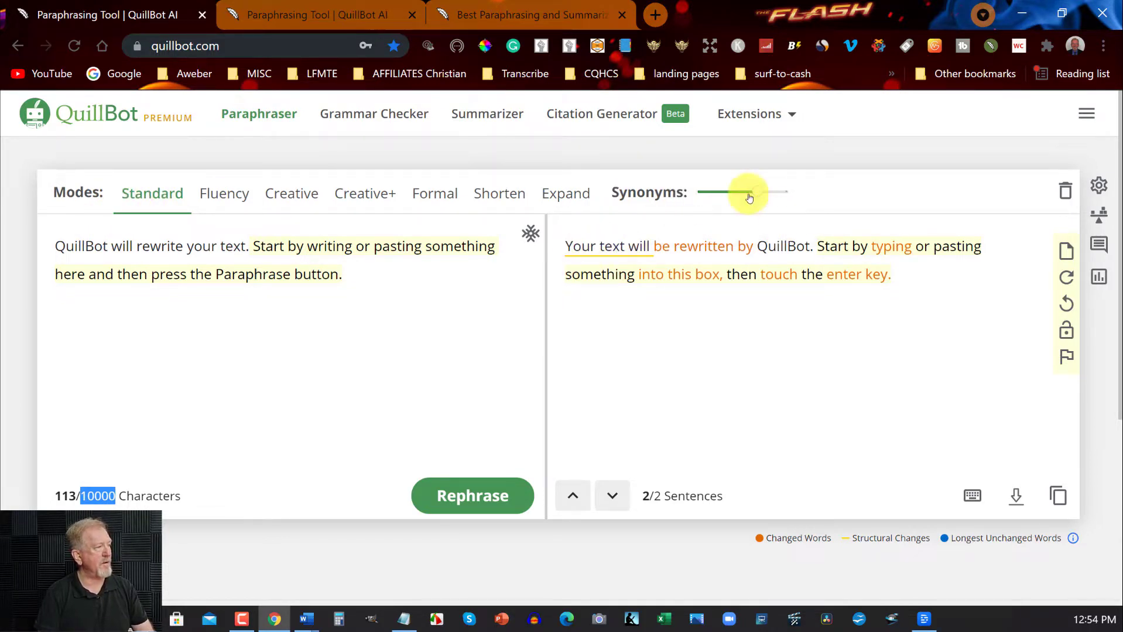
pyautogui.moveTo(750, 192); pyautogui.dragTo(702, 193)
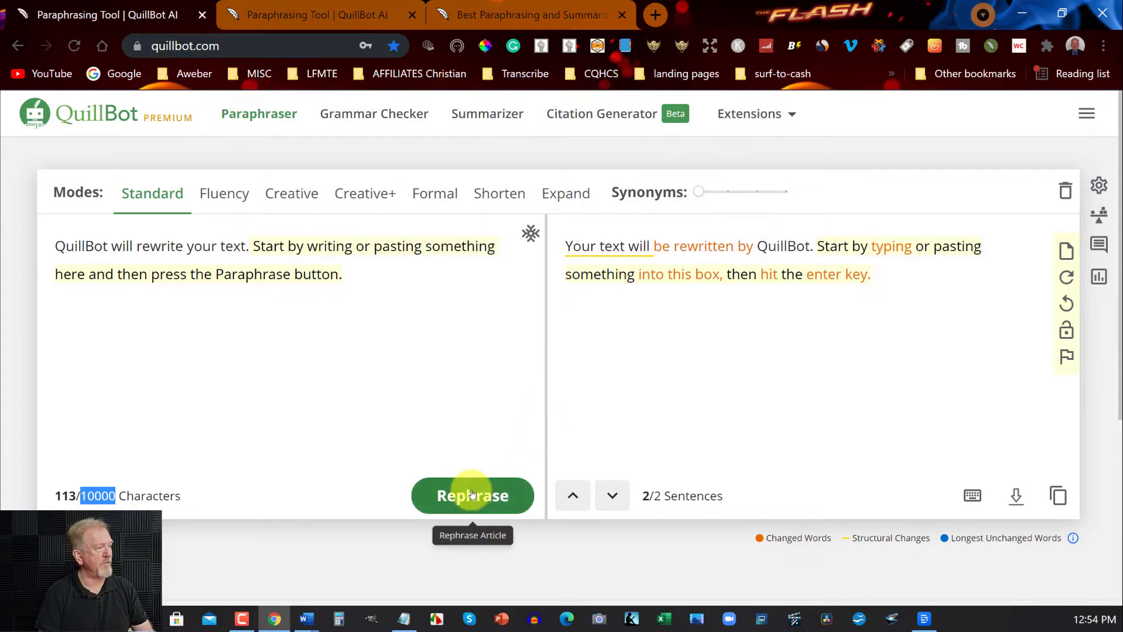
pyautogui.click(472, 495)
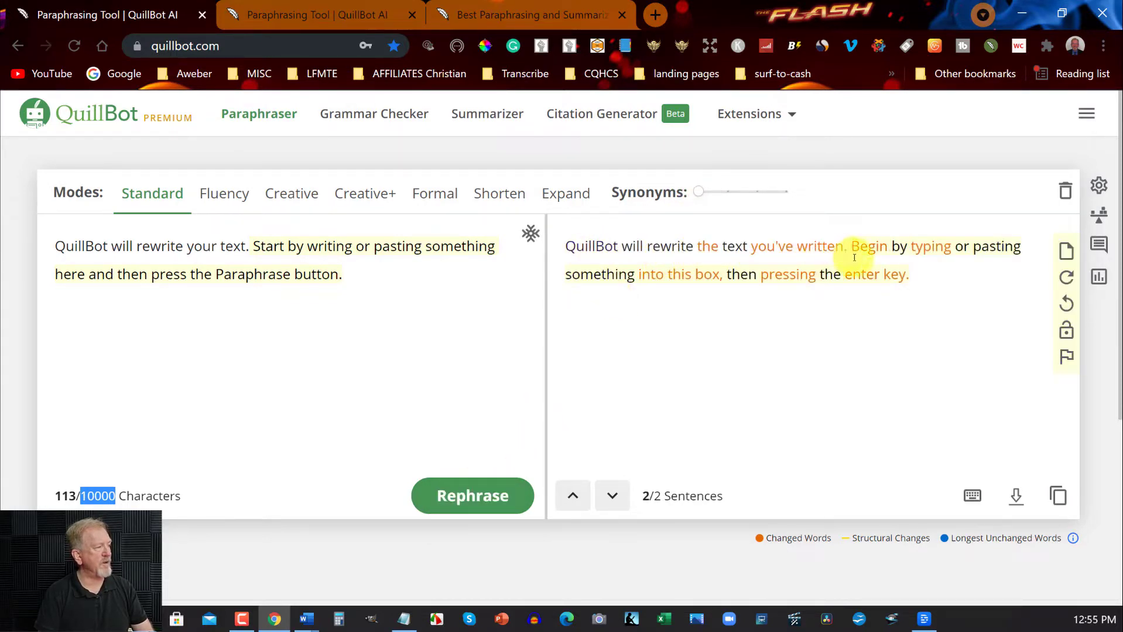
pyautogui.moveTo(883, 380)
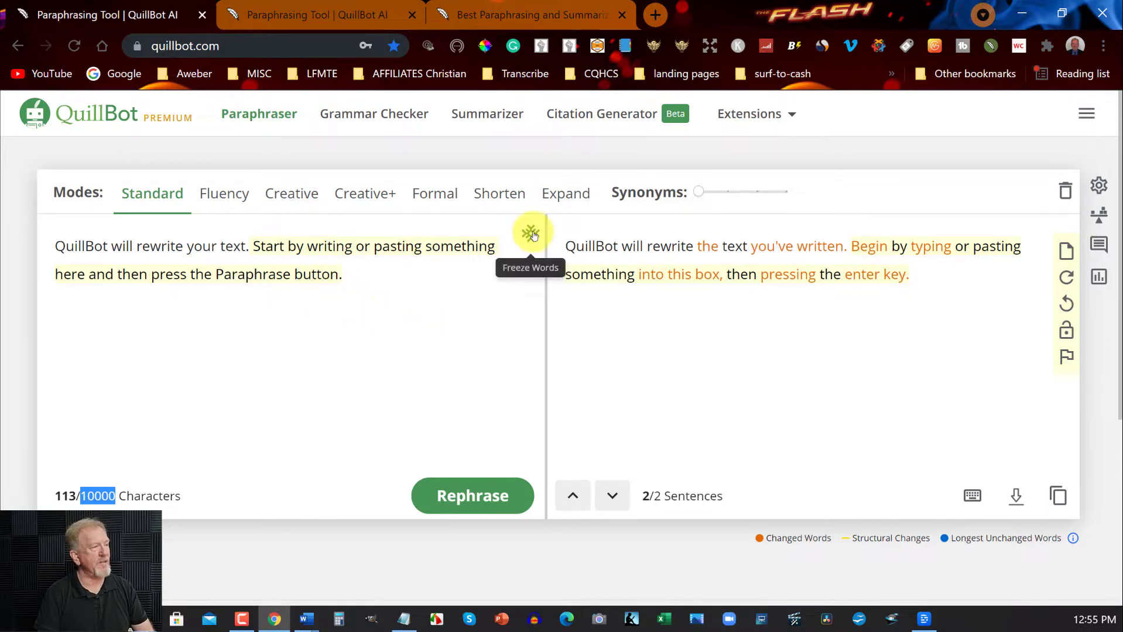
# - Open Freeze Words to see recommended words like quillbot, rewrite and text
pyautogui.click(530, 233)
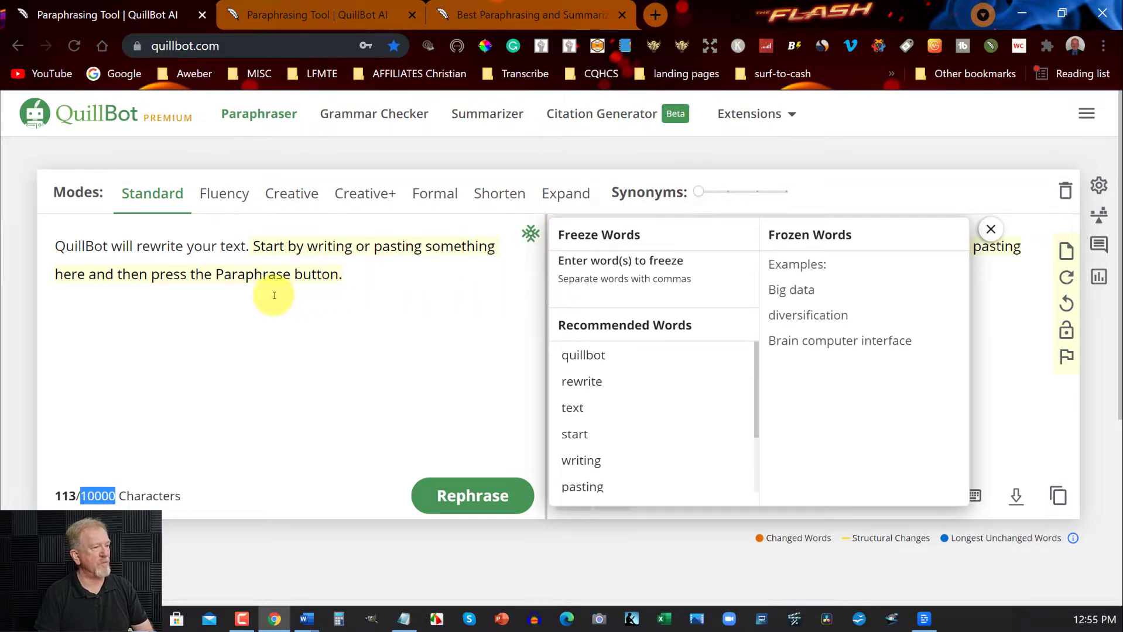
pyautogui.moveTo(351, 275)
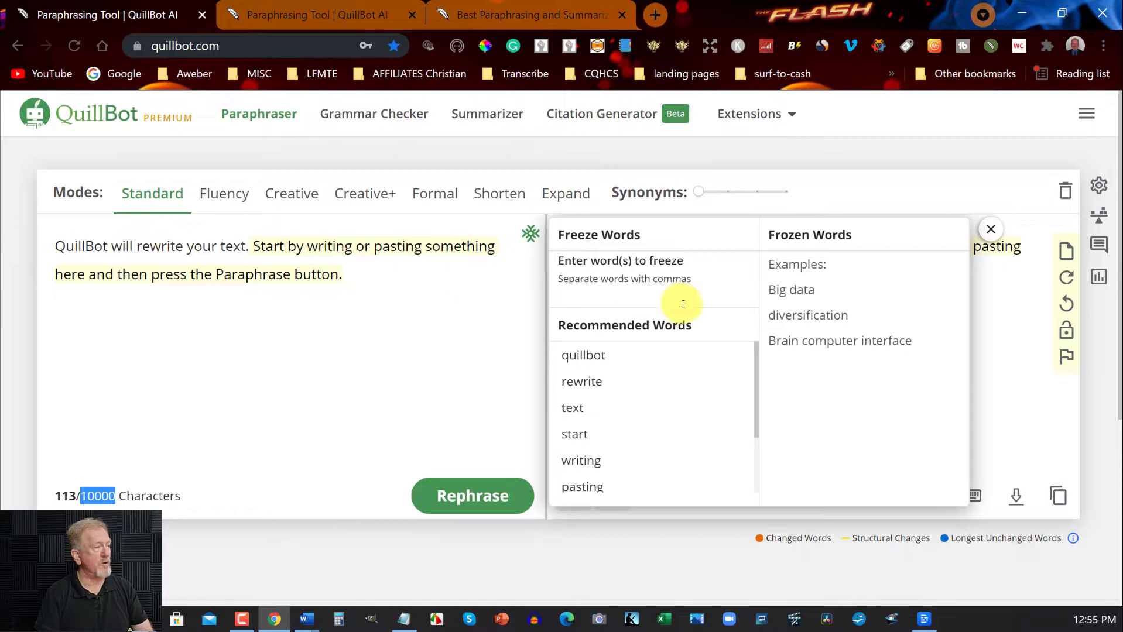
pyautogui.moveTo(826, 269)
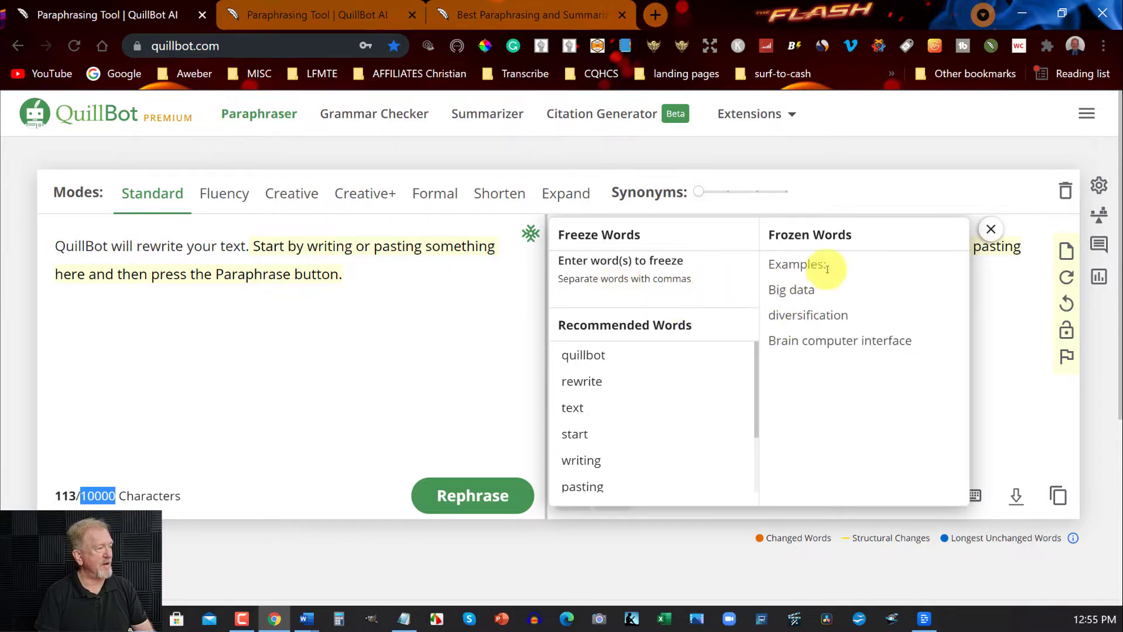
pyautogui.moveTo(884, 321)
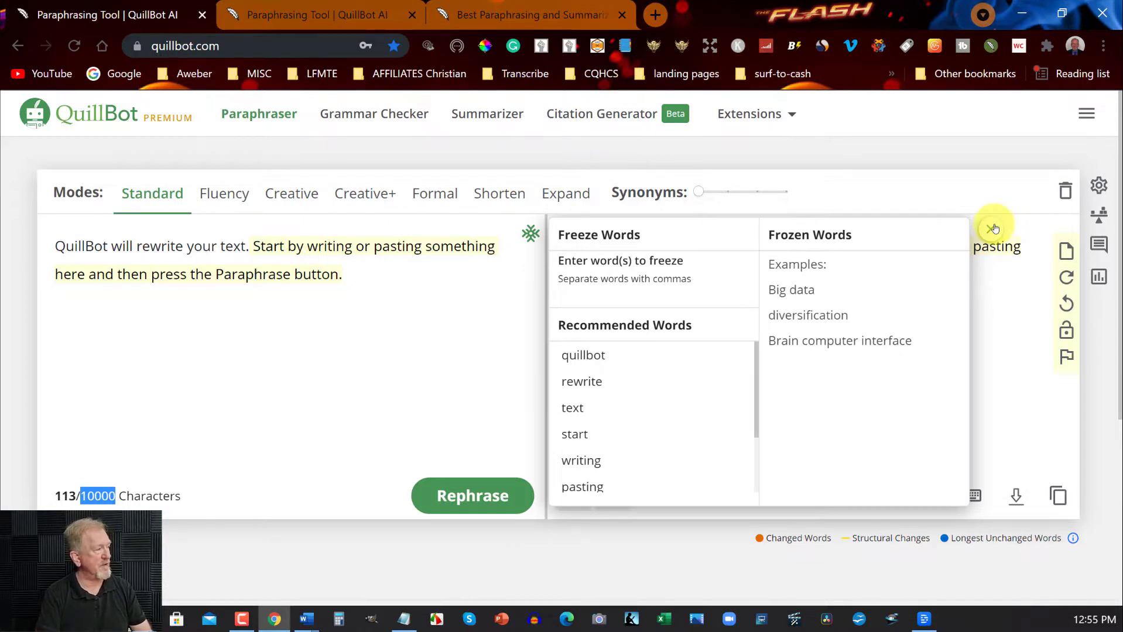
# - Close Freeze Words, review the Australian English dialect options in Settings, then close Settings
pyautogui.click(994, 229)
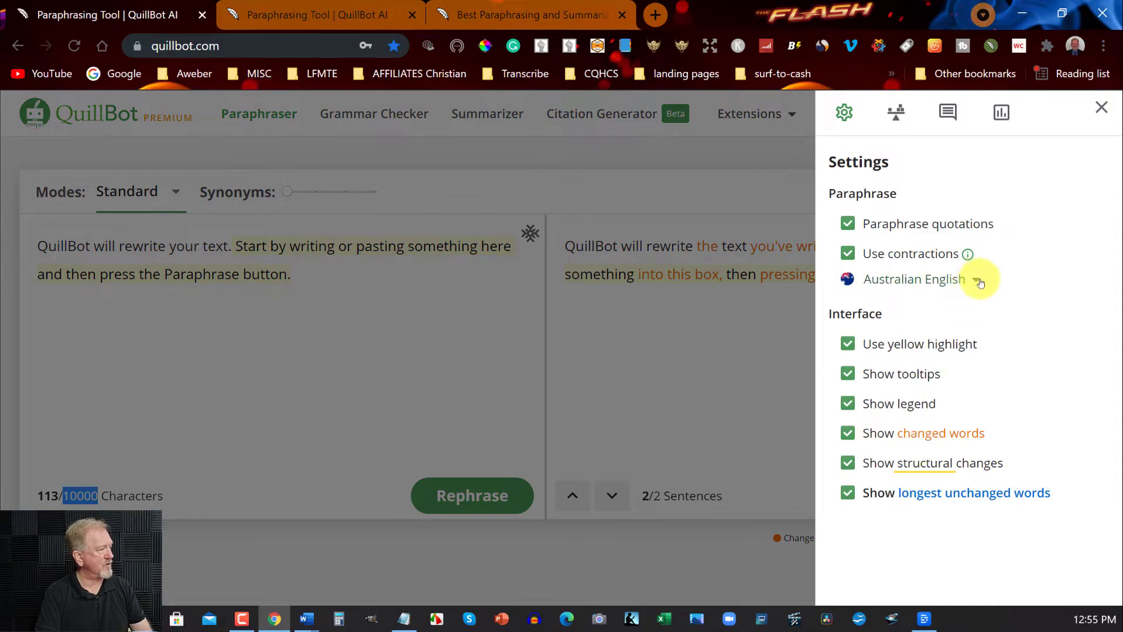
pyautogui.click(914, 280)
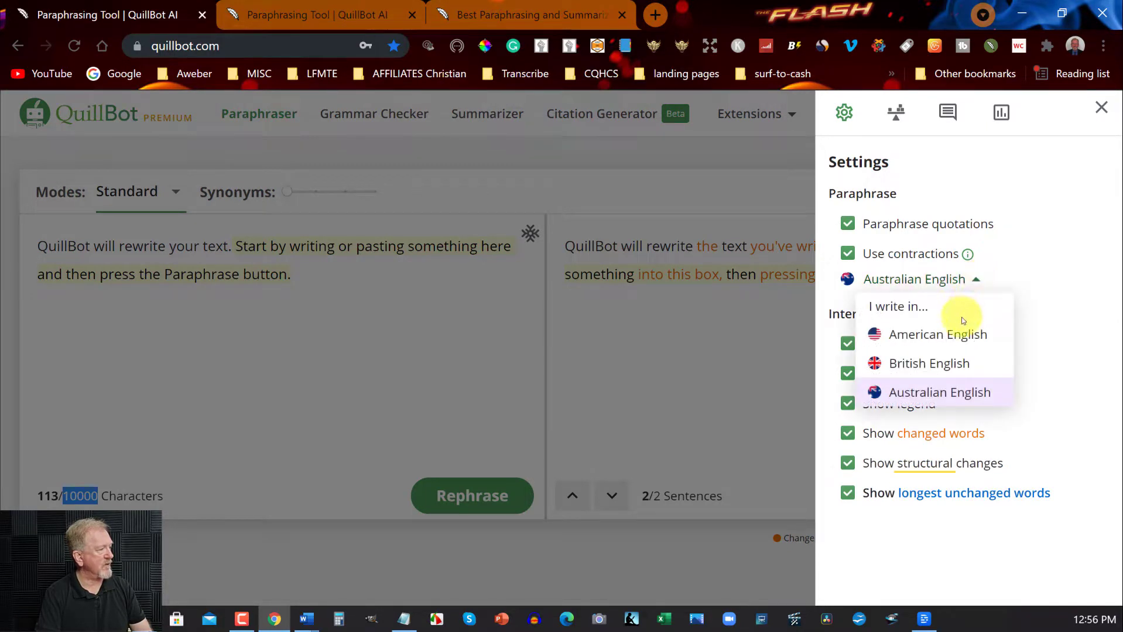
pyautogui.moveTo(1015, 330)
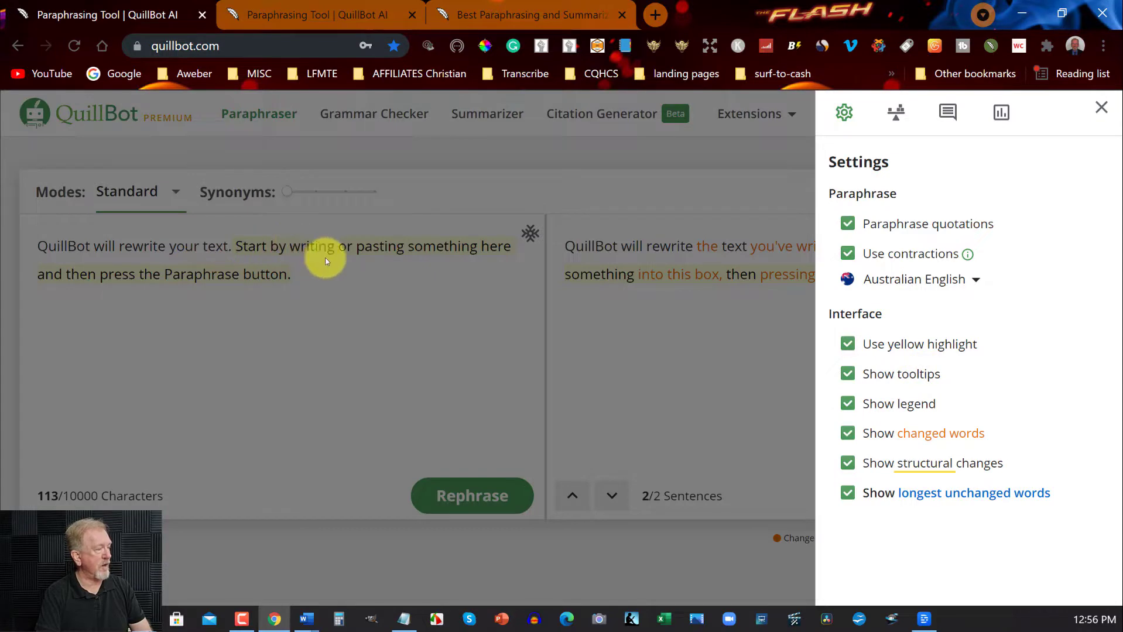
pyautogui.moveTo(901, 410)
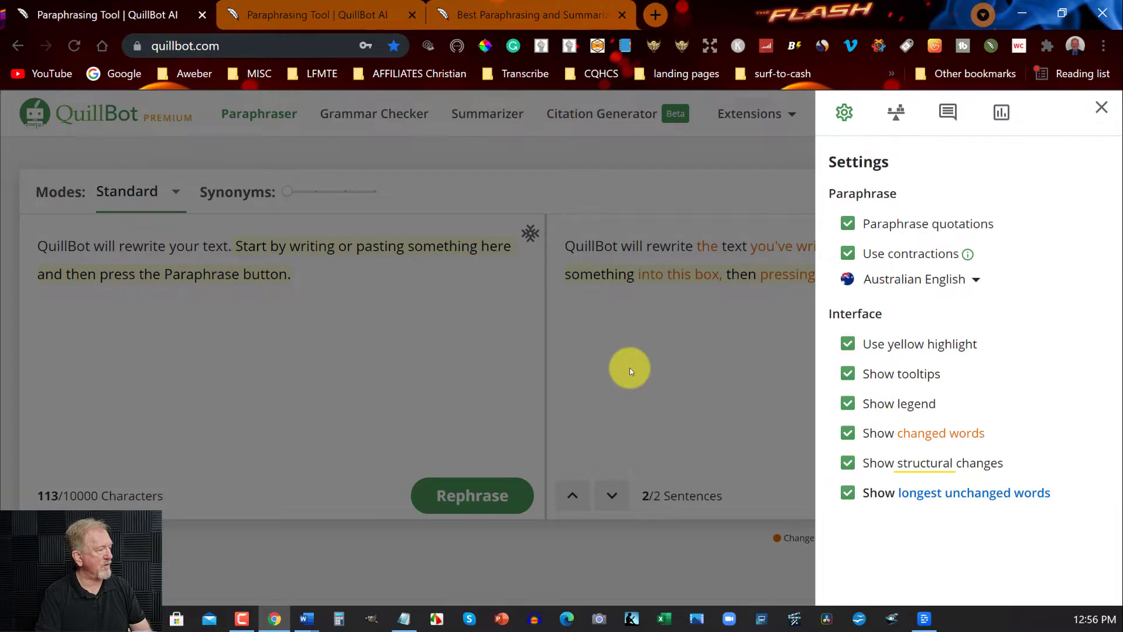
pyautogui.click(1100, 107)
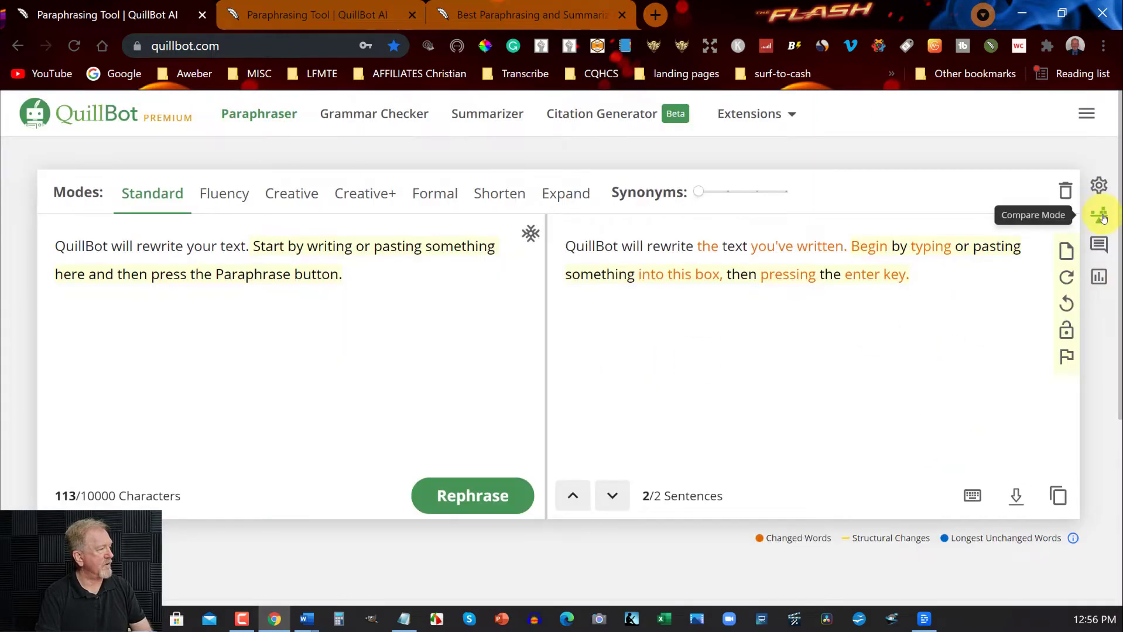
pyautogui.click(1102, 215)
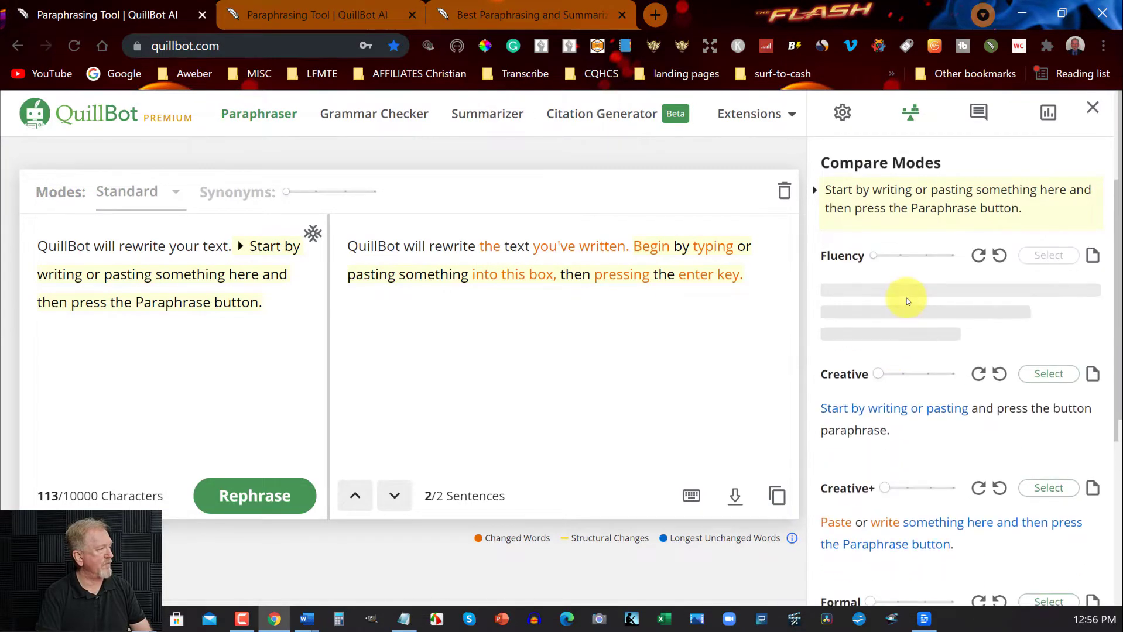
pyautogui.scroll(-3)
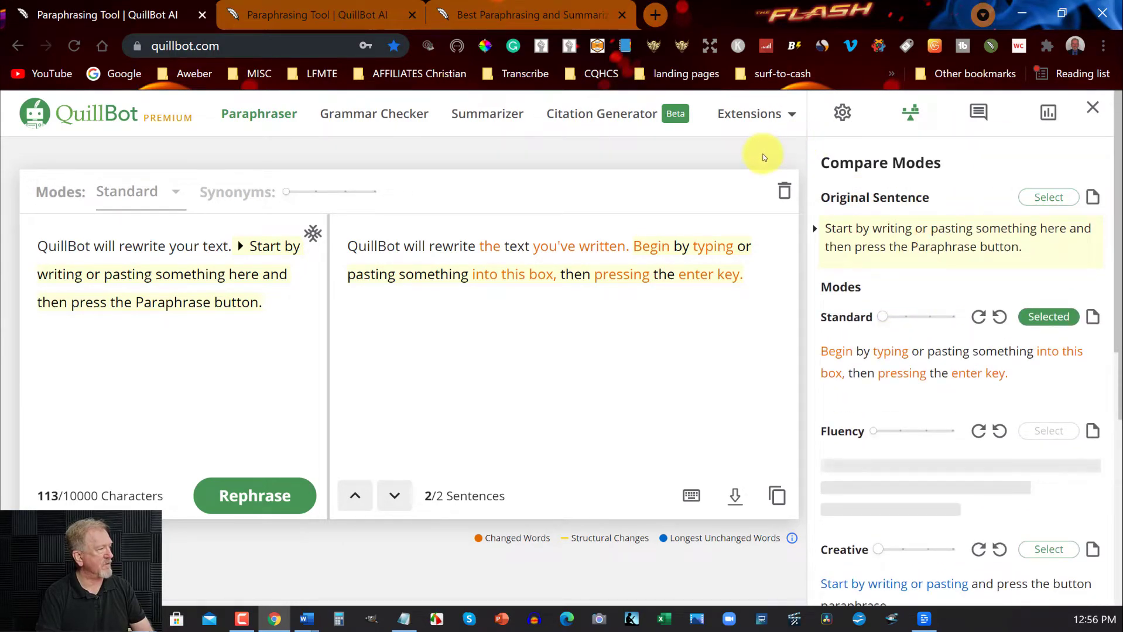
pyautogui.click(1091, 108)
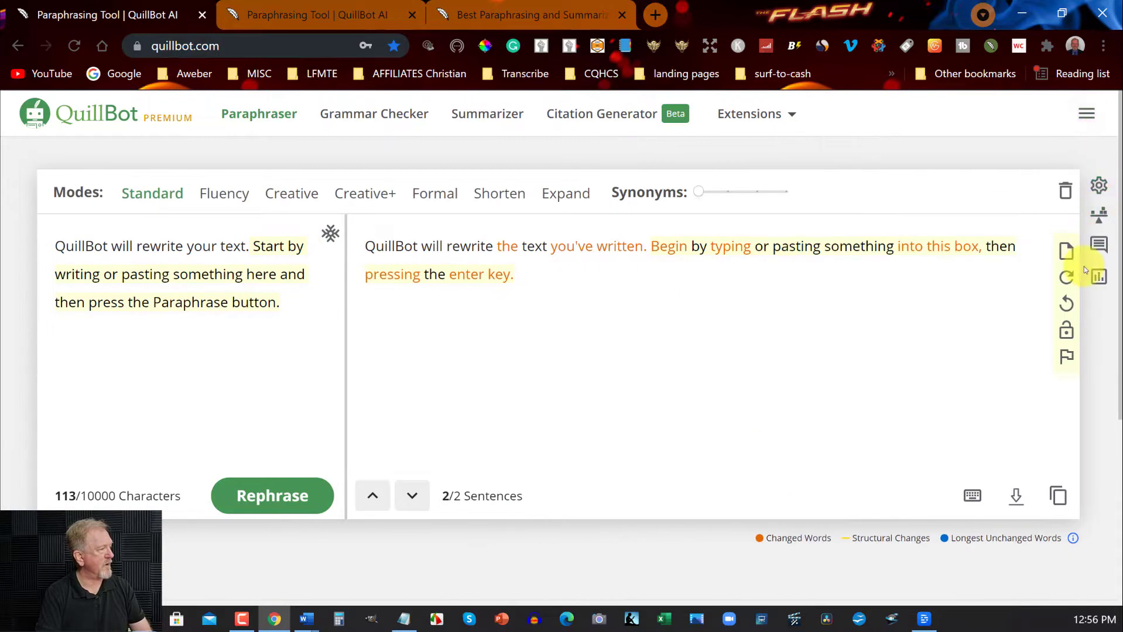
pyautogui.moveTo(1098, 245)
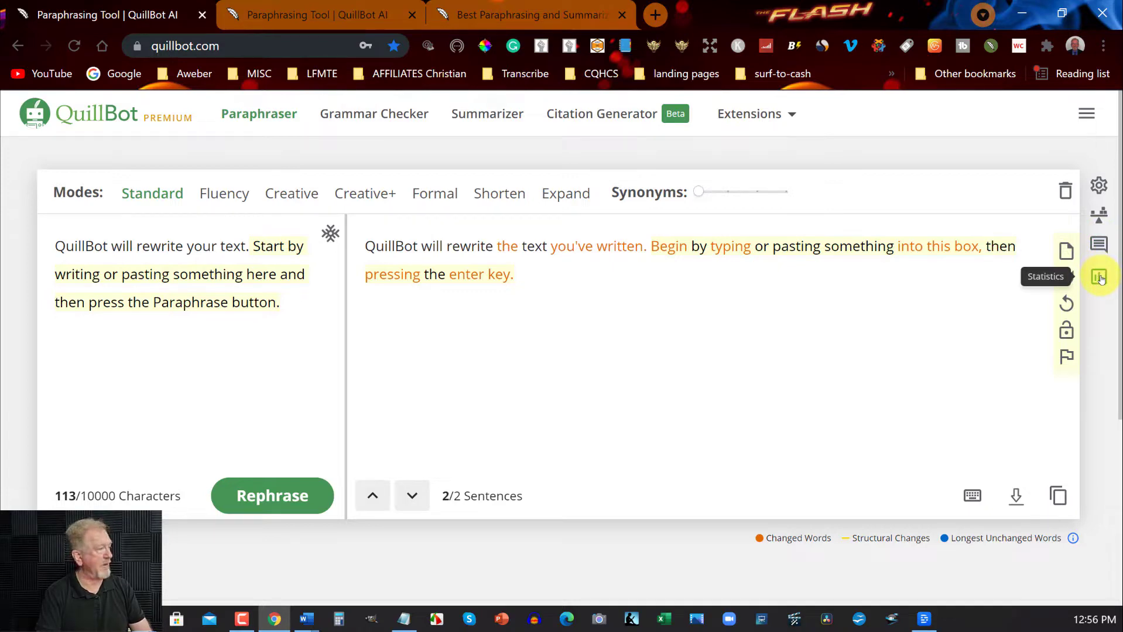
# - Open Statistics and scroll through the fluency, readability and word-count changes
pyautogui.click(1098, 277)
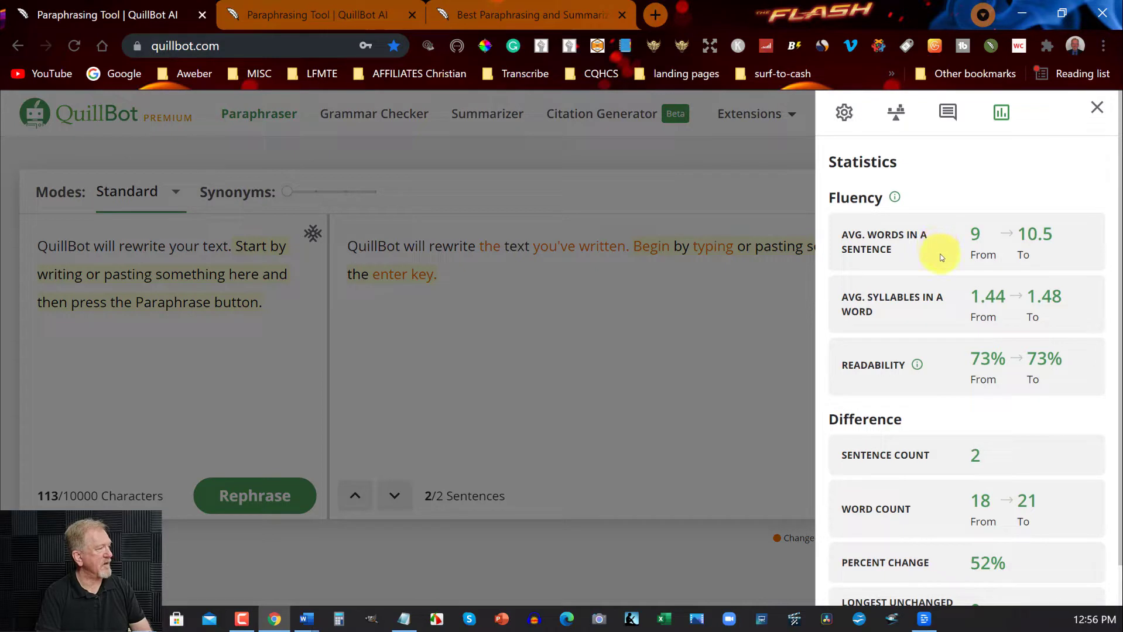
pyautogui.moveTo(1050, 262)
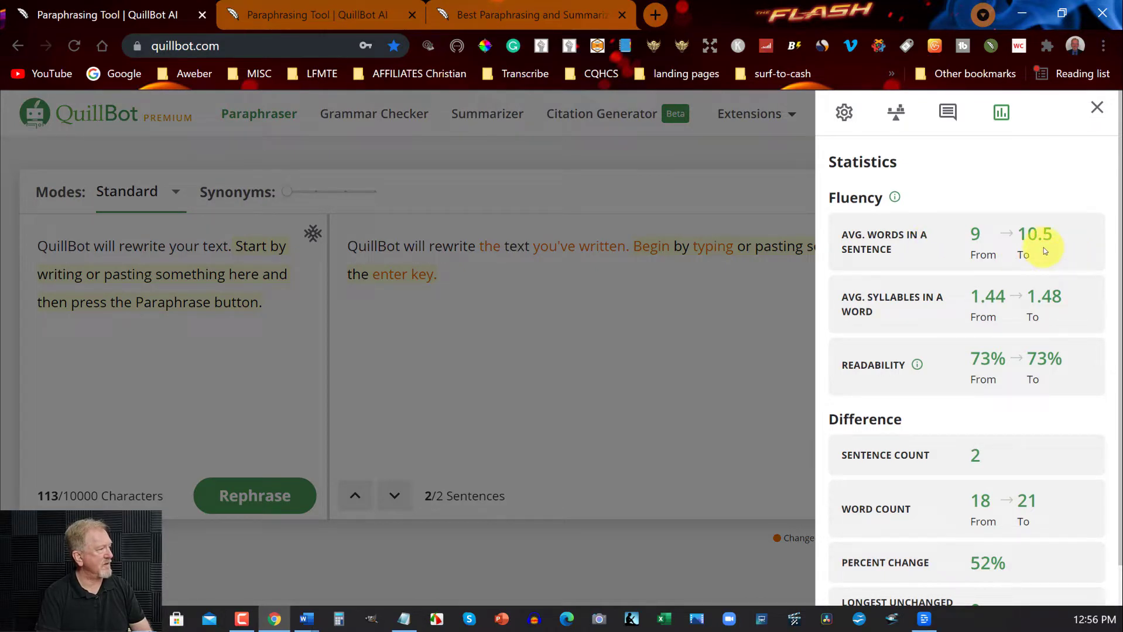
pyautogui.moveTo(956, 241)
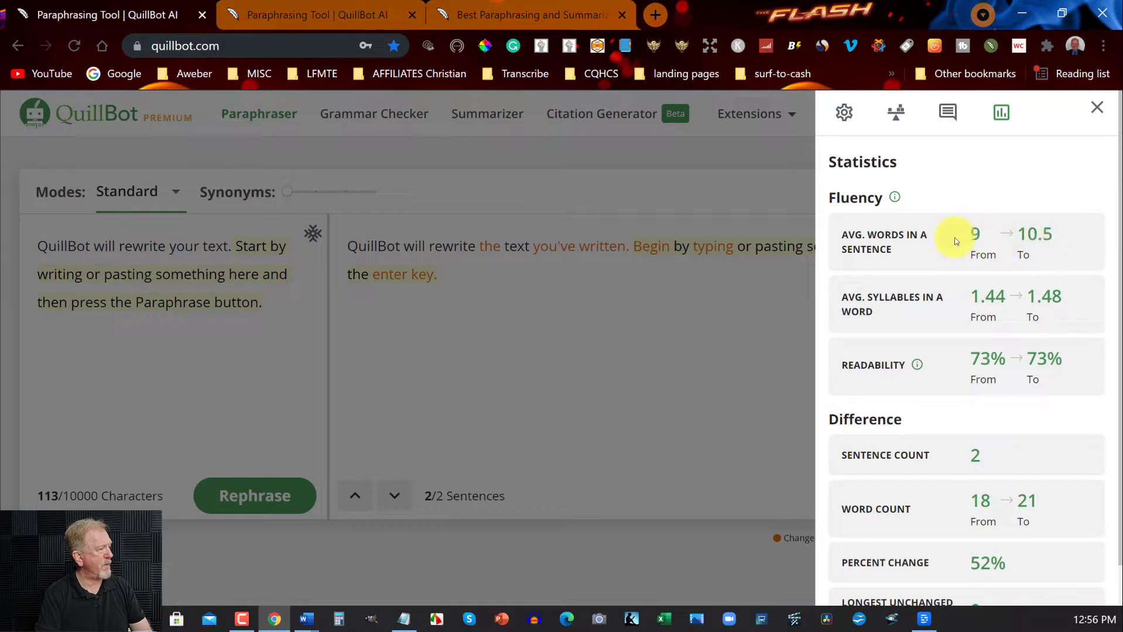
pyautogui.moveTo(957, 317)
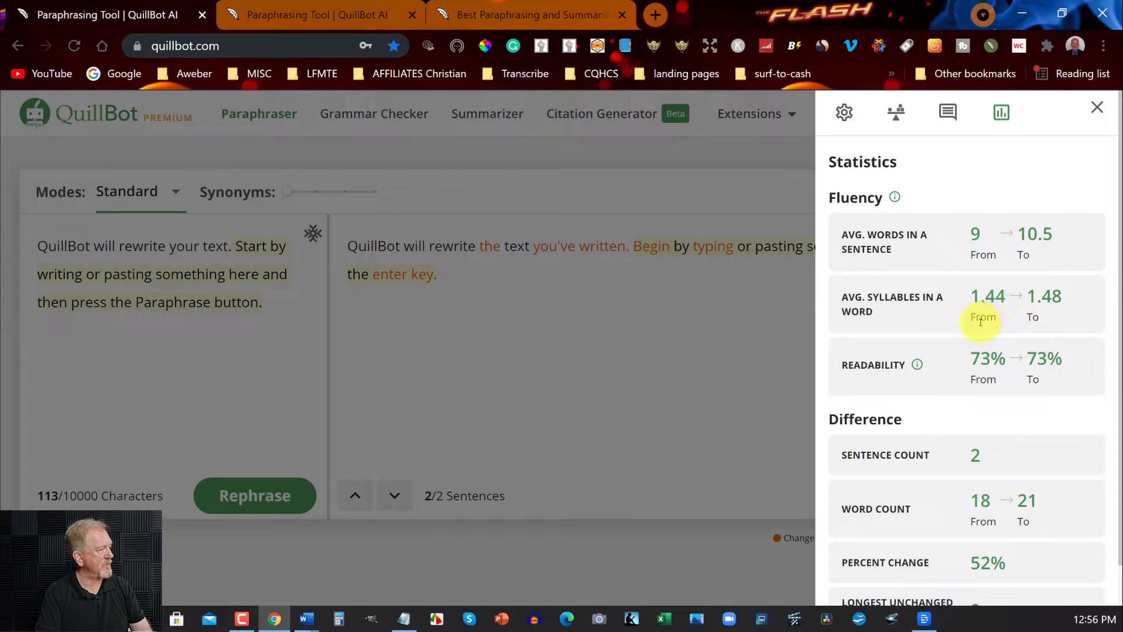
pyautogui.scroll(-3)
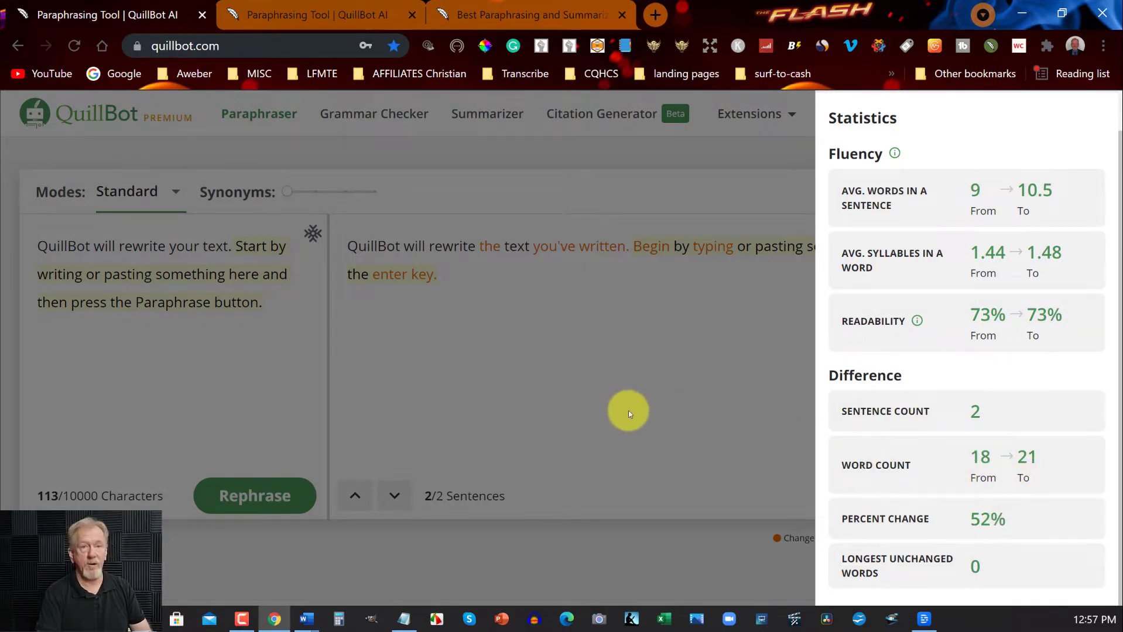
pyautogui.moveTo(959, 566)
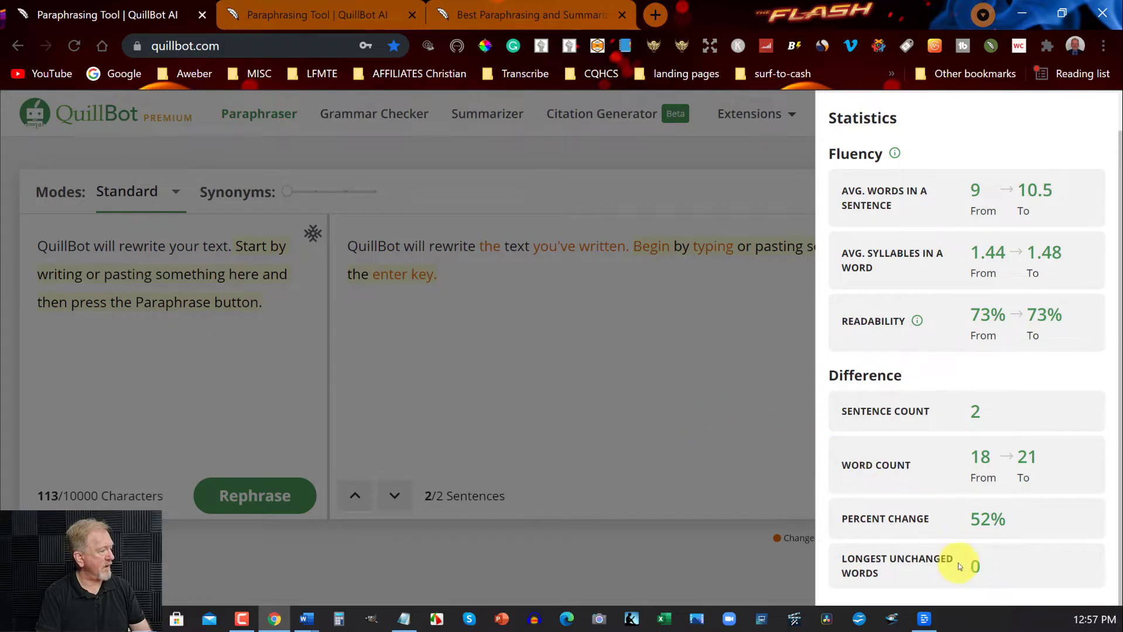
pyautogui.moveTo(645, 345)
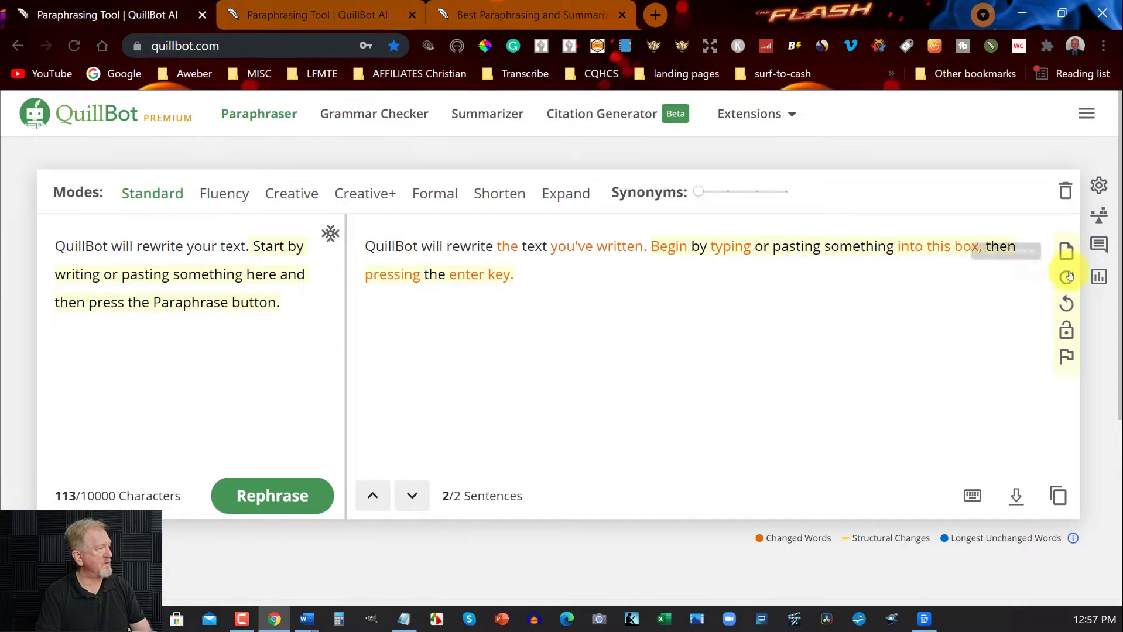
pyautogui.moveTo(1066, 304)
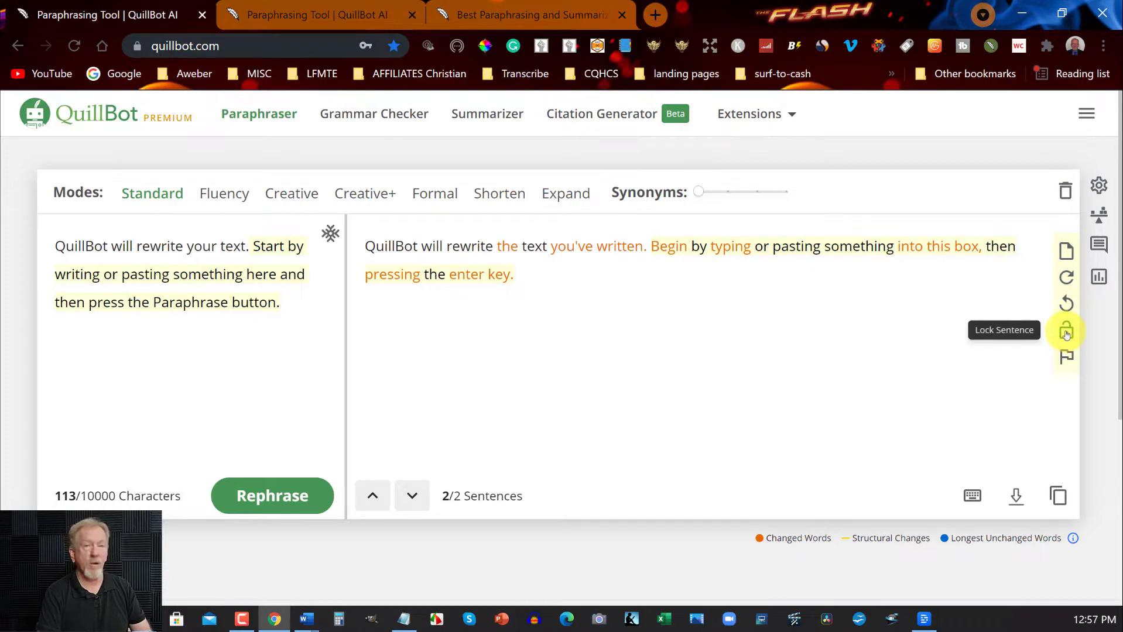
pyautogui.moveTo(1066, 356)
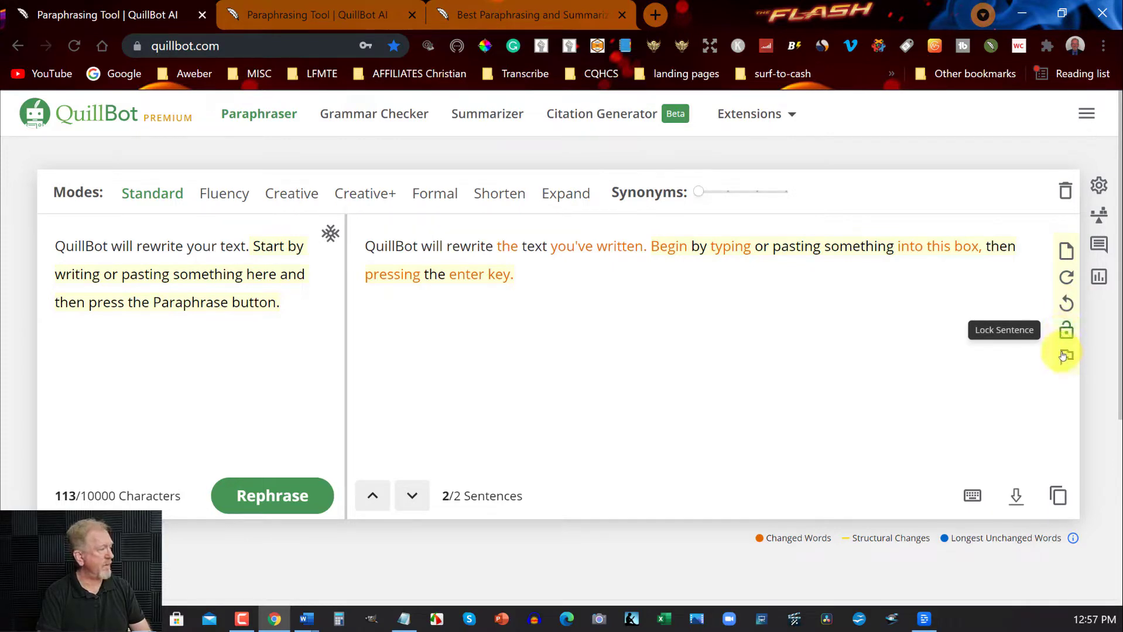
pyautogui.moveTo(1066, 357)
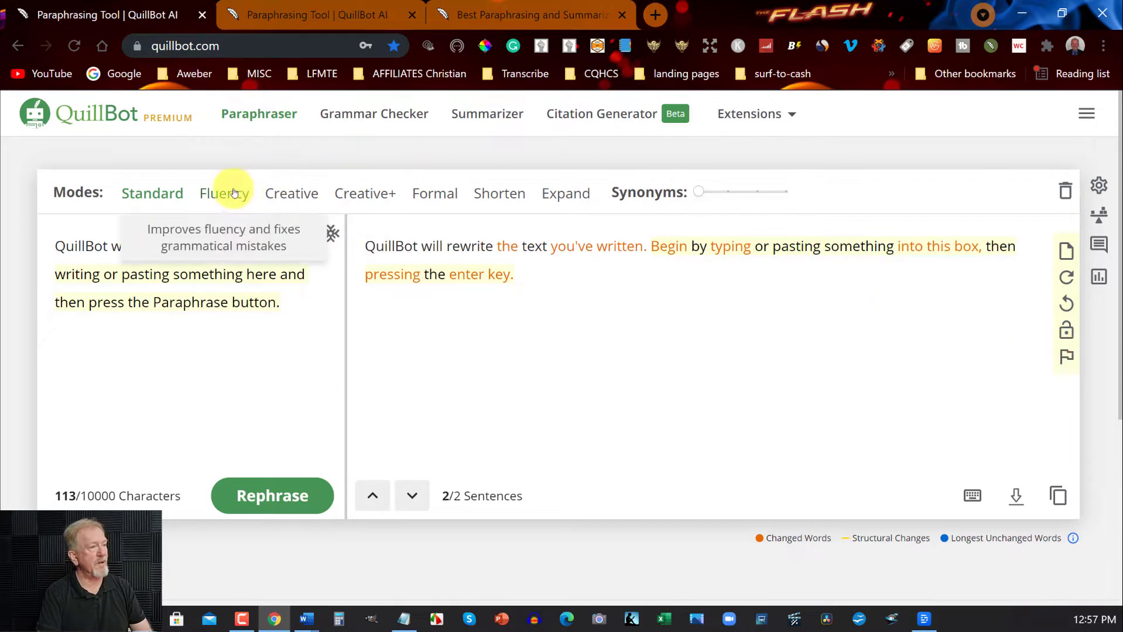
# - Rewrite the sample in Fluency mode and choose an alternative wording for 'writing or pasting'
pyautogui.click(224, 193)
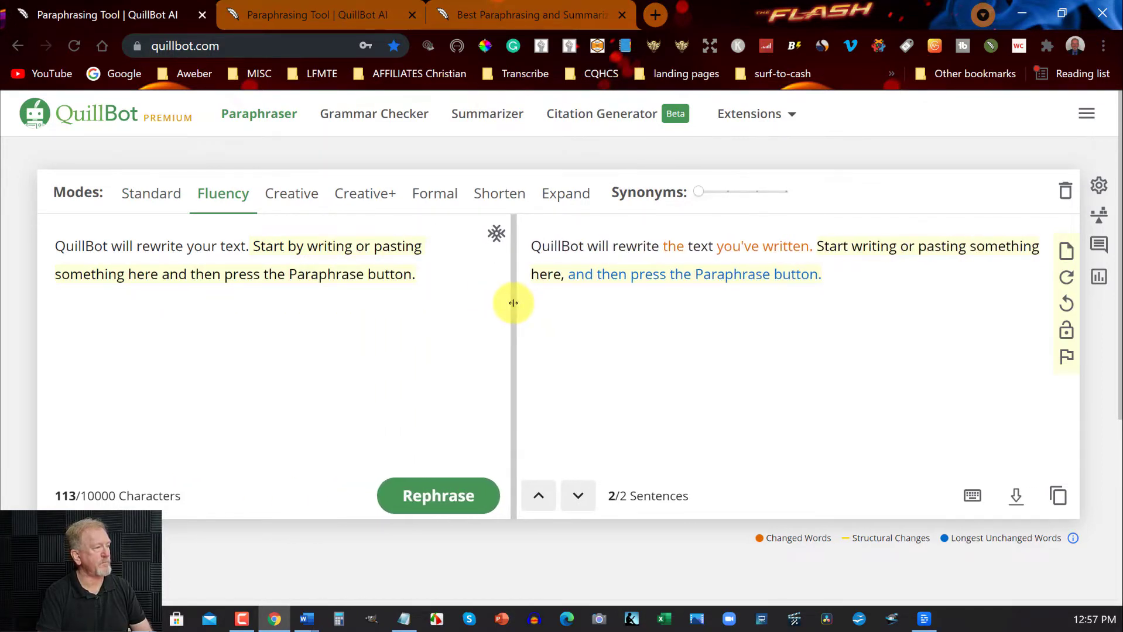
pyautogui.moveTo(839, 288)
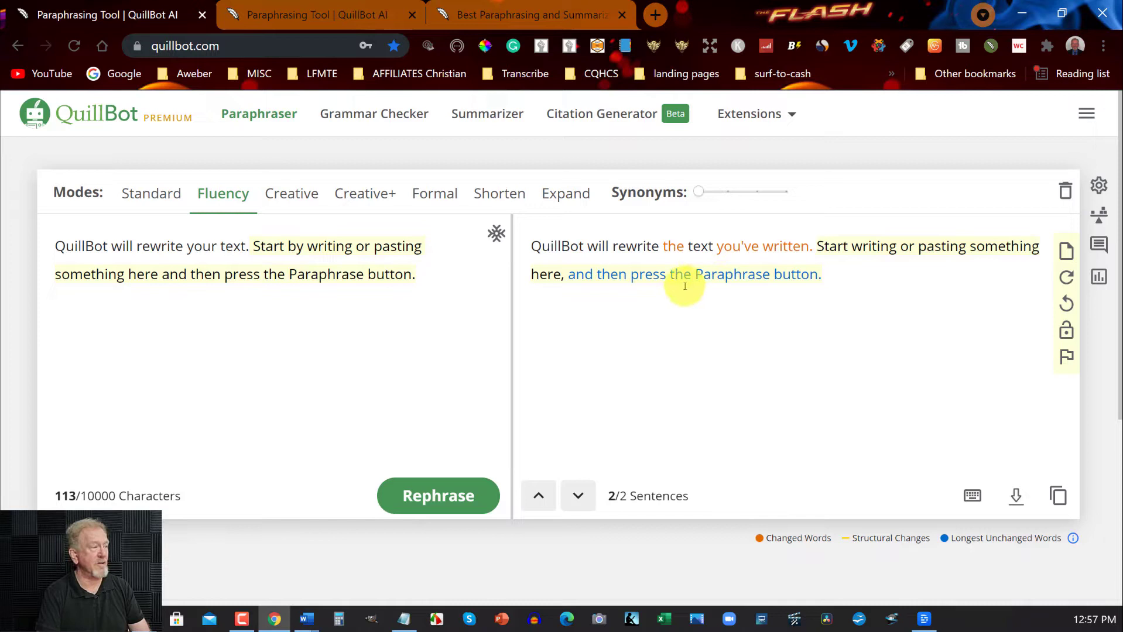
pyautogui.moveTo(641, 280)
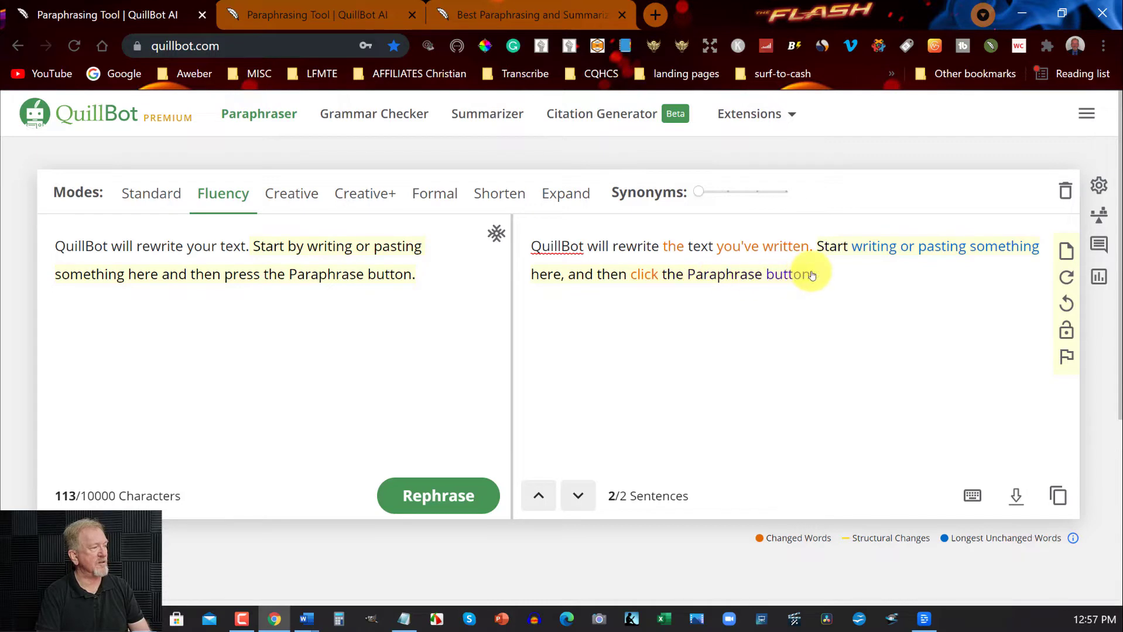
pyautogui.moveTo(870, 259)
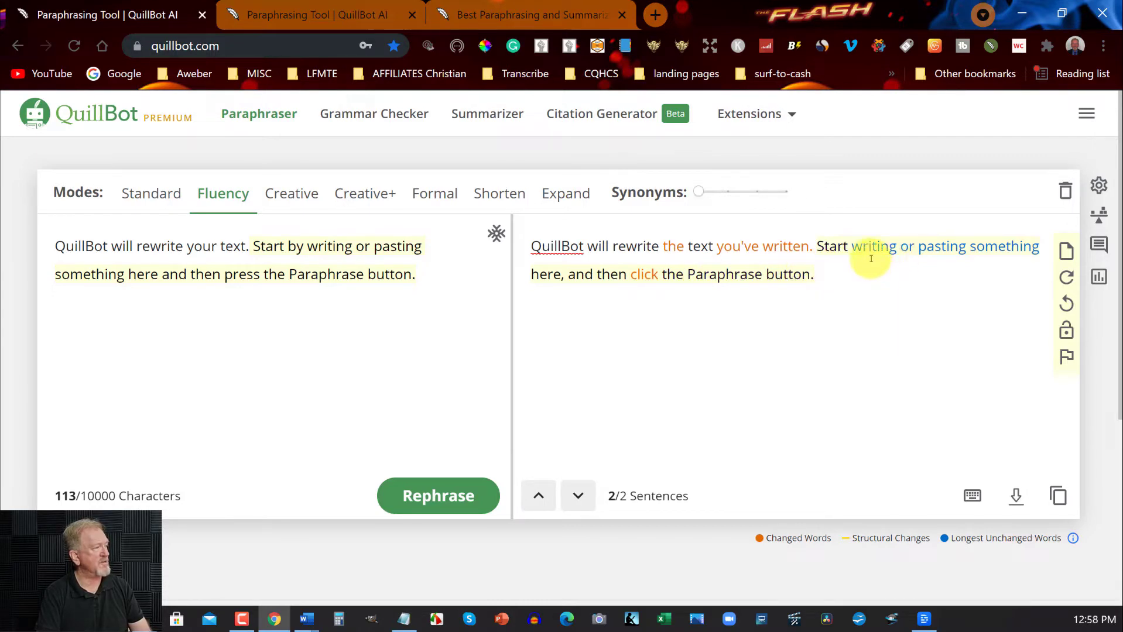
pyautogui.moveTo(979, 250)
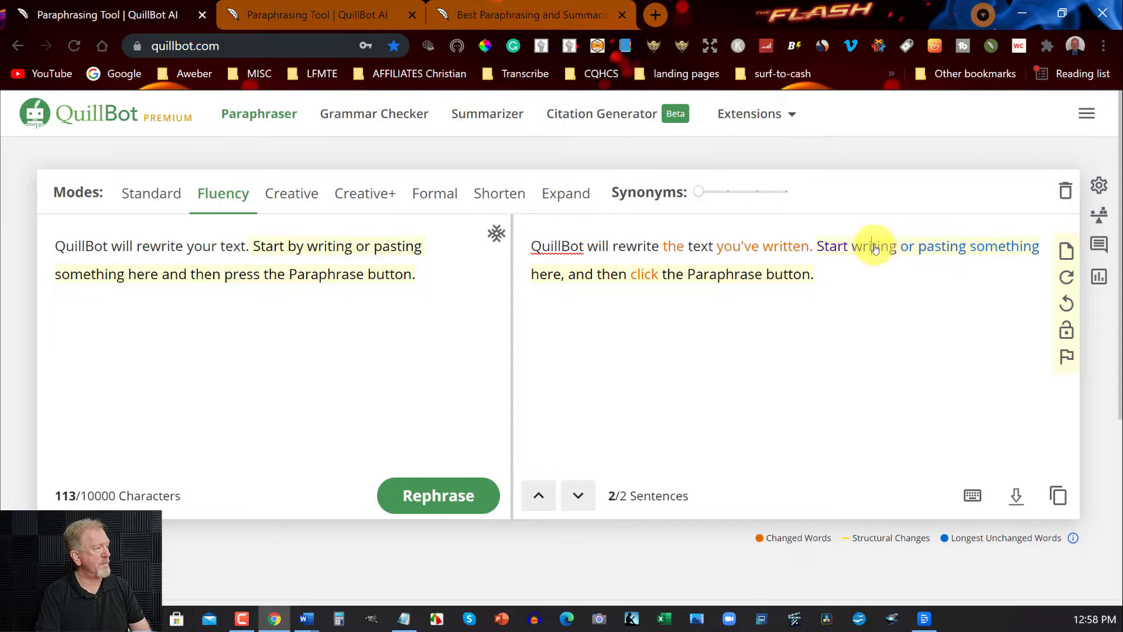
pyautogui.click(870, 246)
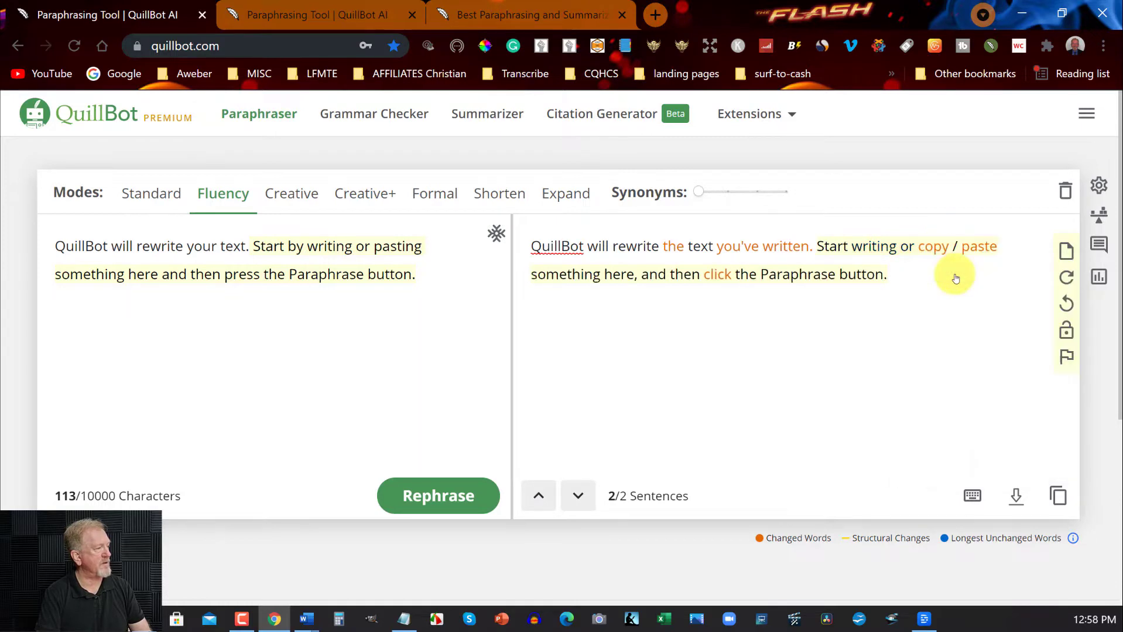
pyautogui.moveTo(995, 249)
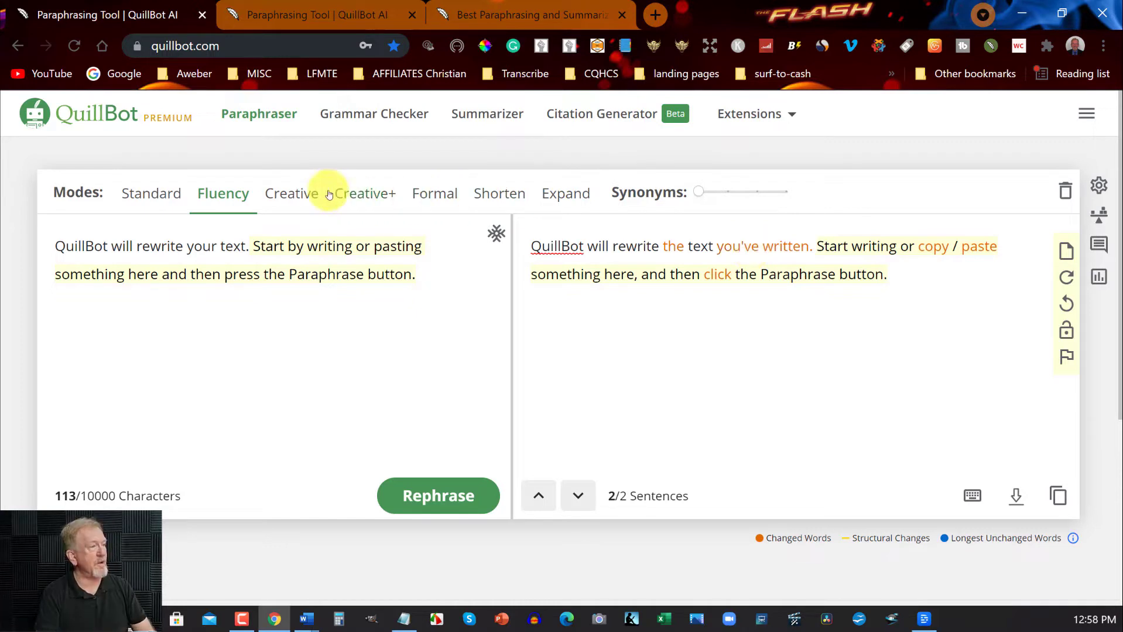
# - Rephrase the sample in Creative mode and replace 'press' with 'click'
pyautogui.click(291, 193)
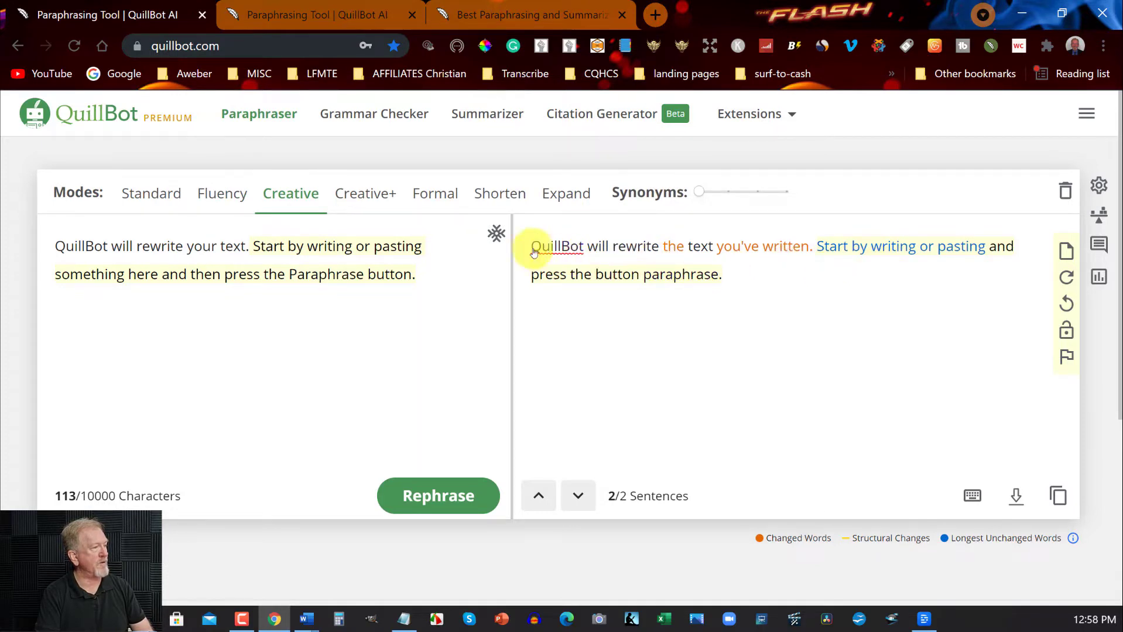
pyautogui.click(151, 193)
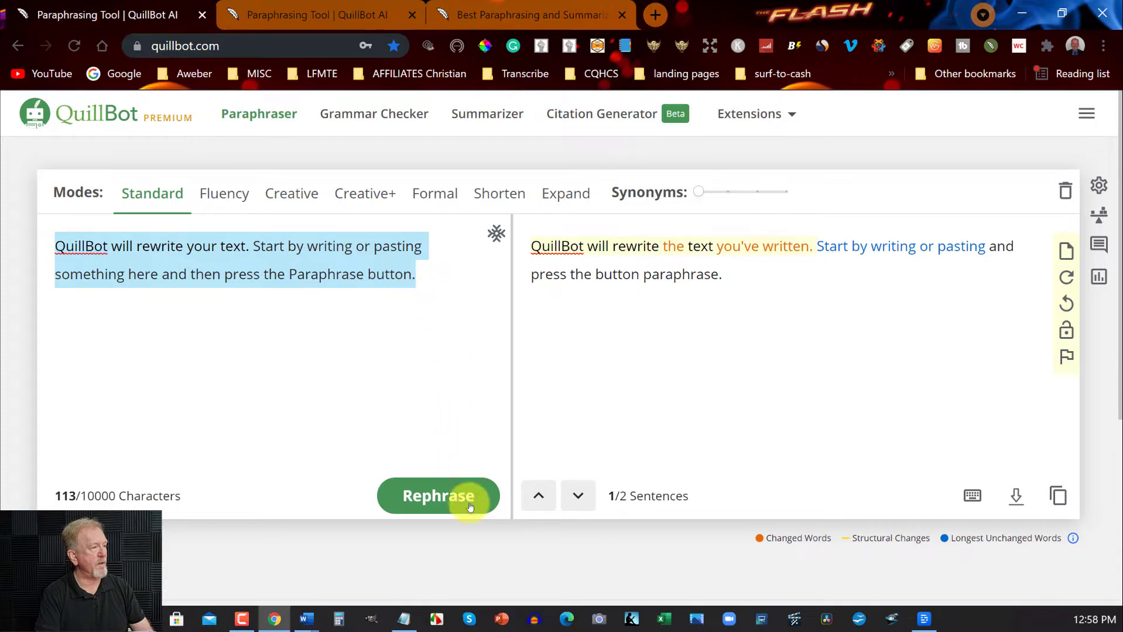
pyautogui.click(291, 193)
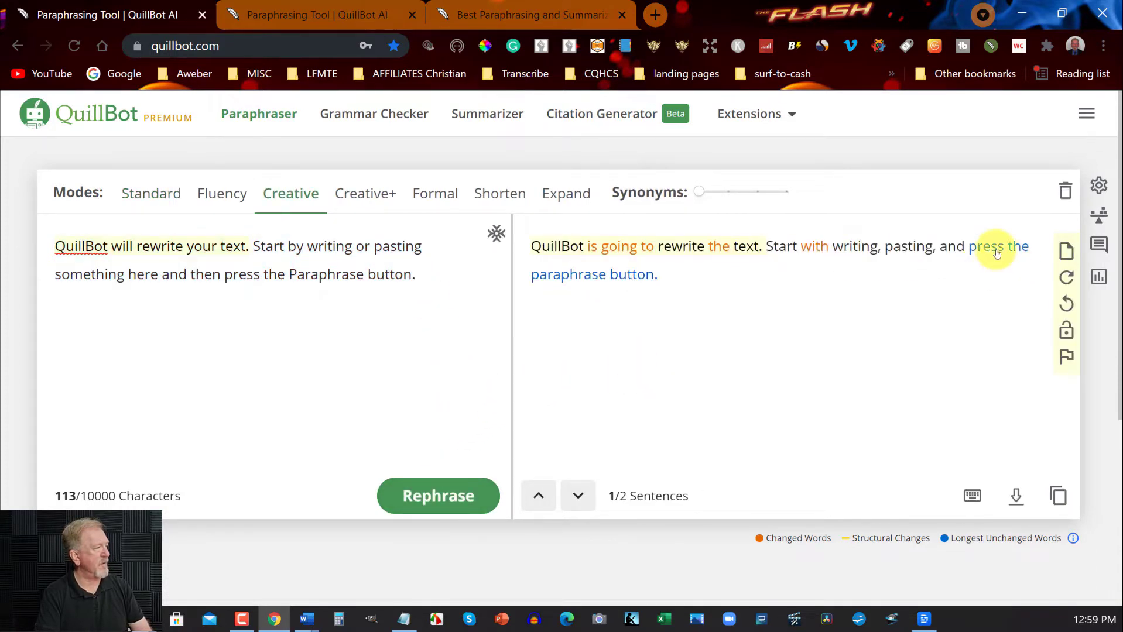
pyautogui.click(986, 246)
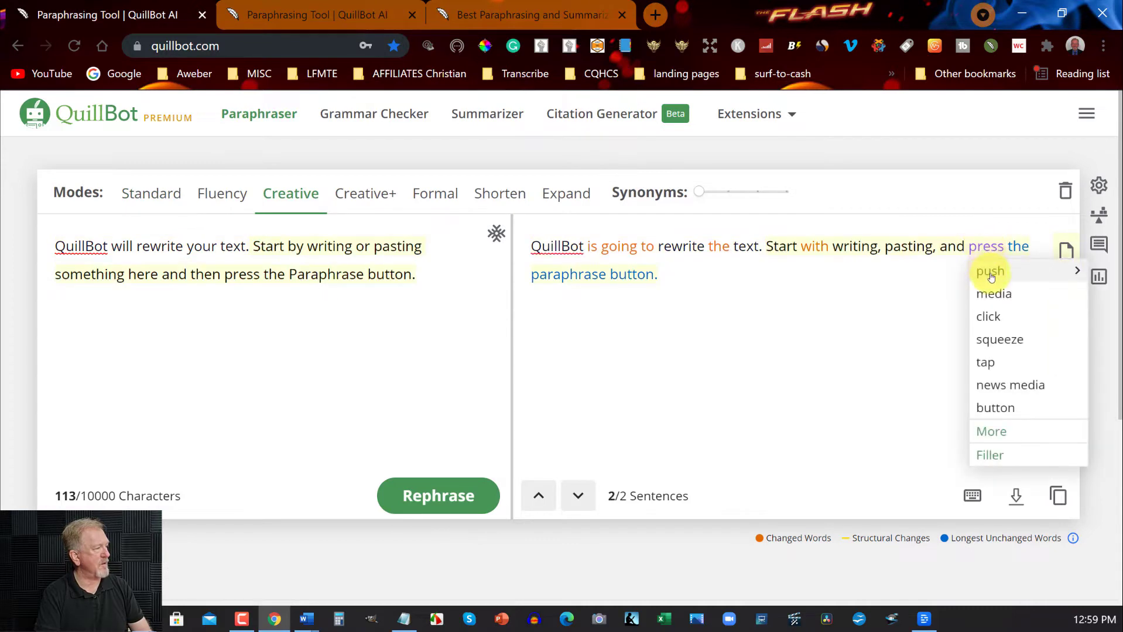
pyautogui.click(987, 316)
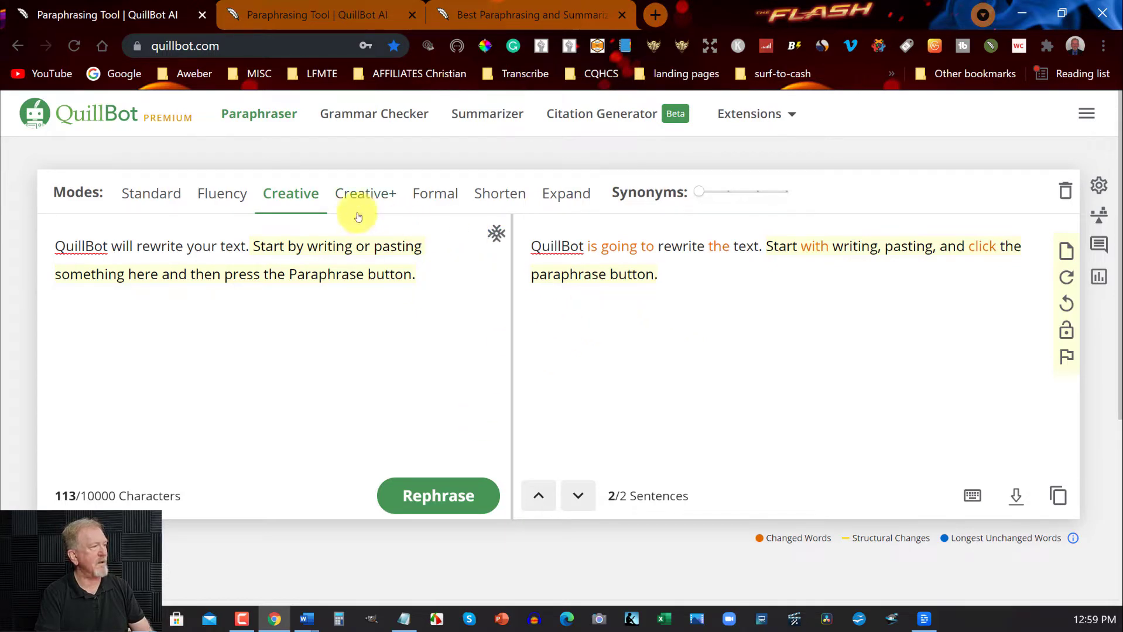
# - Rewrite the sample in Creative+ mode
pyautogui.click(365, 193)
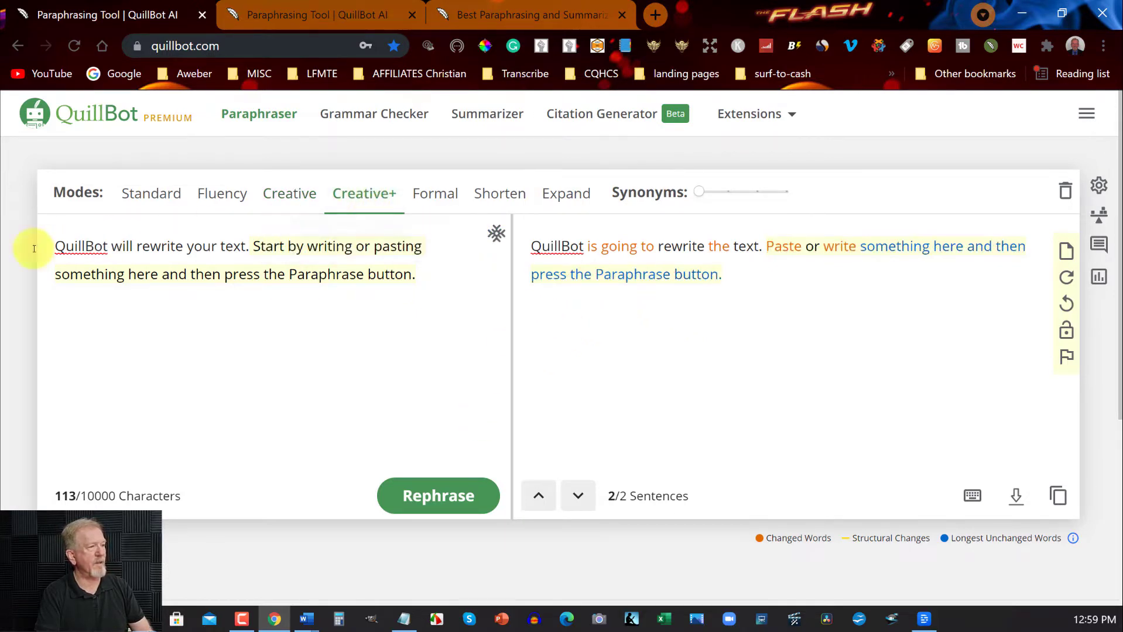
pyautogui.click(290, 193)
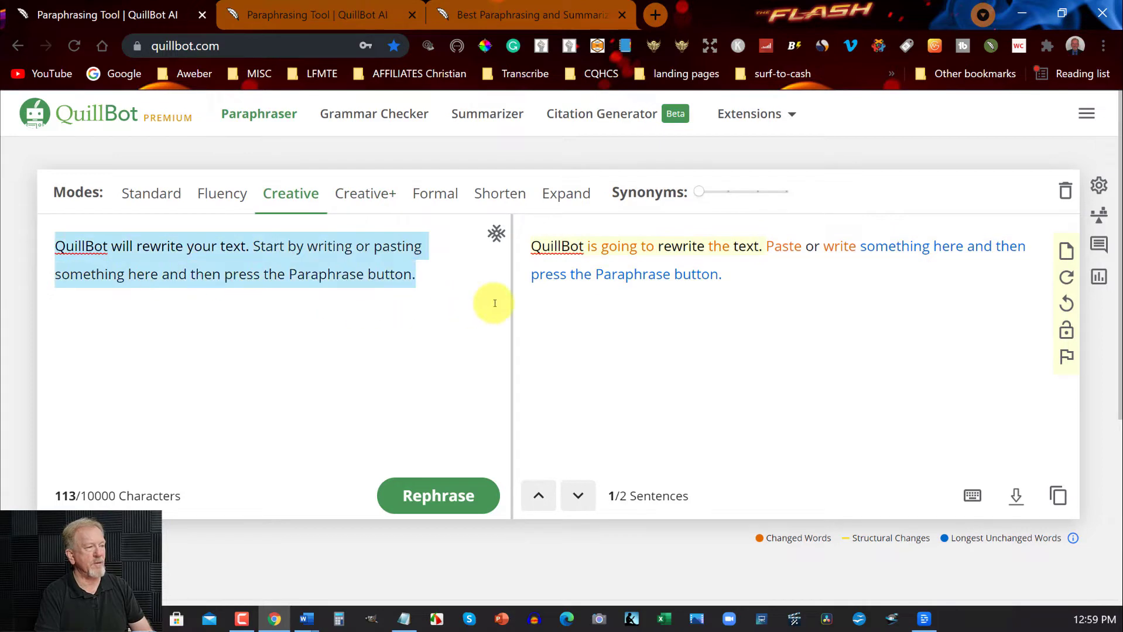
pyautogui.click(364, 193)
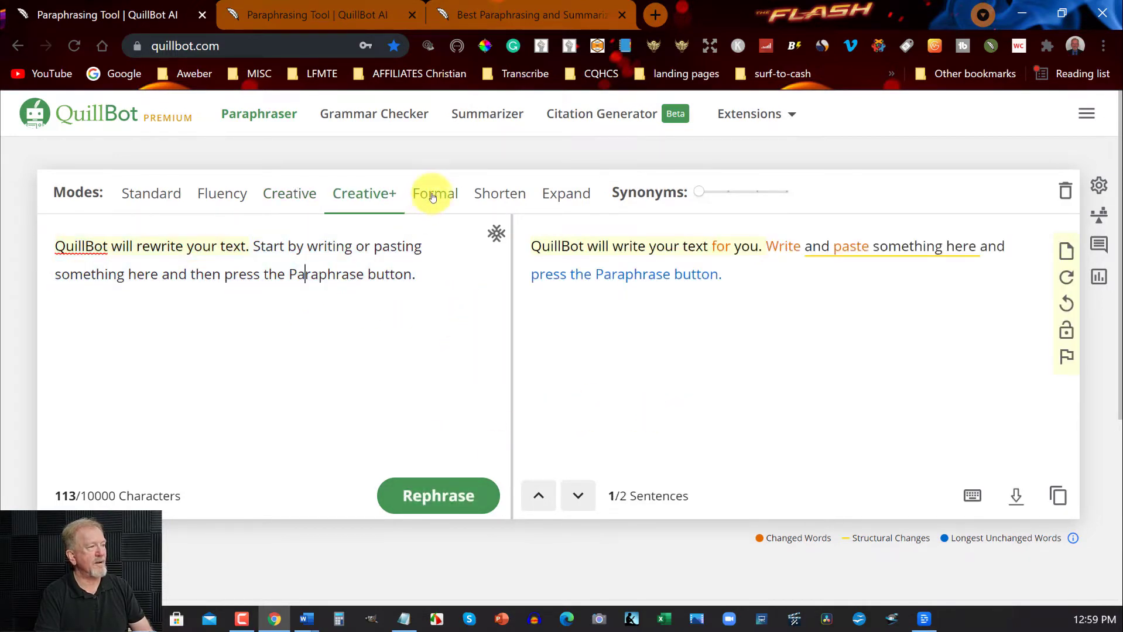
# - Rephrase the sample in Formal mode, then again with a higher synonym level
pyautogui.click(433, 193)
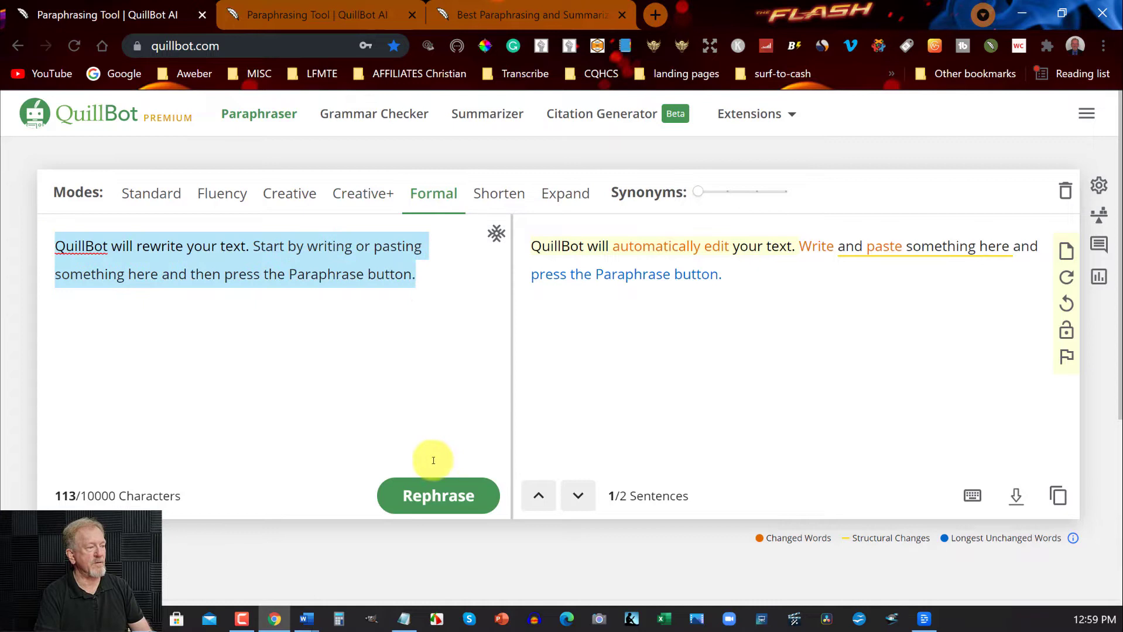
pyautogui.click(438, 495)
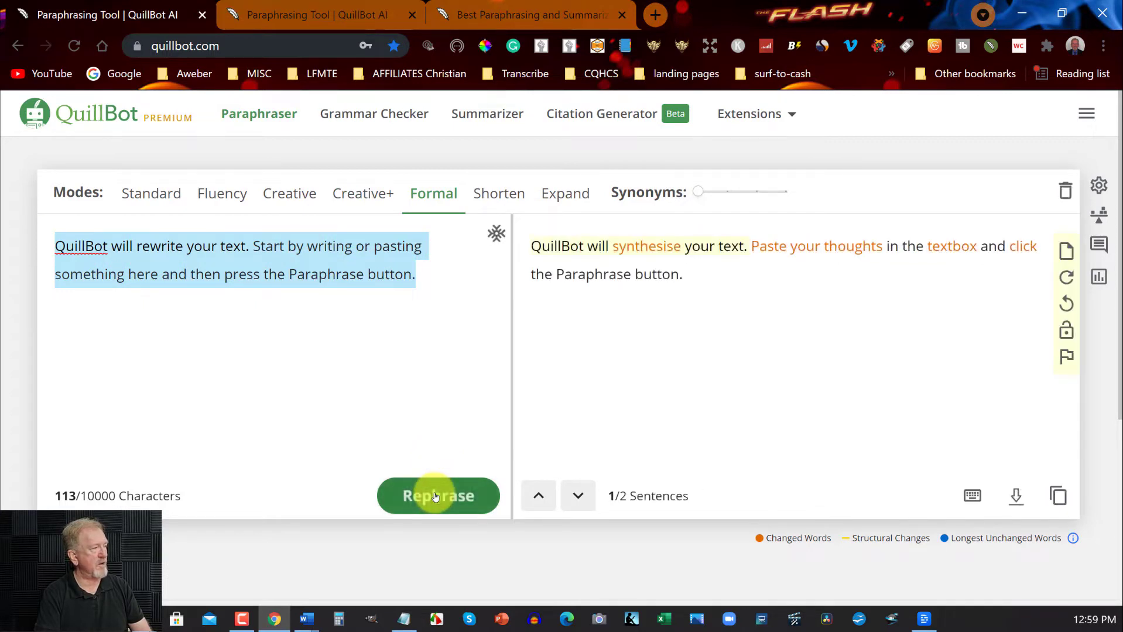
pyautogui.moveTo(653, 356)
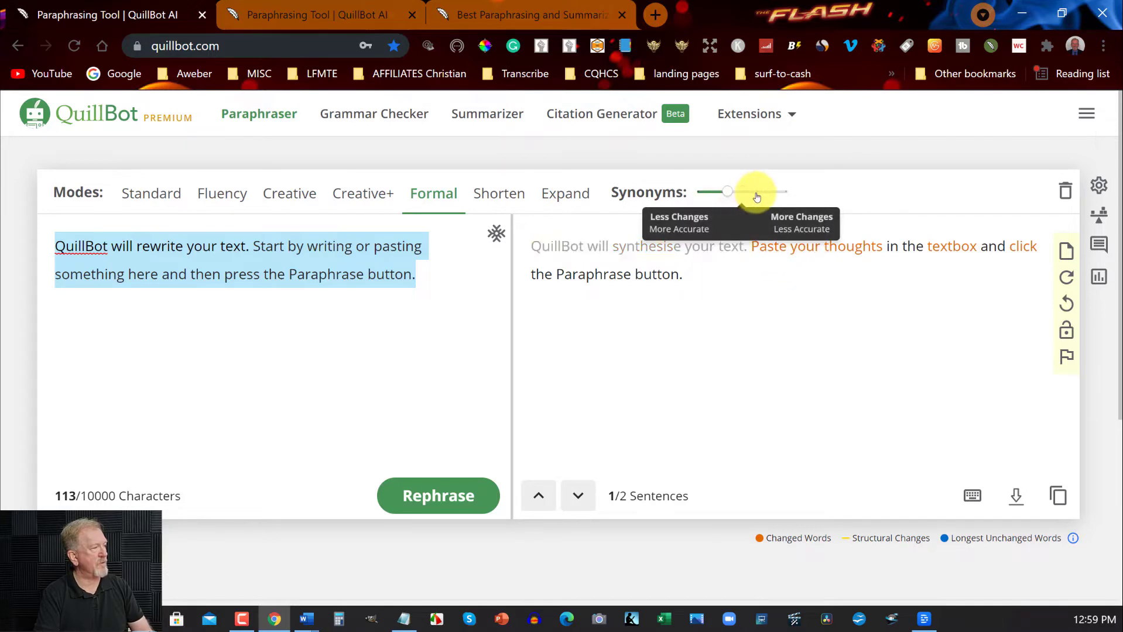
pyautogui.click(437, 495)
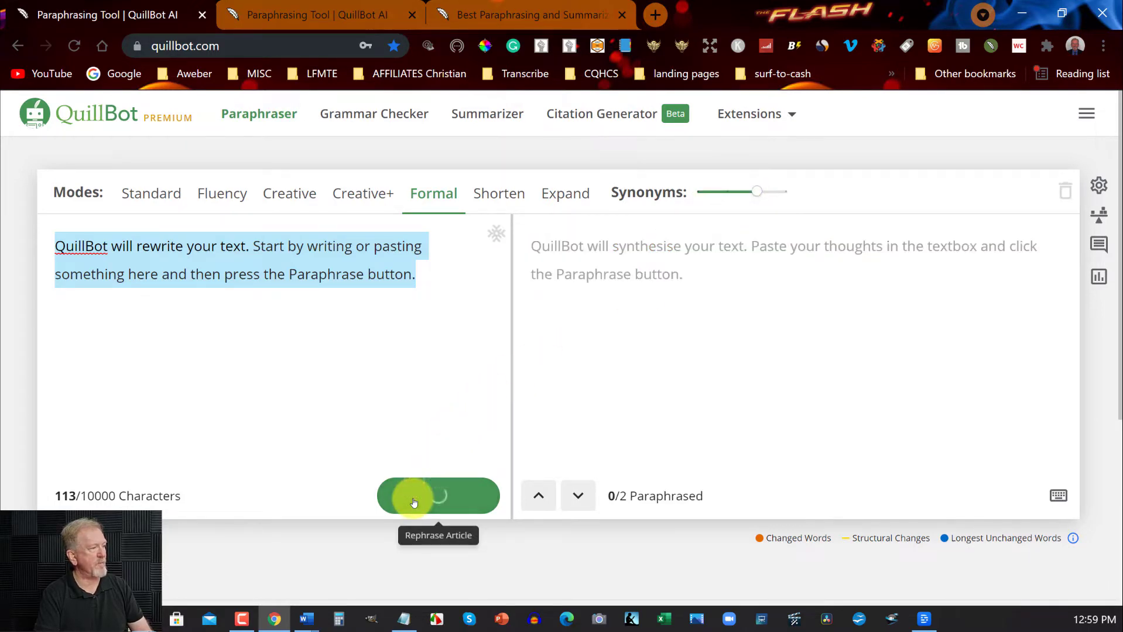
pyautogui.click(437, 495)
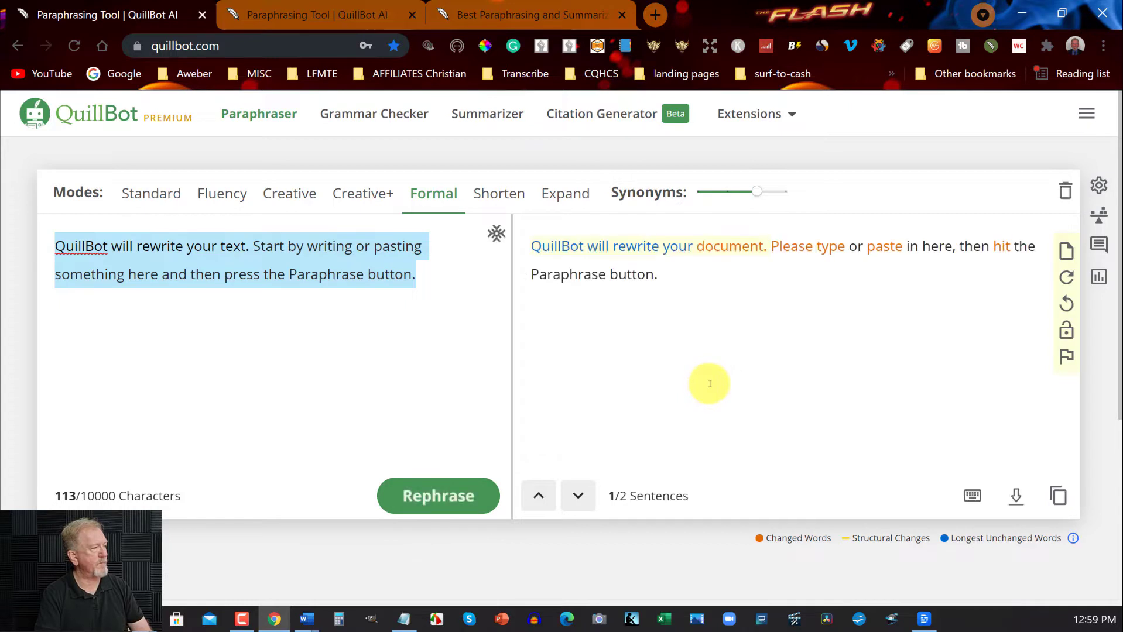
pyautogui.moveTo(392, 304)
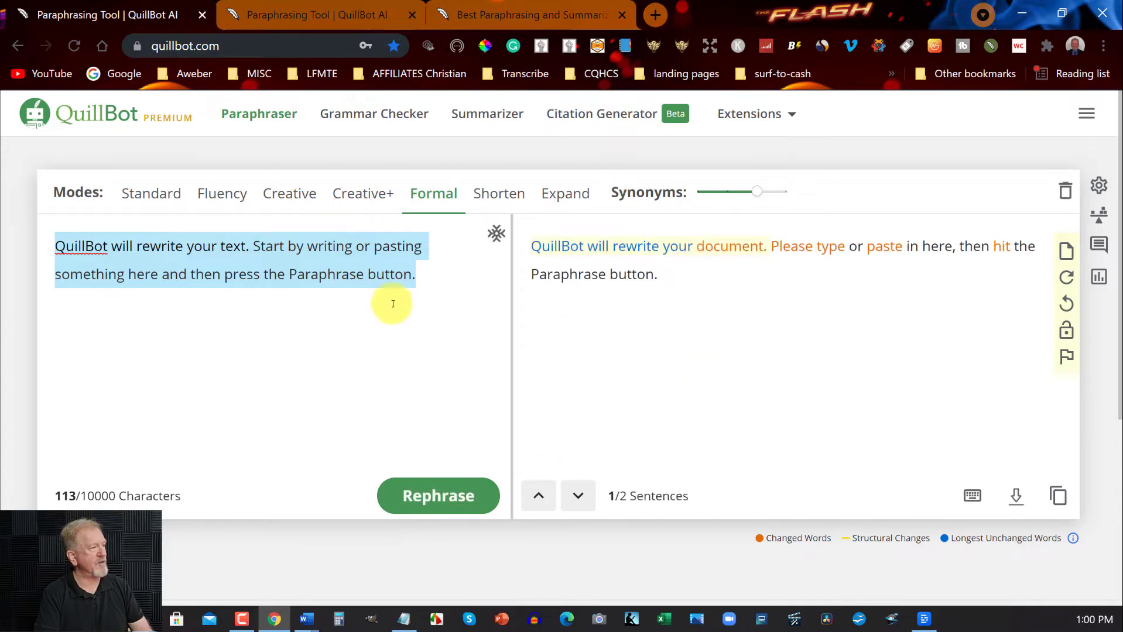
pyautogui.moveTo(500, 193)
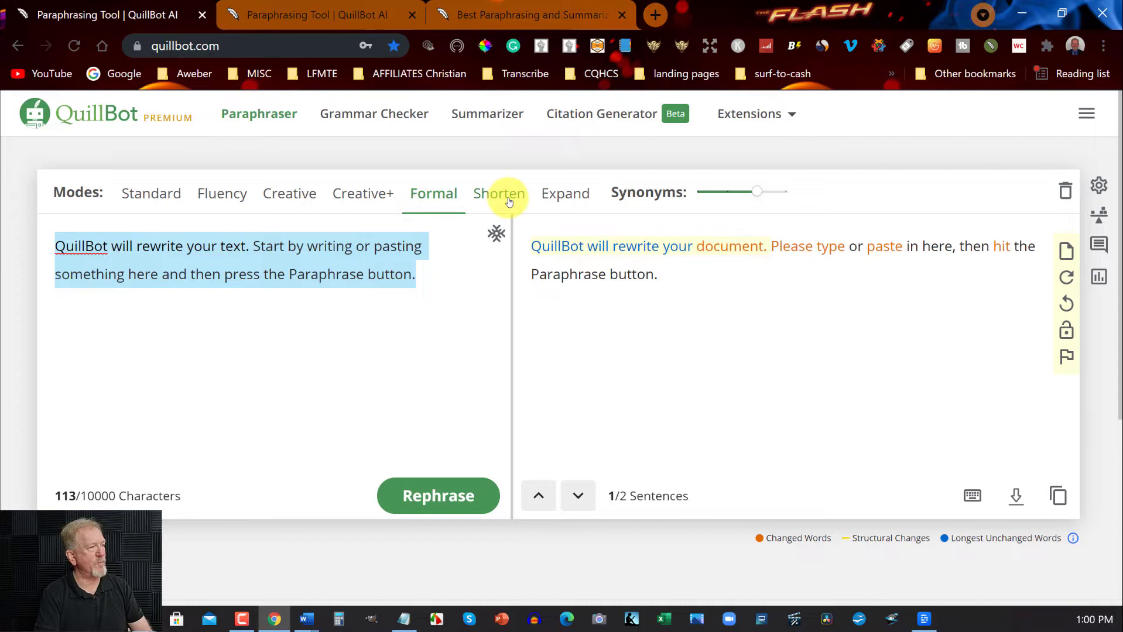
pyautogui.moveTo(500, 193)
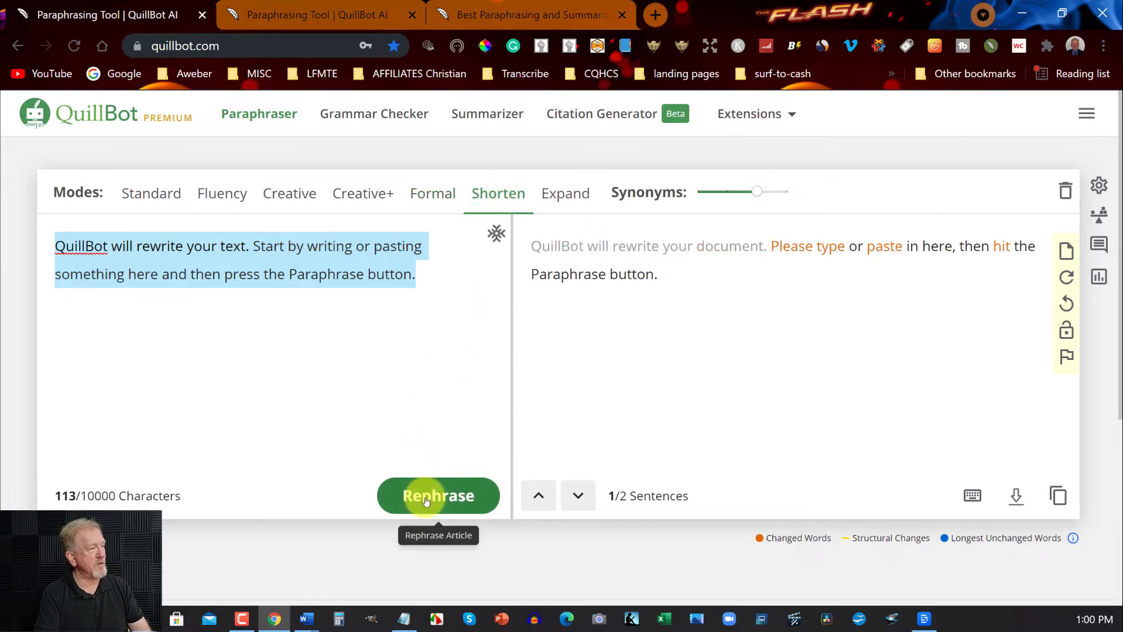
# - Rephrase in Shorten mode, then generate several Expand versions ending 'QuillBot can express your text for you.'
pyautogui.click(437, 495)
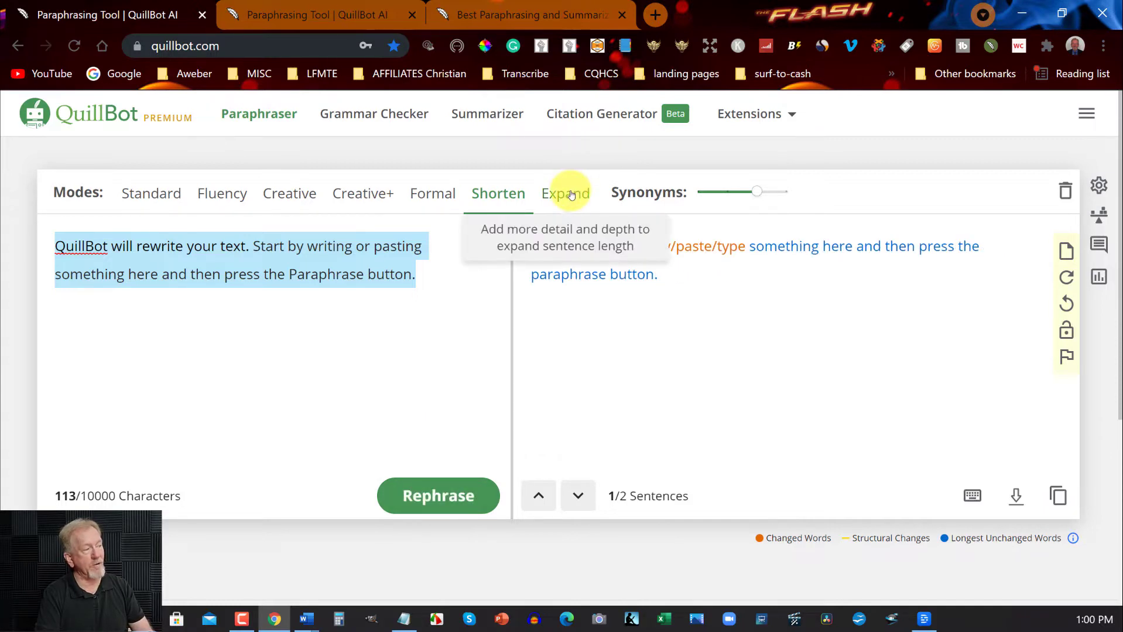
pyautogui.click(564, 193)
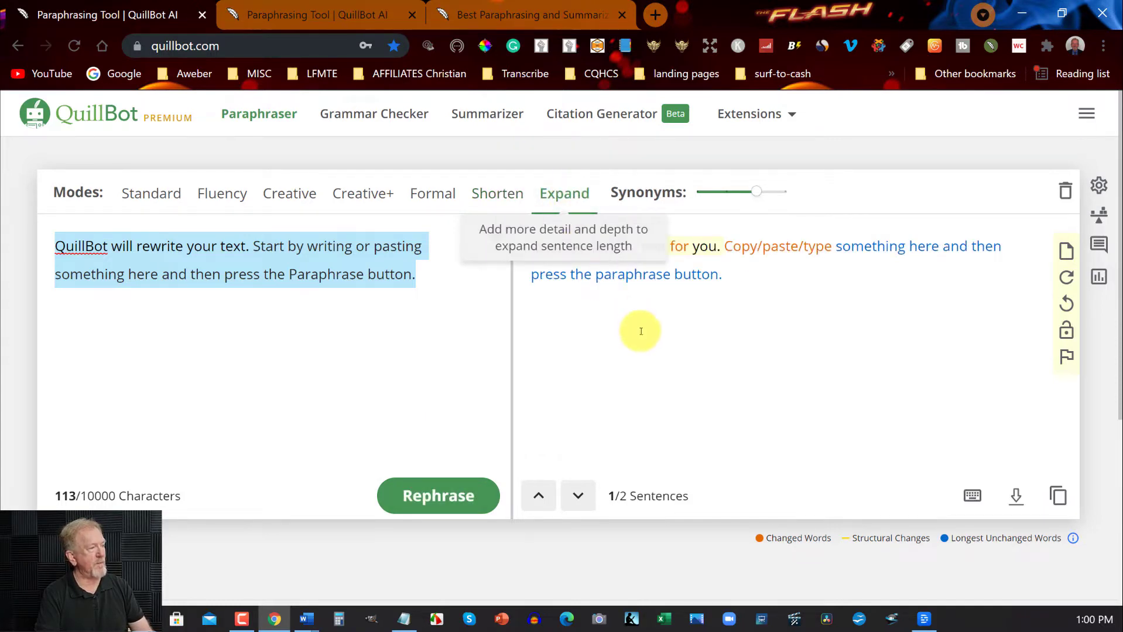
pyautogui.click(438, 496)
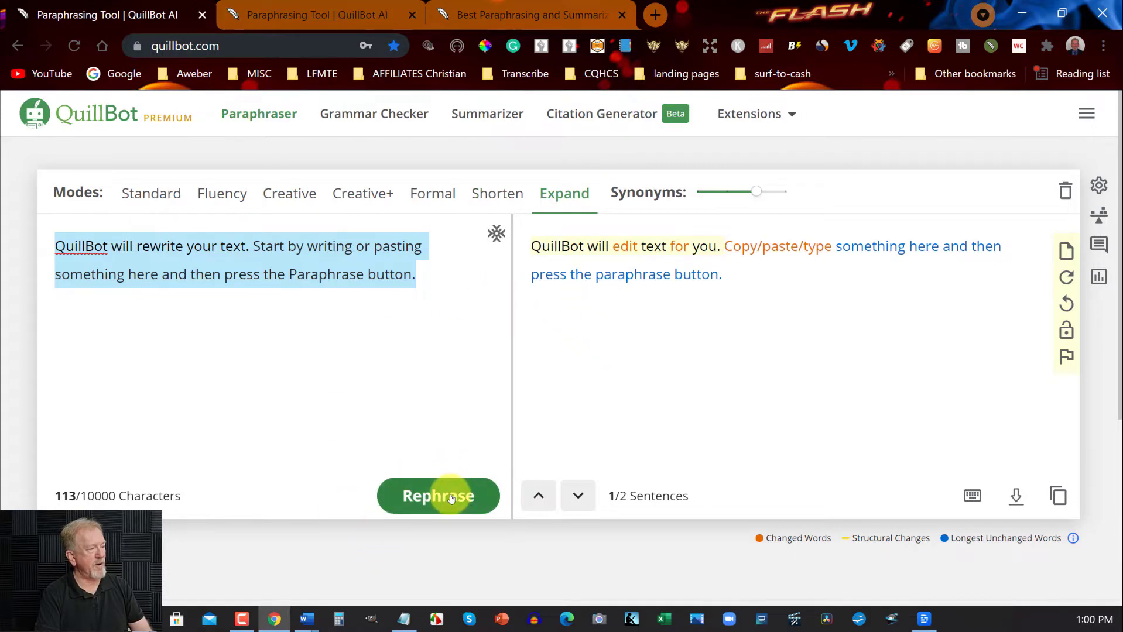
pyautogui.click(437, 495)
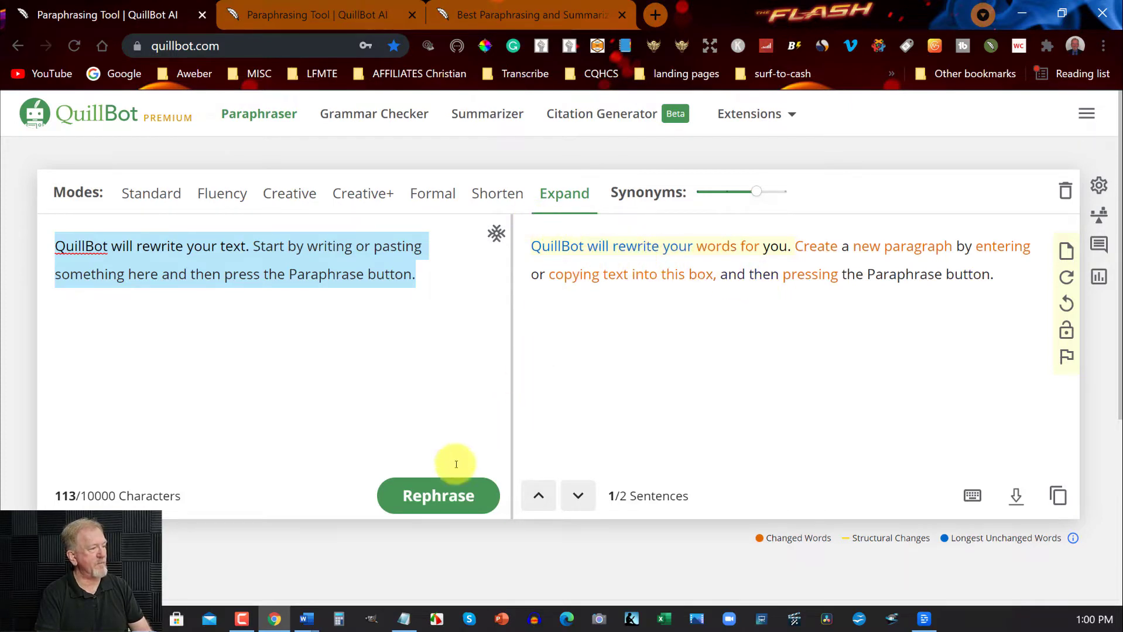
pyautogui.click(439, 496)
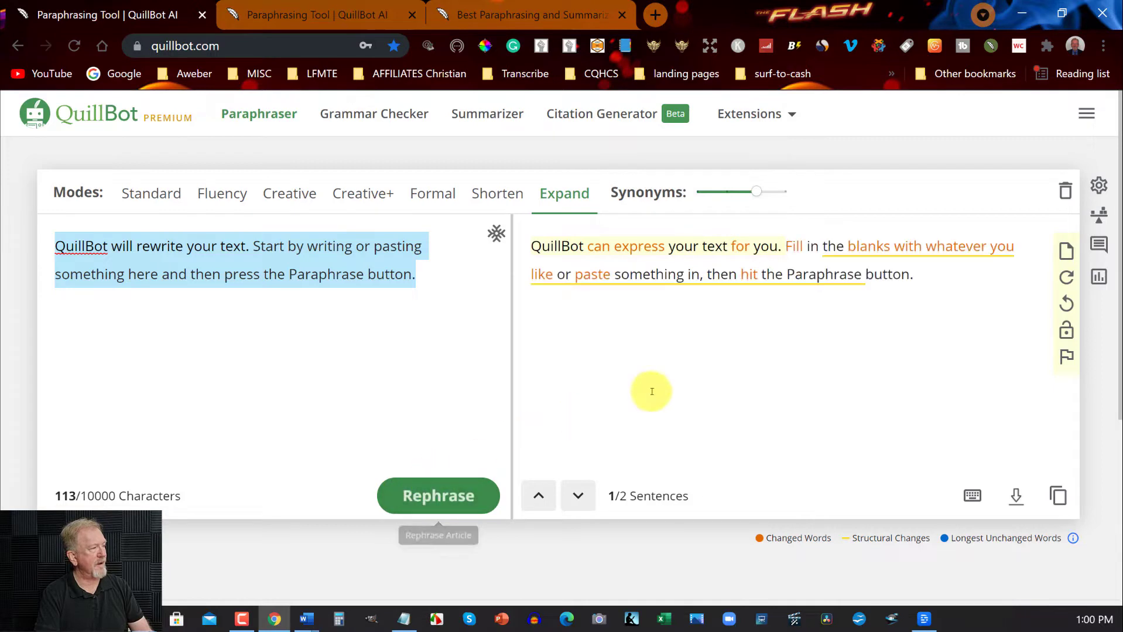
pyautogui.moveTo(798, 302)
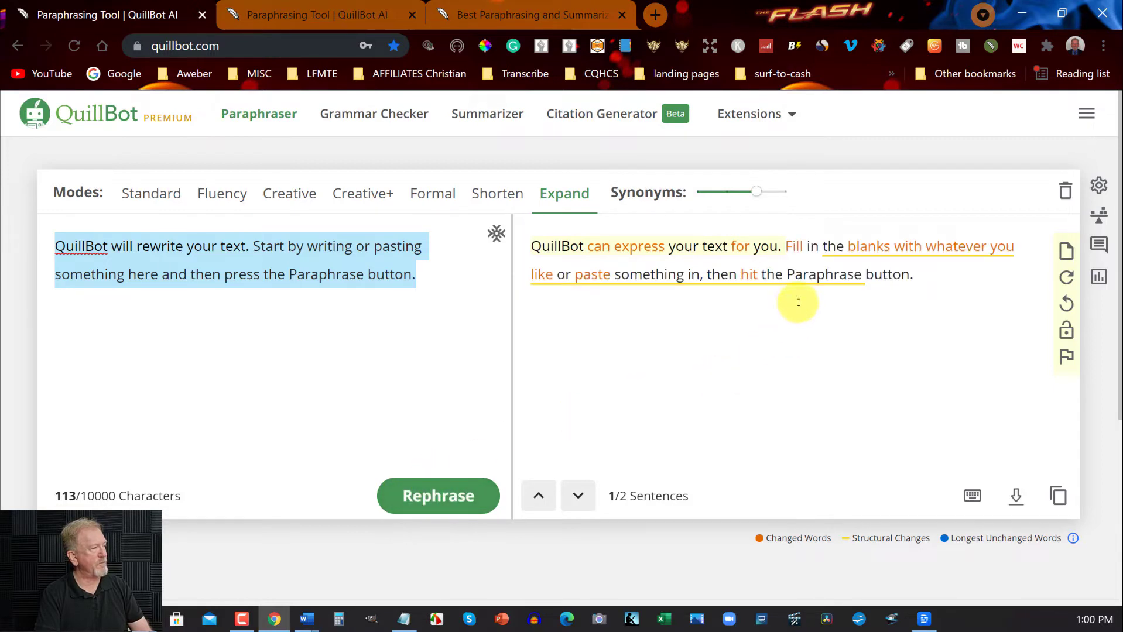
pyautogui.moveTo(889, 289)
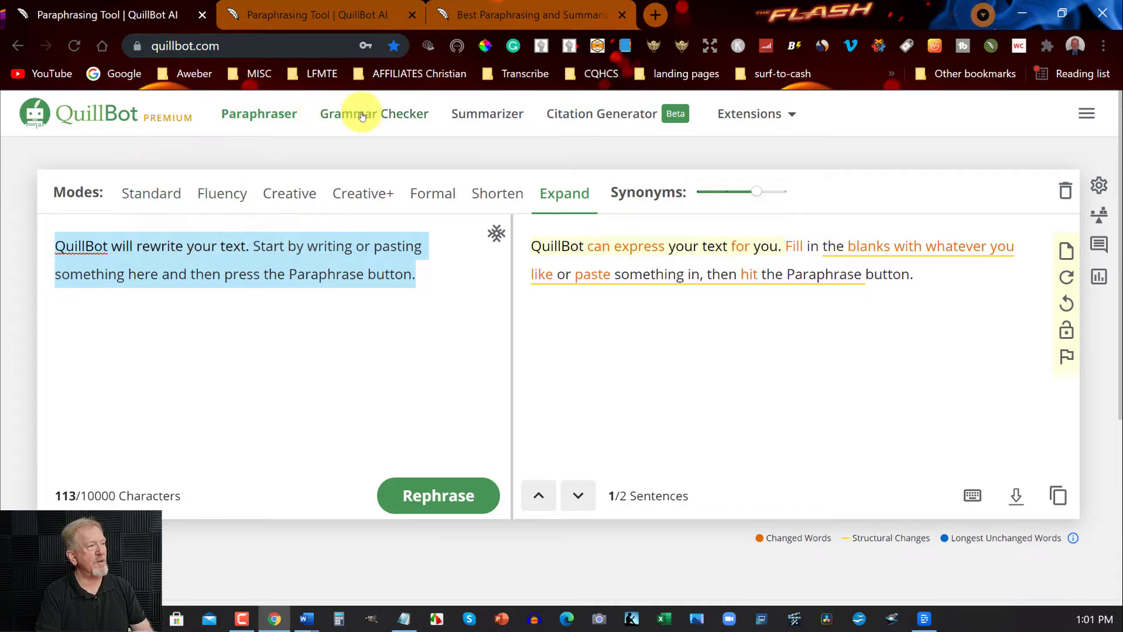
# - Bring the expanded 24-word paragraph from the Paraphraser into the Grammar Checker
pyautogui.click(373, 113)
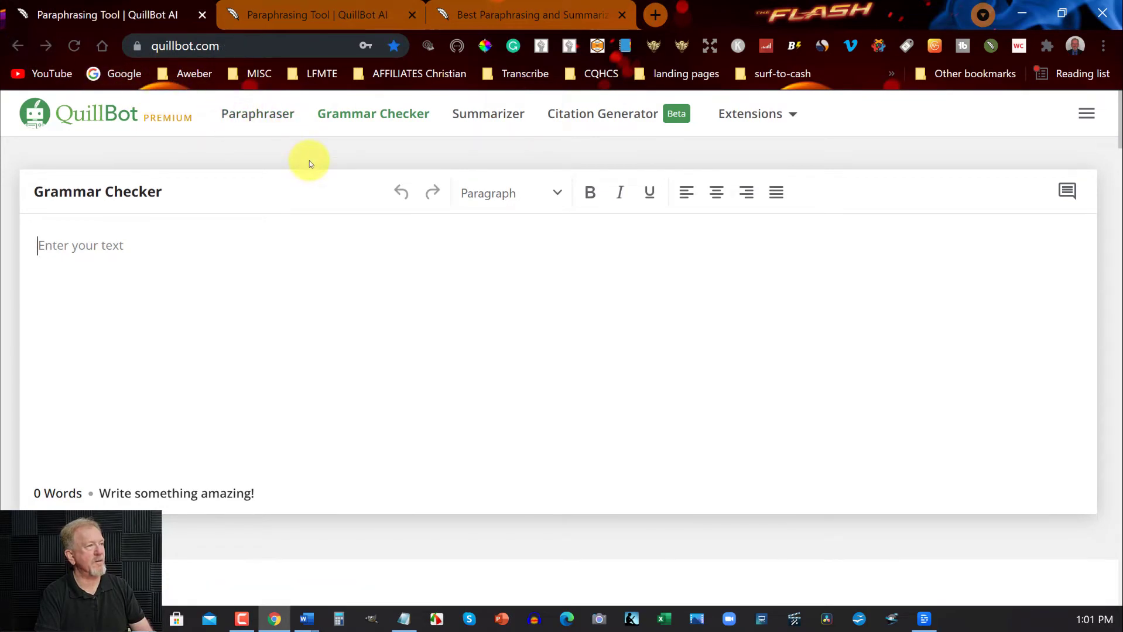
pyautogui.click(257, 114)
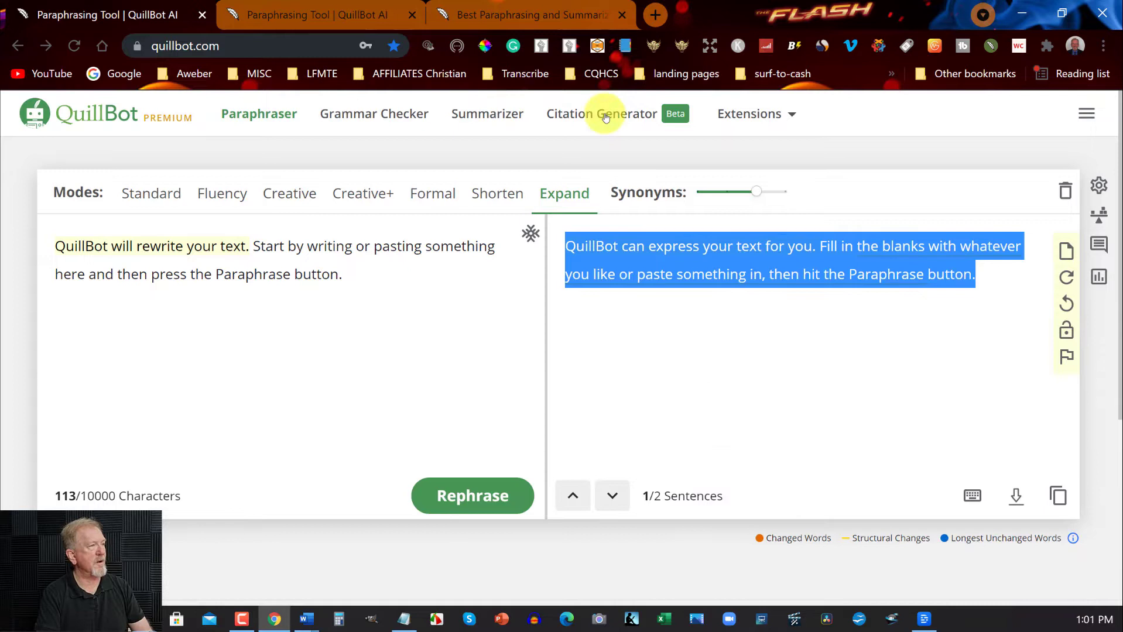
pyautogui.click(373, 113)
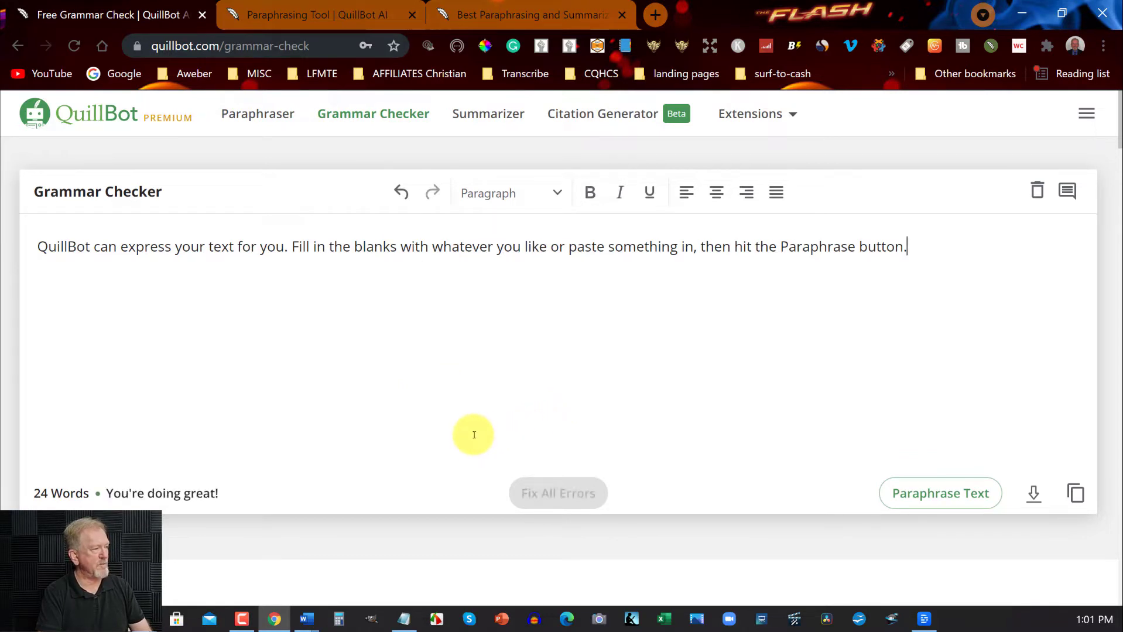
pyautogui.moveTo(89, 486)
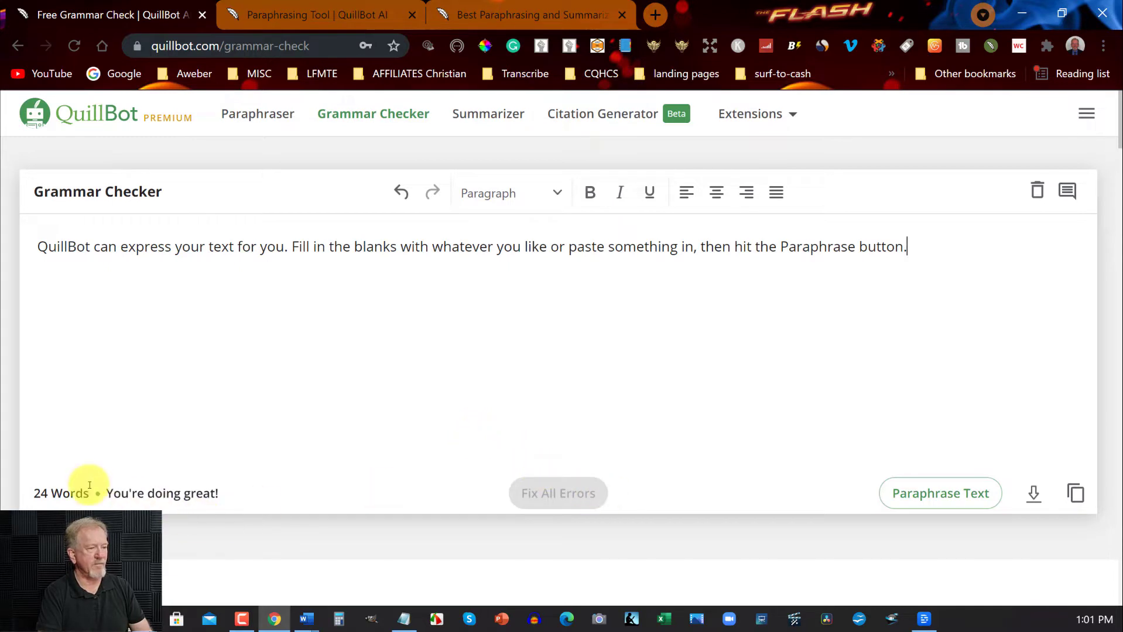
pyautogui.moveTo(994, 478)
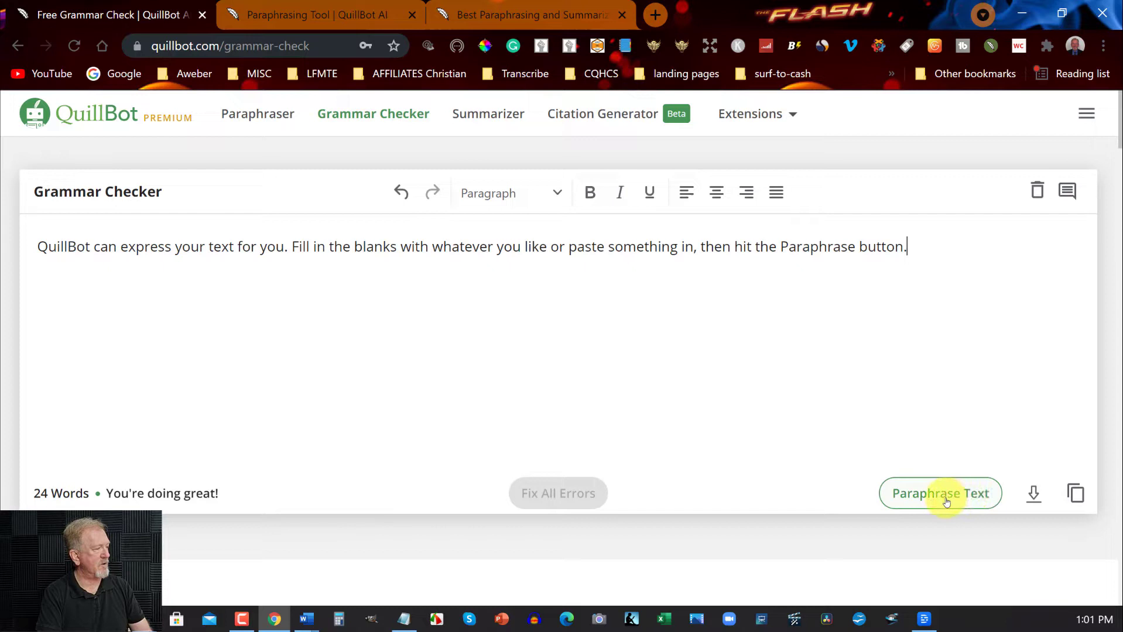
# - Send the checked text back to the Paraphraser, paraphrase it again and copy the result
pyautogui.click(939, 493)
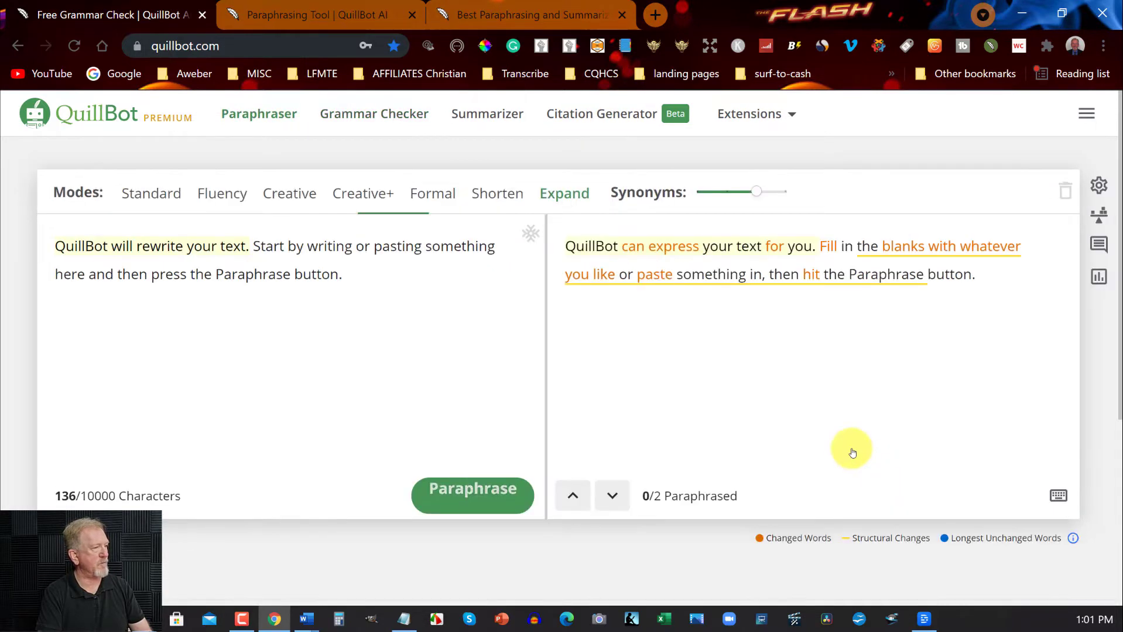
pyautogui.click(472, 496)
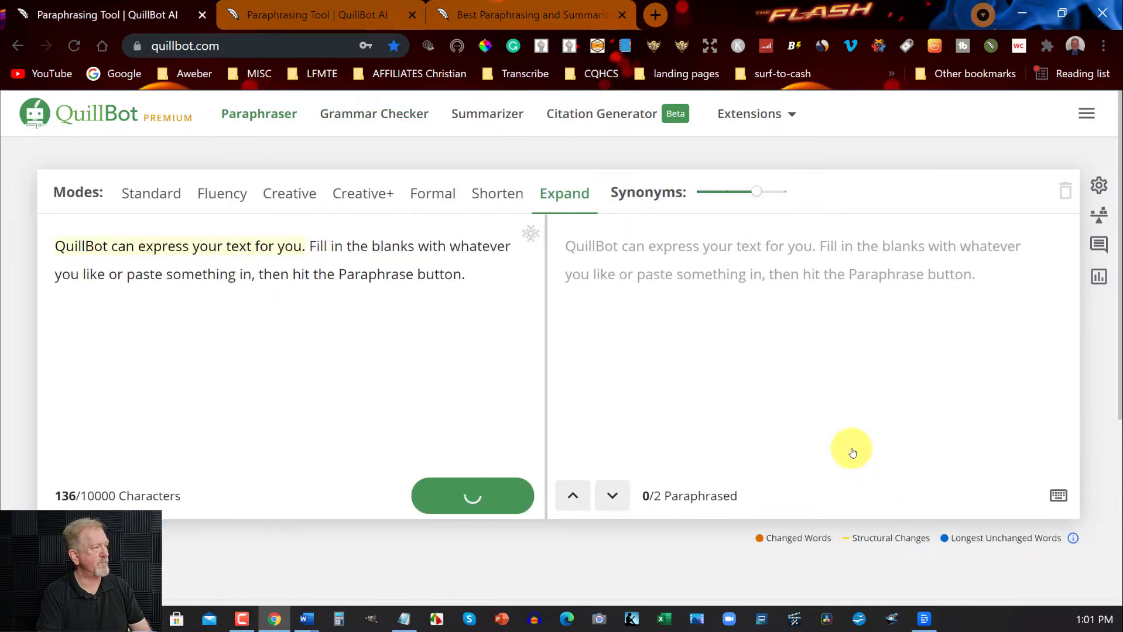
pyautogui.click(472, 495)
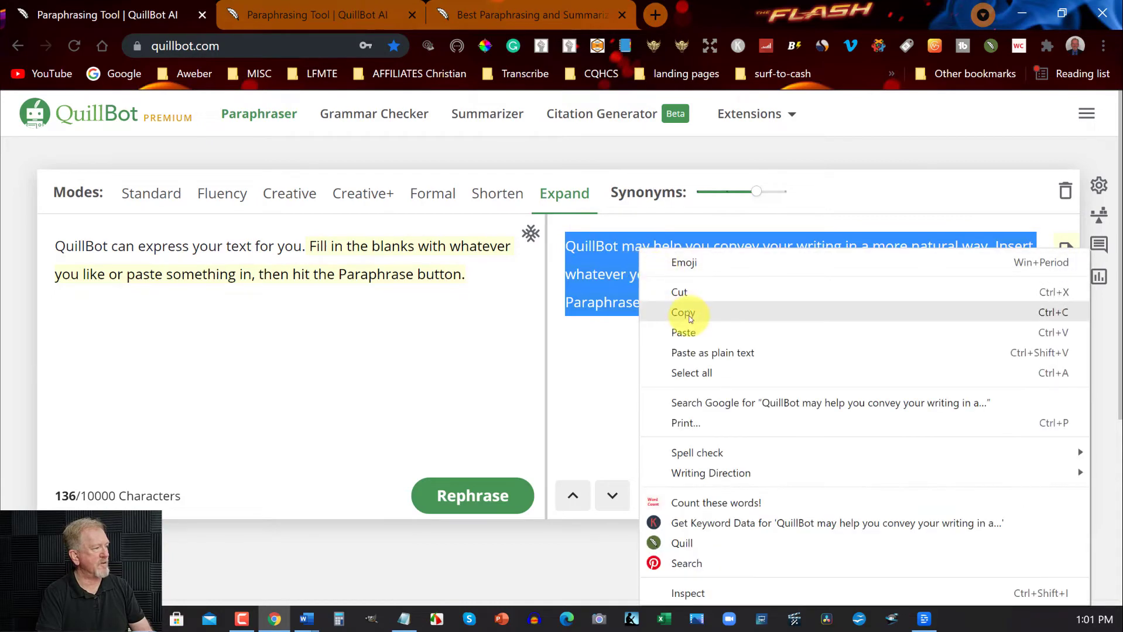
pyautogui.click(682, 312)
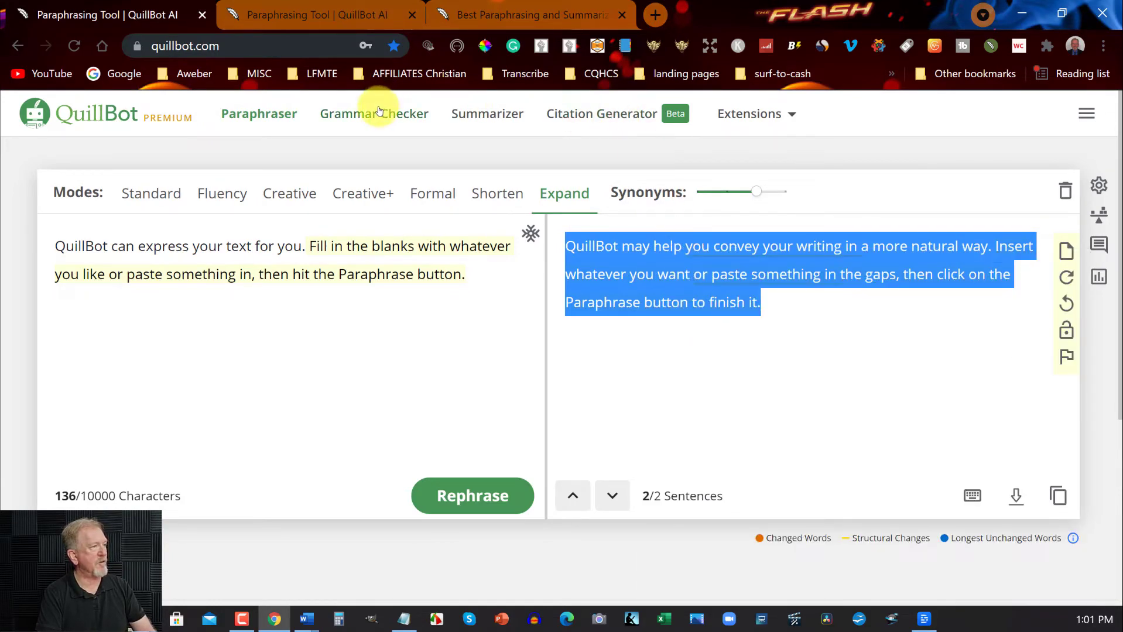
# - Paste the 31-word paraphrase into Grammar Checker and fix both flagged errors
pyautogui.click(373, 114)
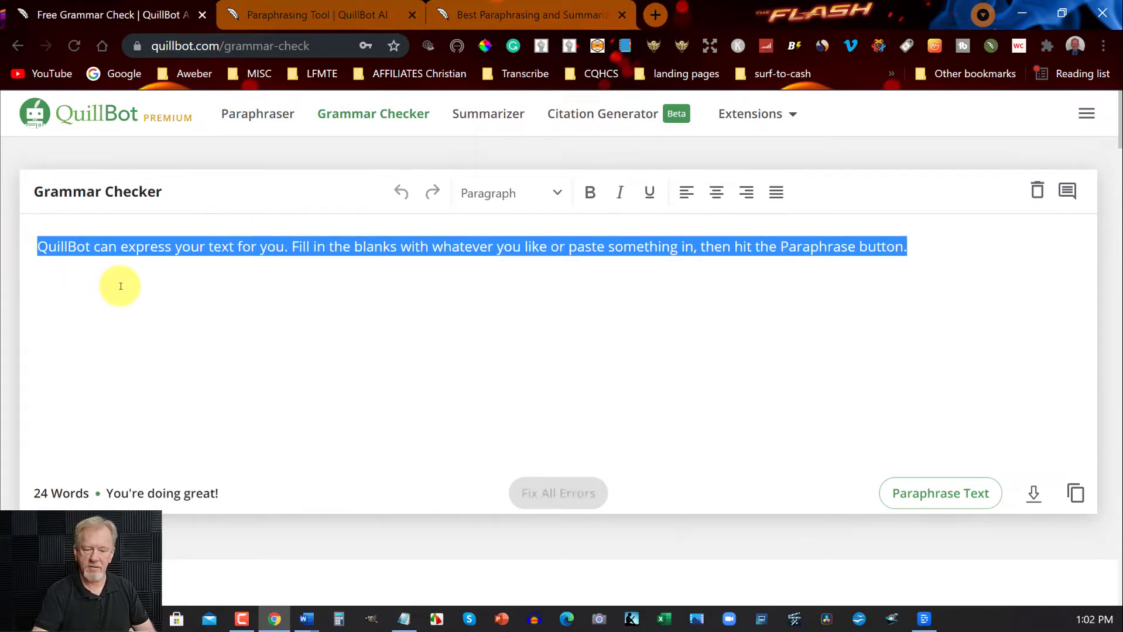
pyautogui.write('QuillBot may help you convey your writing in a more natural way. Insert whatever you want or paste something in the gaps, then click on the Paraphrase button to finish it.')
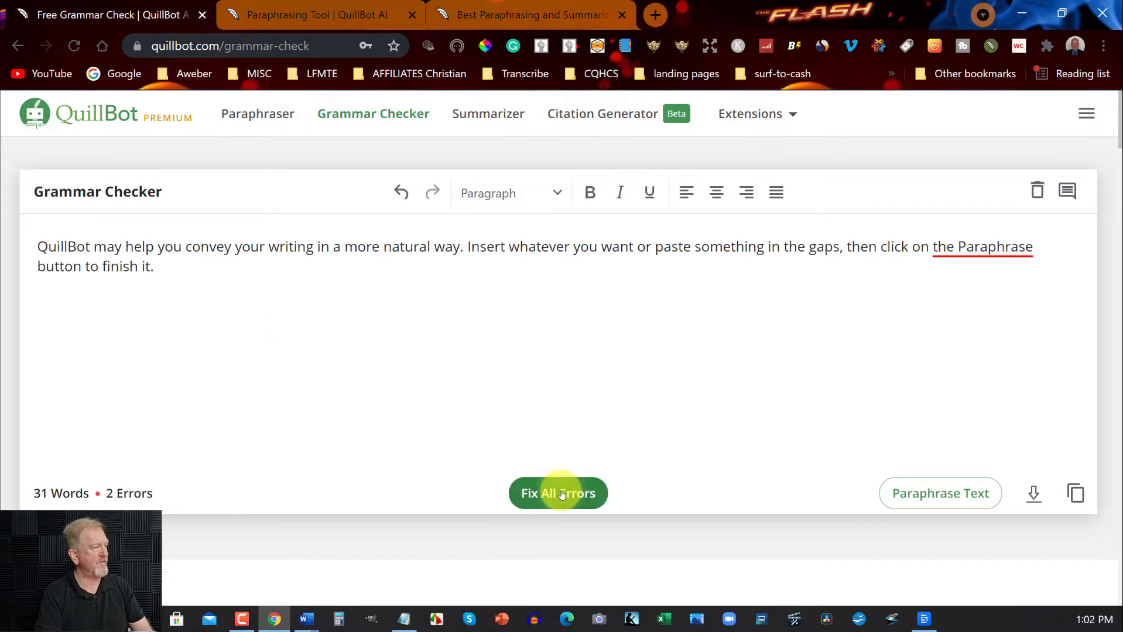
pyautogui.click(557, 493)
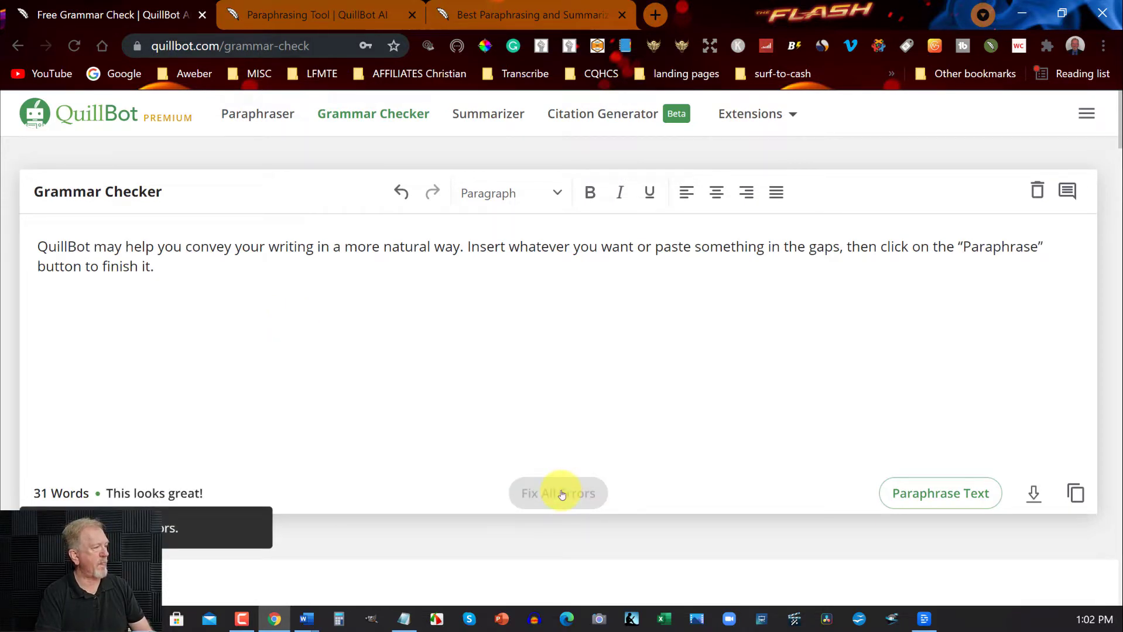
pyautogui.moveTo(881, 333)
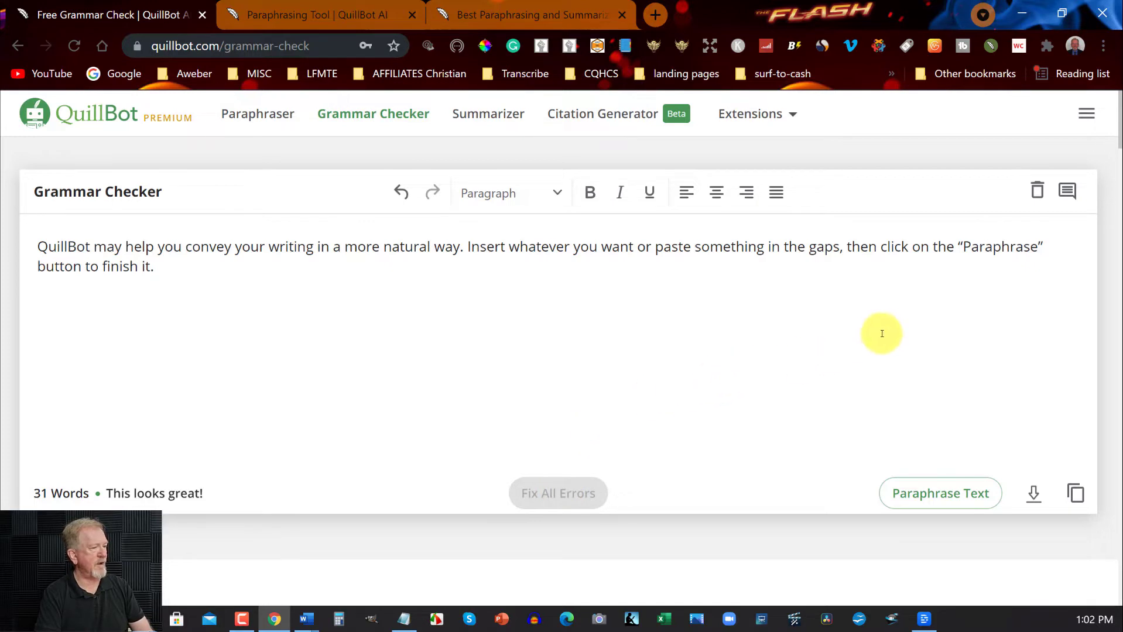
pyautogui.moveTo(859, 337)
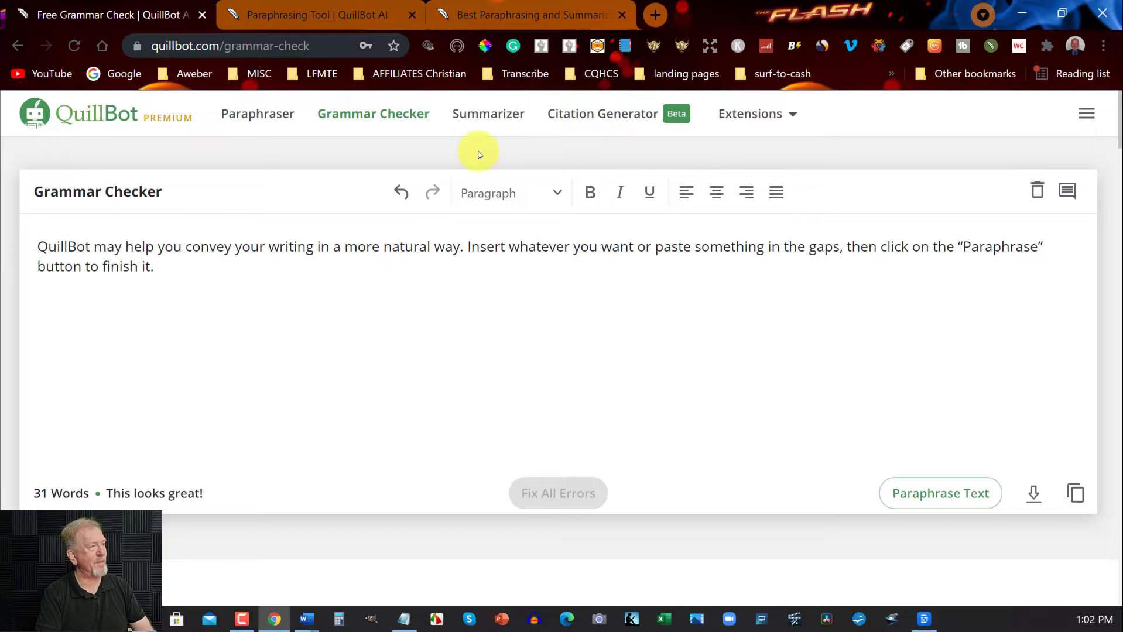
pyautogui.click(488, 114)
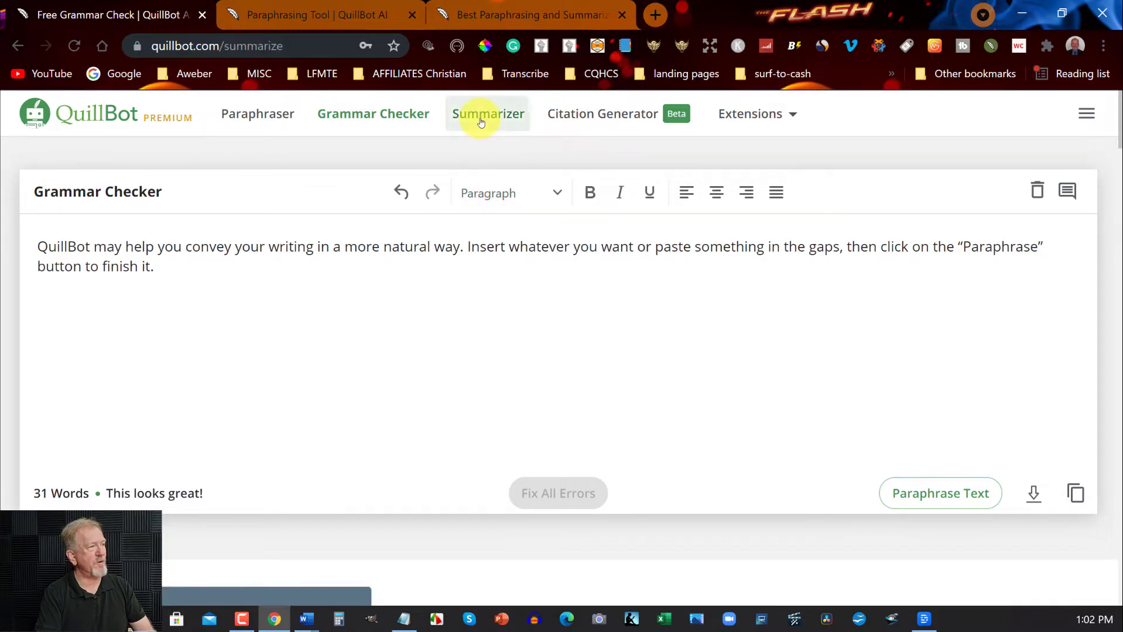
# - Summarize the corrected paragraph at Short length, then as two key-sentence bullets
pyautogui.click(485, 114)
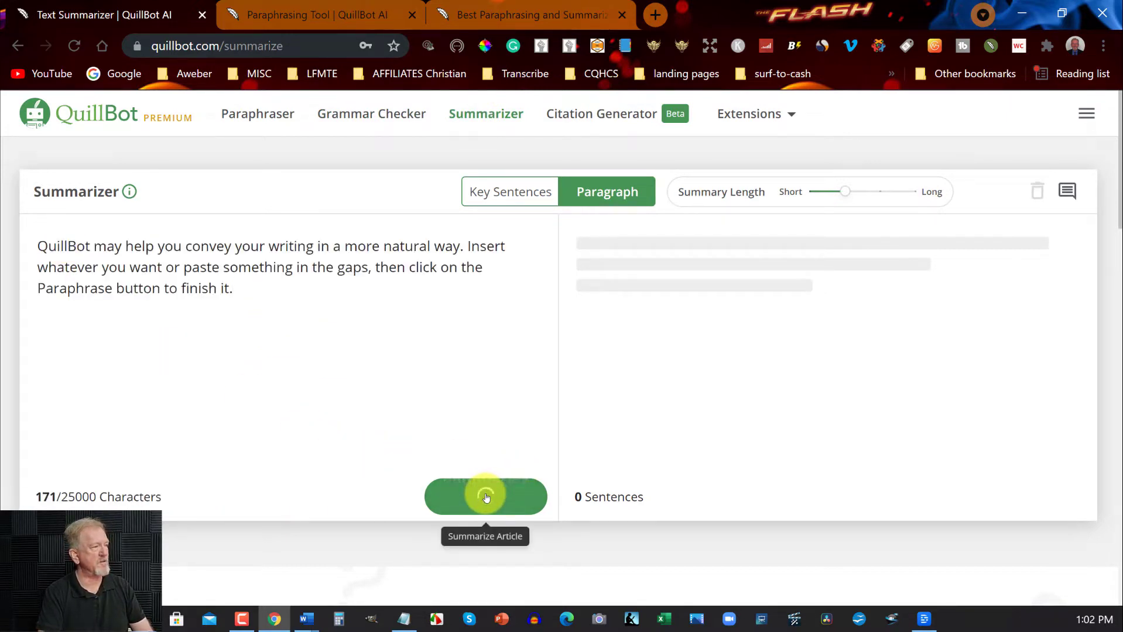
pyautogui.click(485, 496)
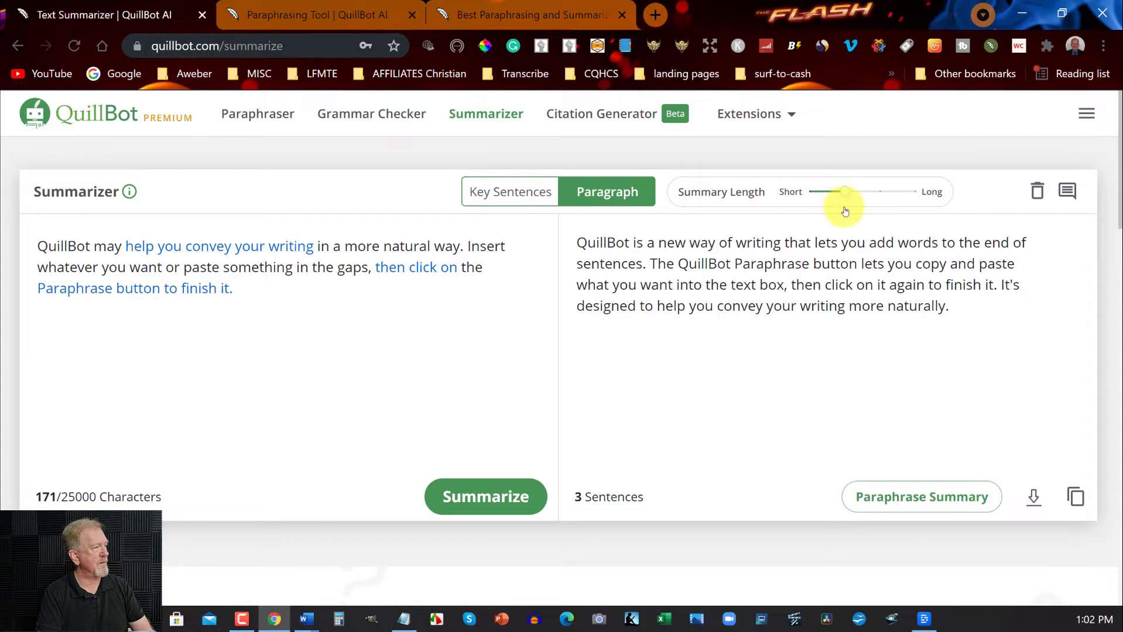
pyautogui.moveTo(844, 192); pyautogui.dragTo(816, 191)
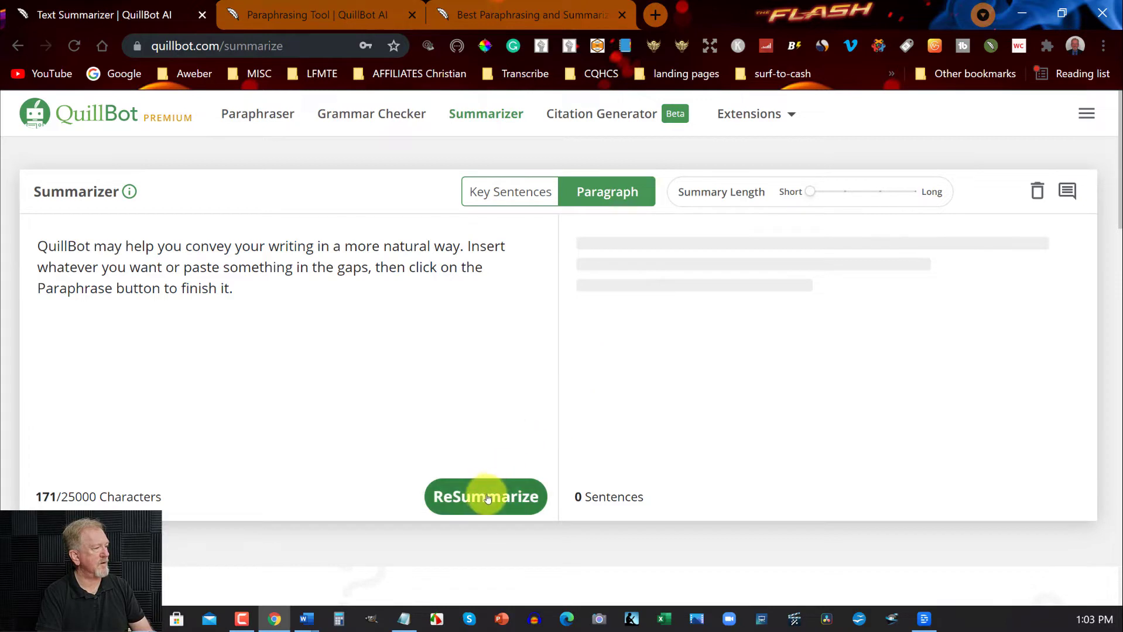
pyautogui.click(485, 497)
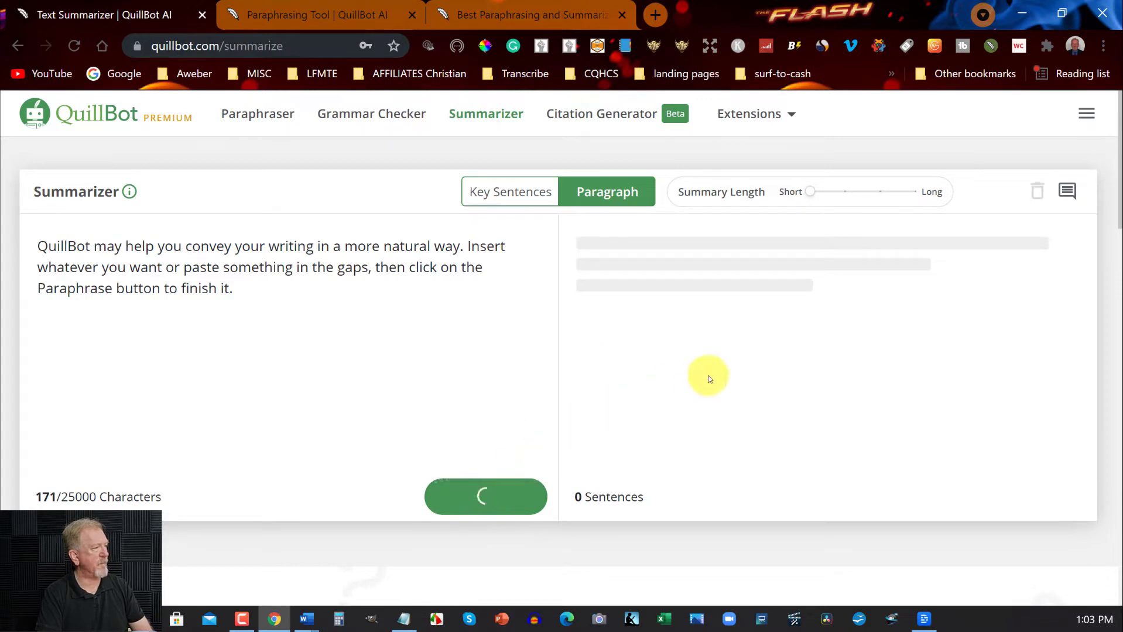
pyautogui.click(485, 497)
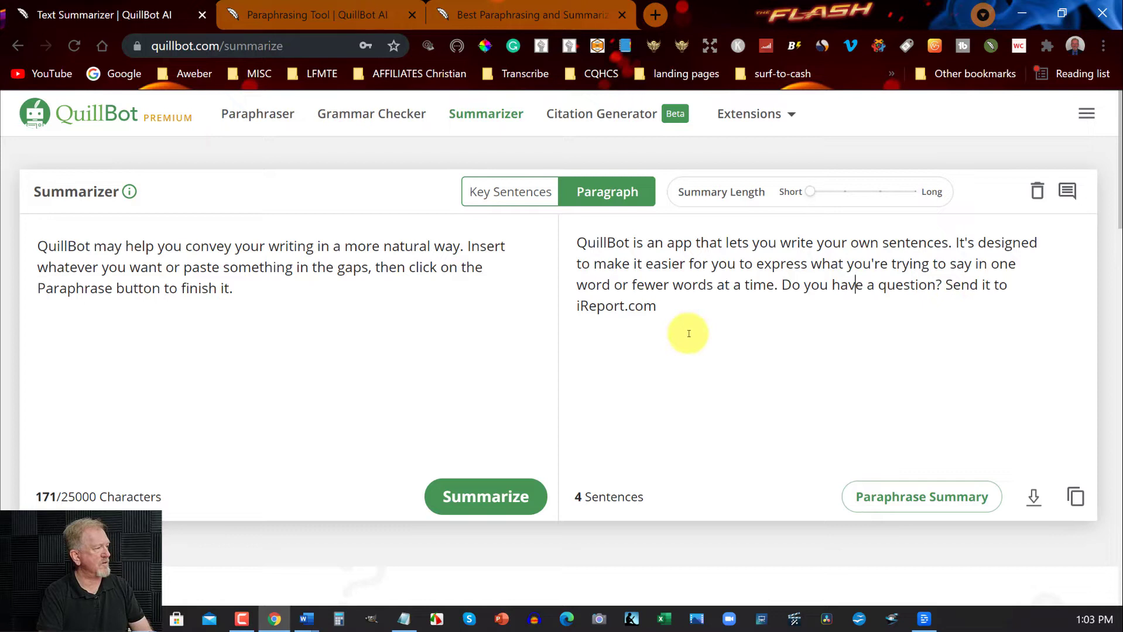
pyautogui.moveTo(588, 433)
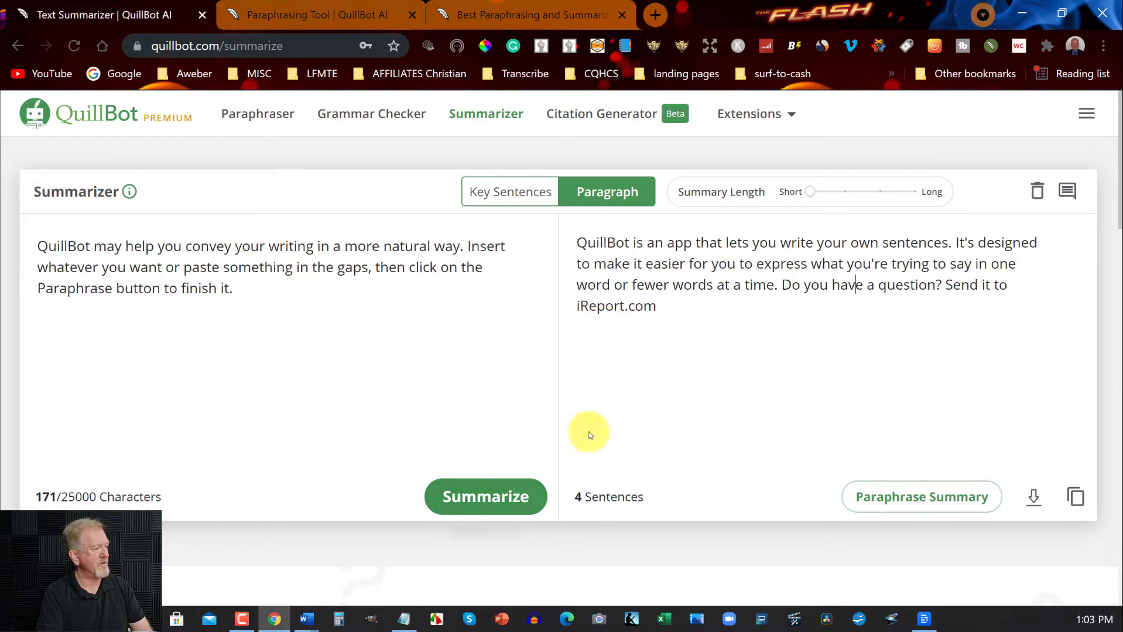
pyautogui.moveTo(576, 243)
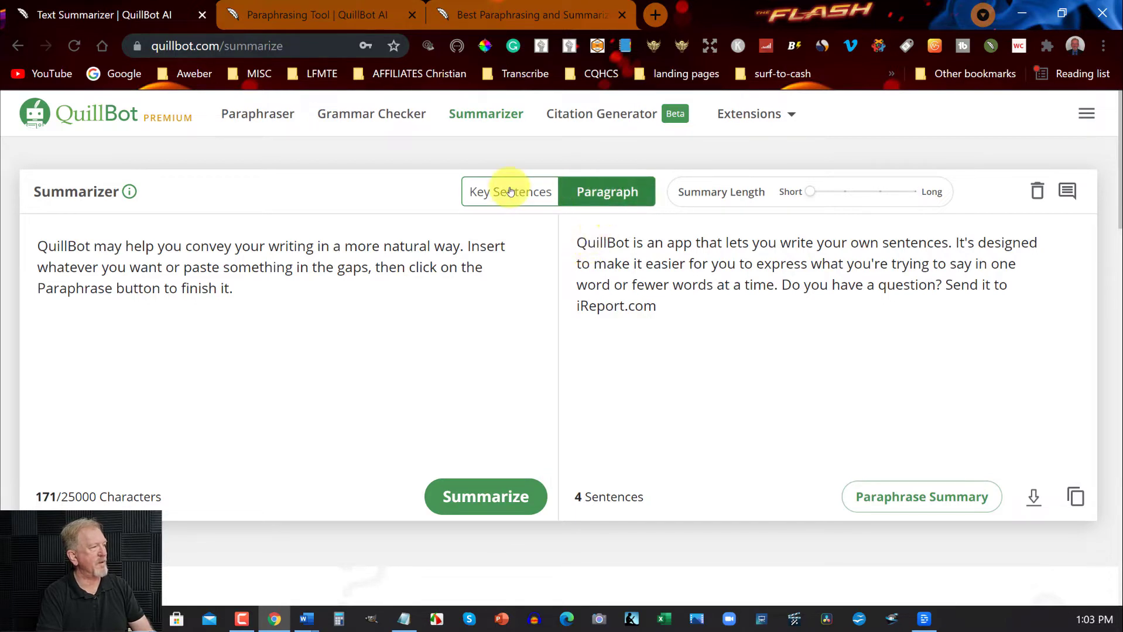
pyautogui.click(510, 191)
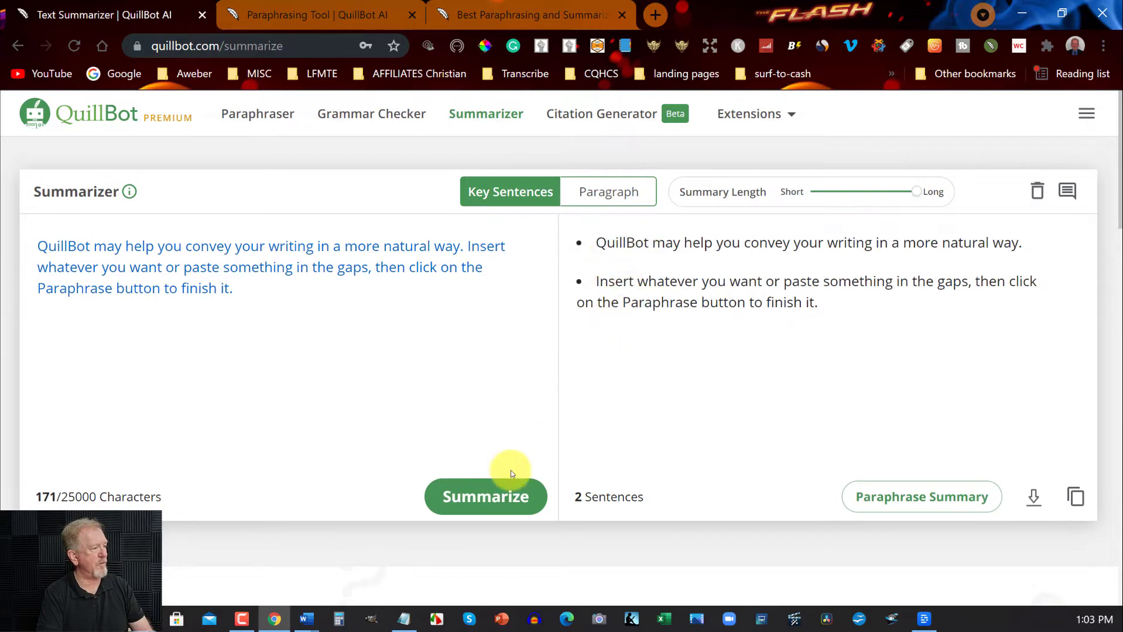
pyautogui.moveTo(569, 346)
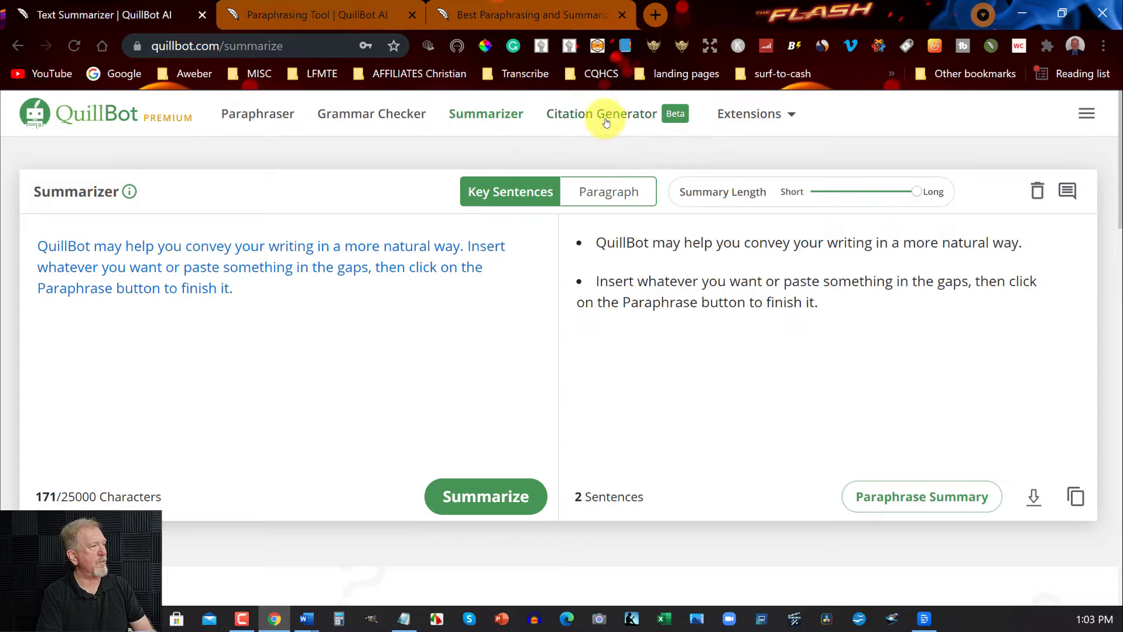
pyautogui.click(600, 113)
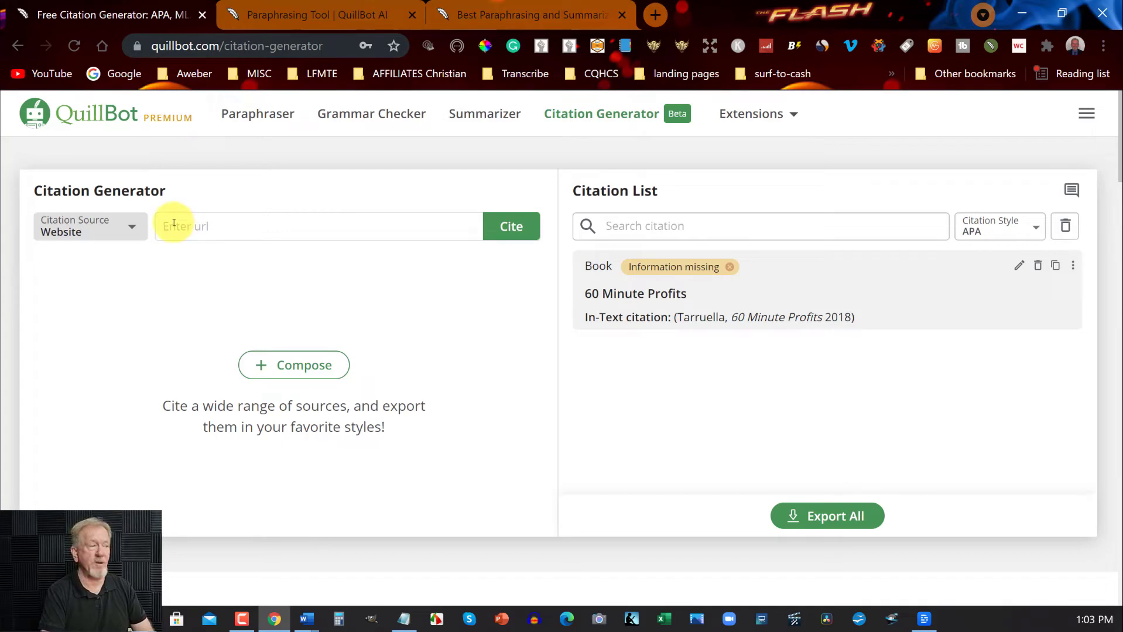
pyautogui.moveTo(793, 356)
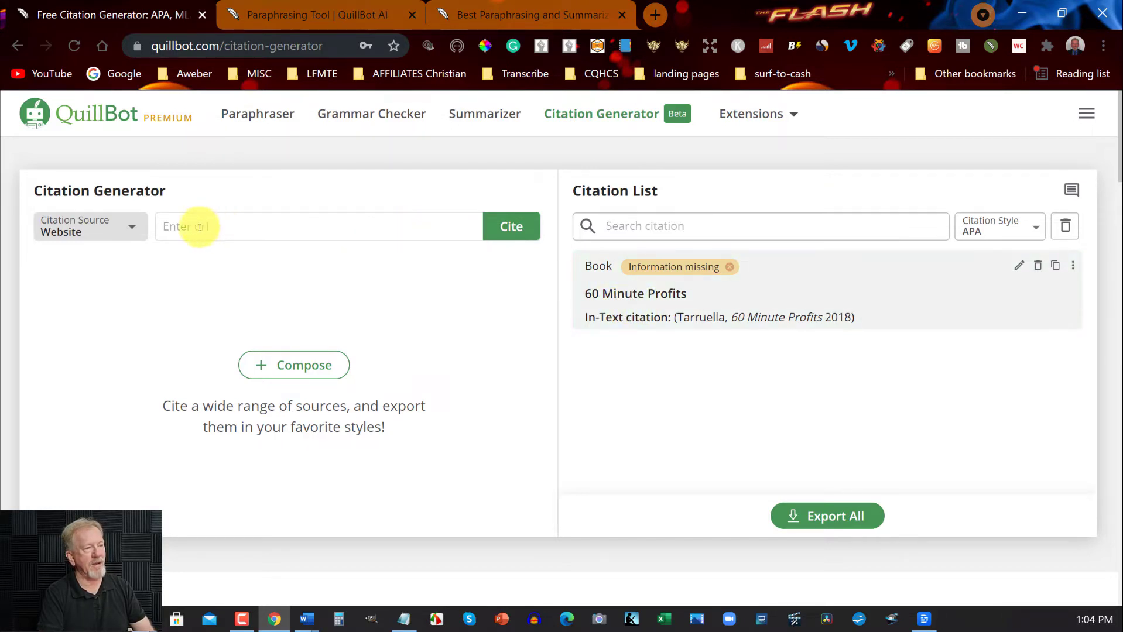
# - Cite 60 Minute Profits as a Book and dismiss its 'Information missing' warning
pyautogui.click(89, 227)
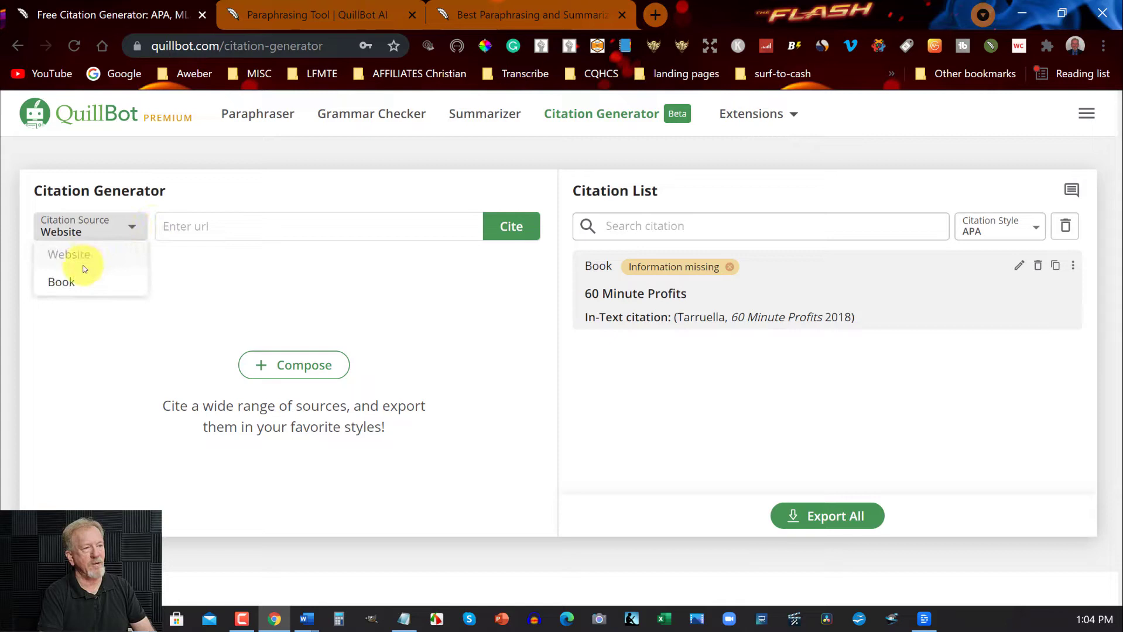
pyautogui.click(61, 282)
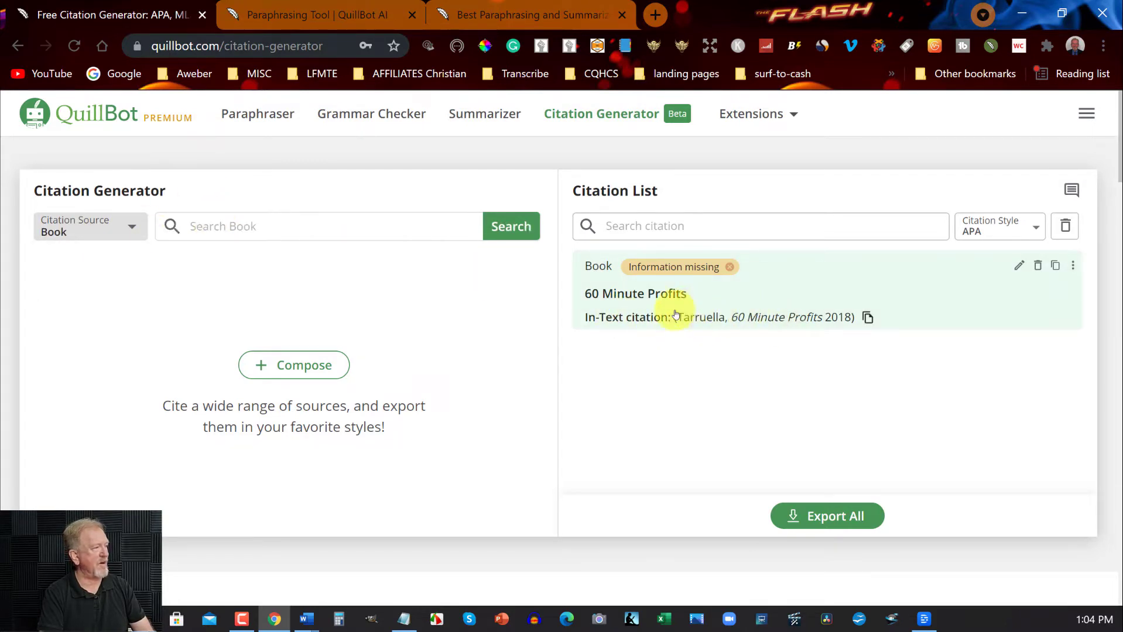
pyautogui.moveTo(653, 293)
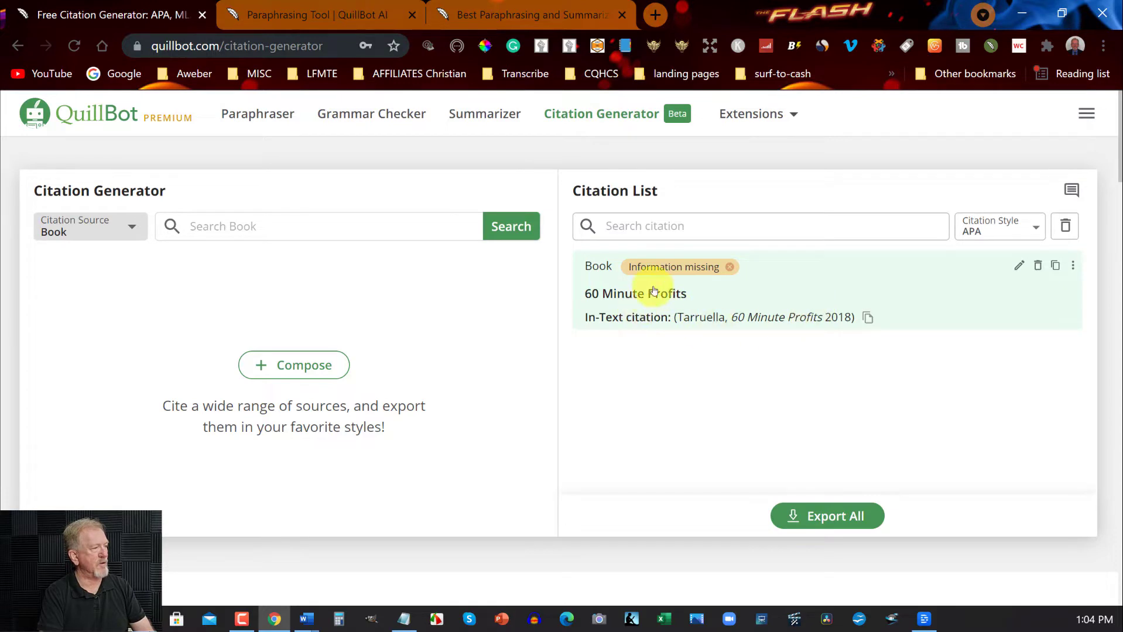
pyautogui.moveTo(476, 292)
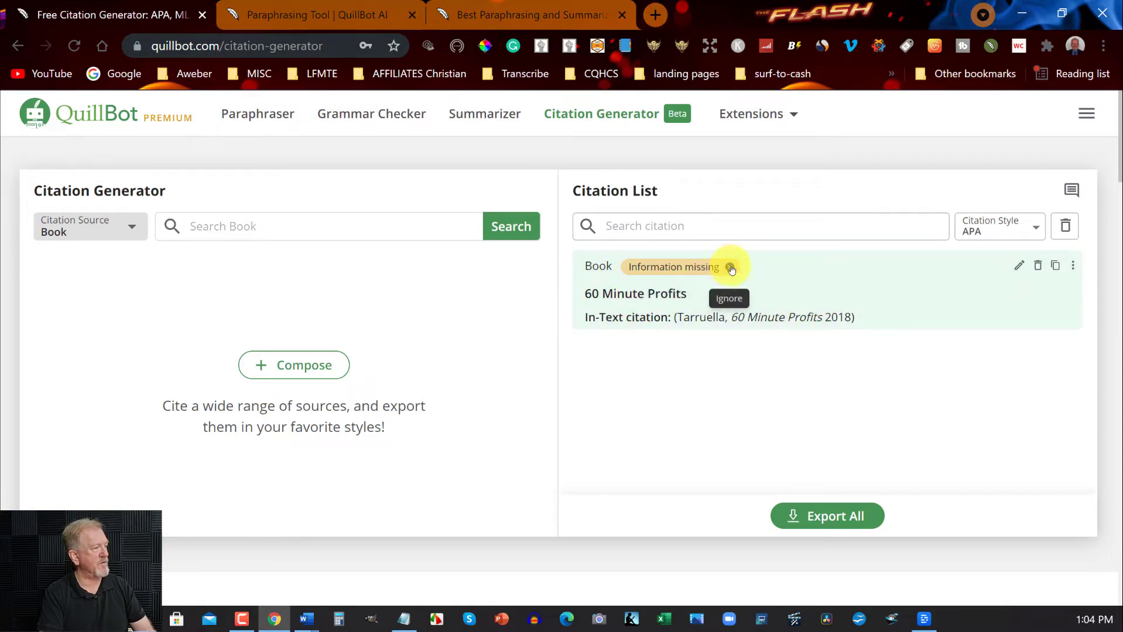
pyautogui.click(728, 298)
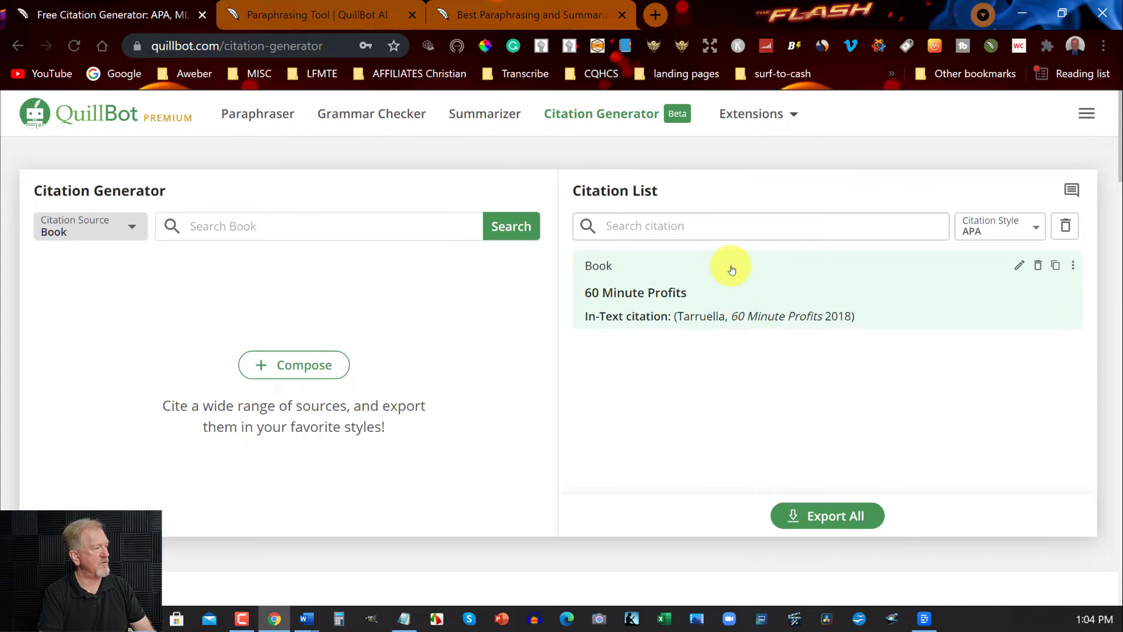
pyautogui.moveTo(721, 259)
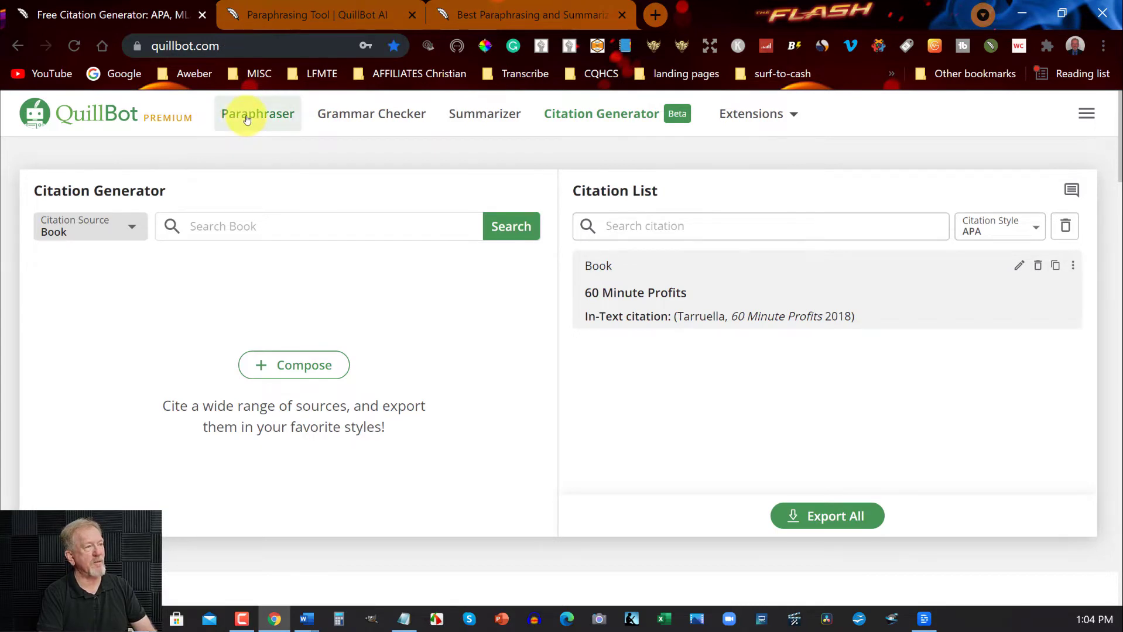
pyautogui.click(257, 114)
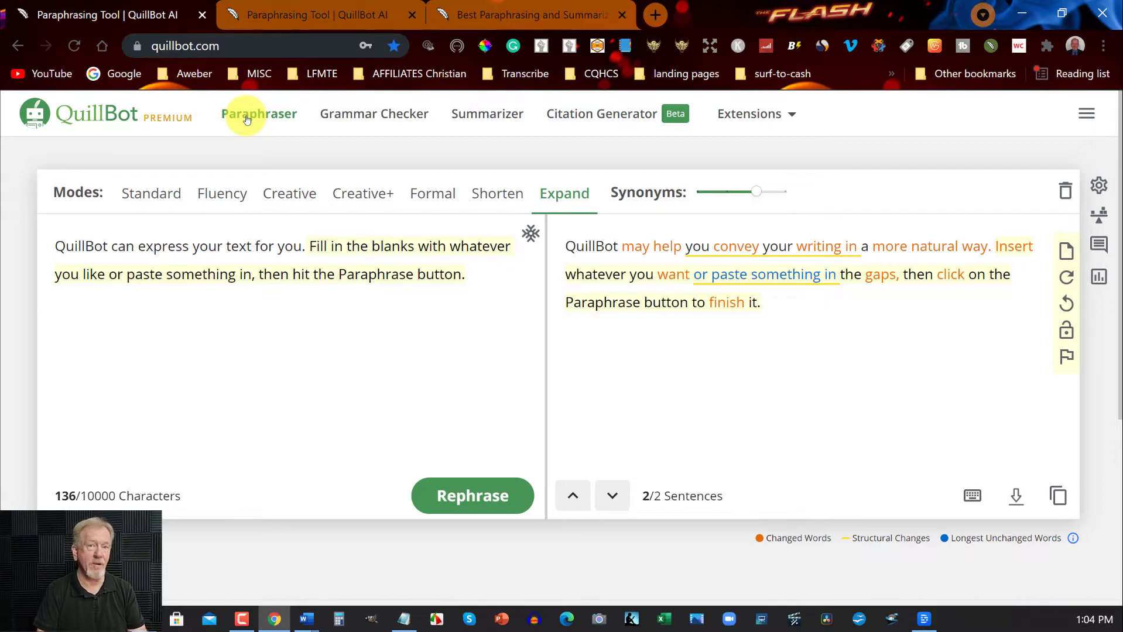
pyautogui.click(305, 619)
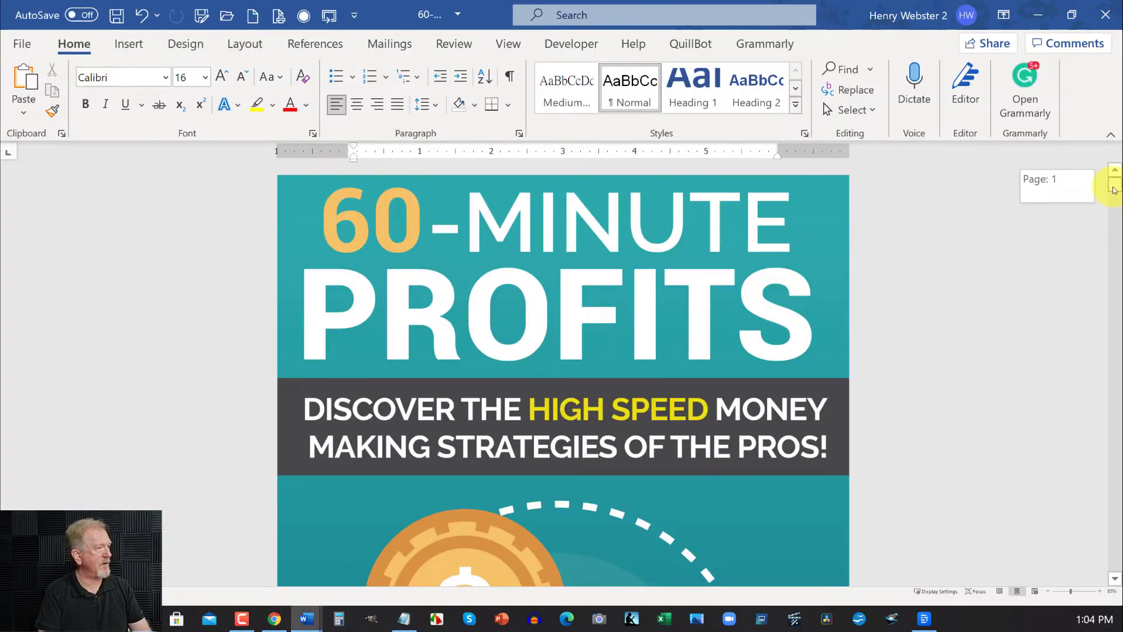
# - Scroll to Chapter 1 and select the whole Instant Commission Networks chapter
pyautogui.scroll(-3)
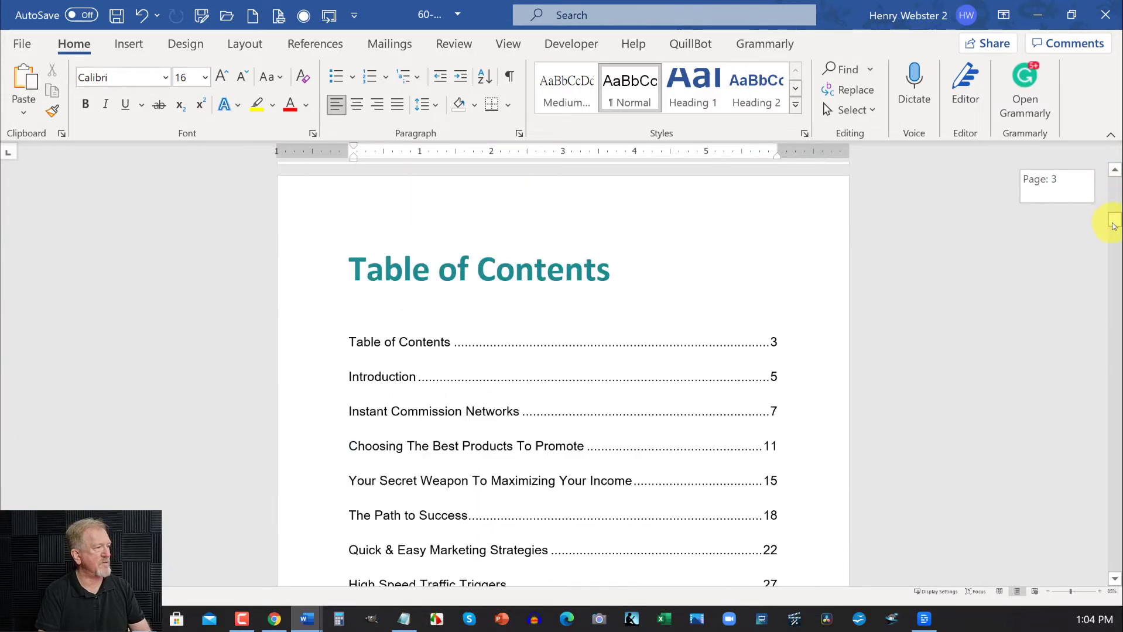
pyautogui.scroll(-3)
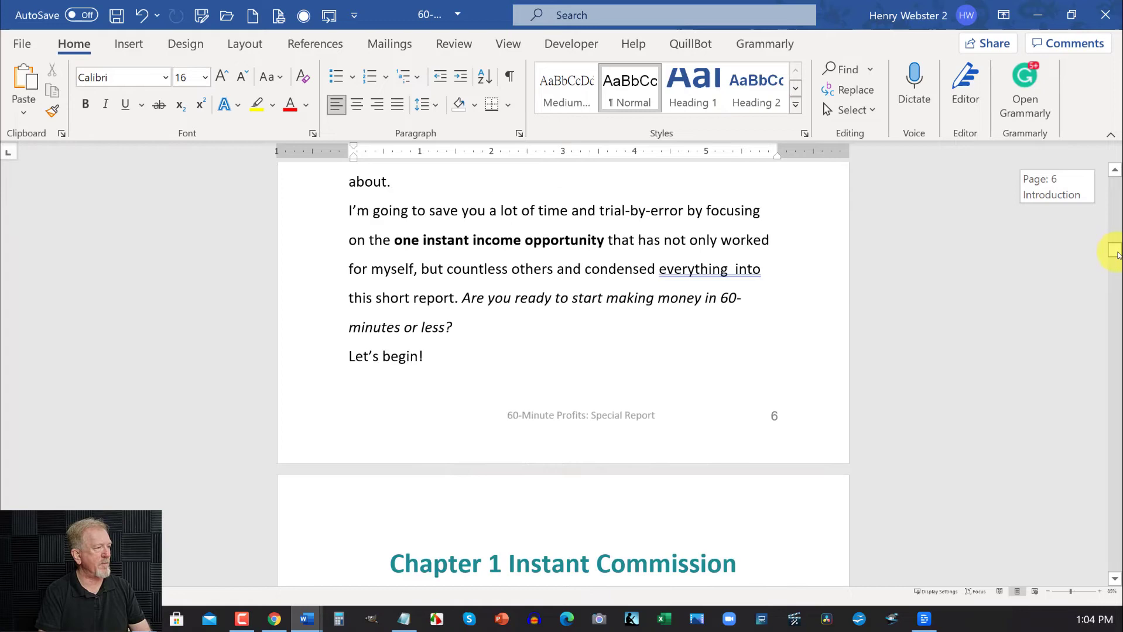
pyautogui.scroll(-3)
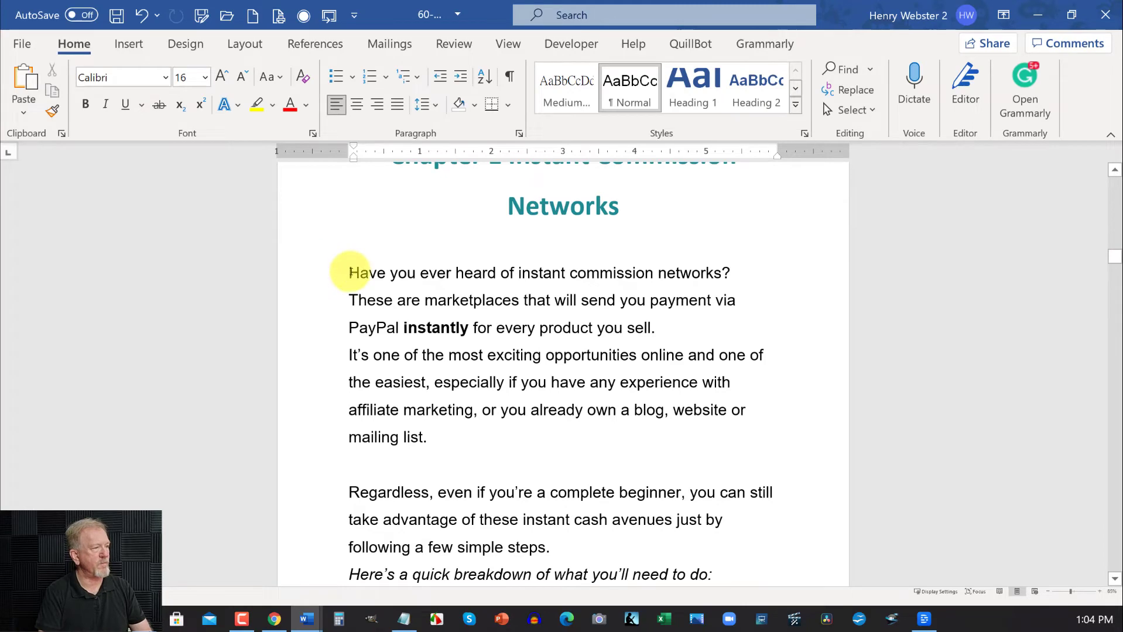
pyautogui.moveTo(349, 273); pyautogui.dragTo(690, 519)
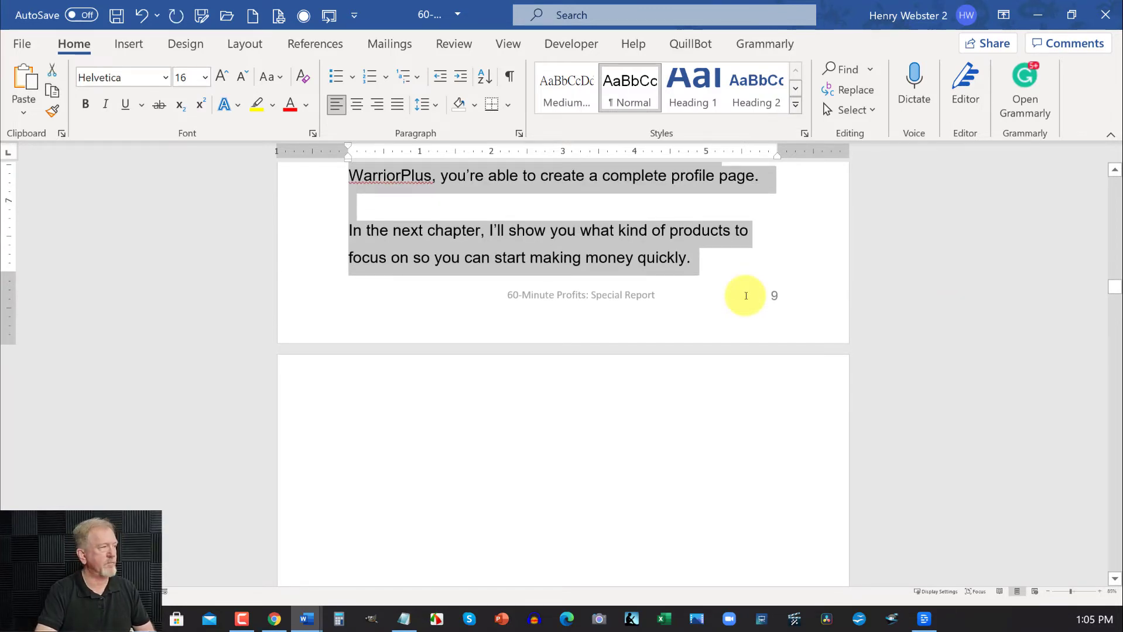
pyautogui.click(273, 618)
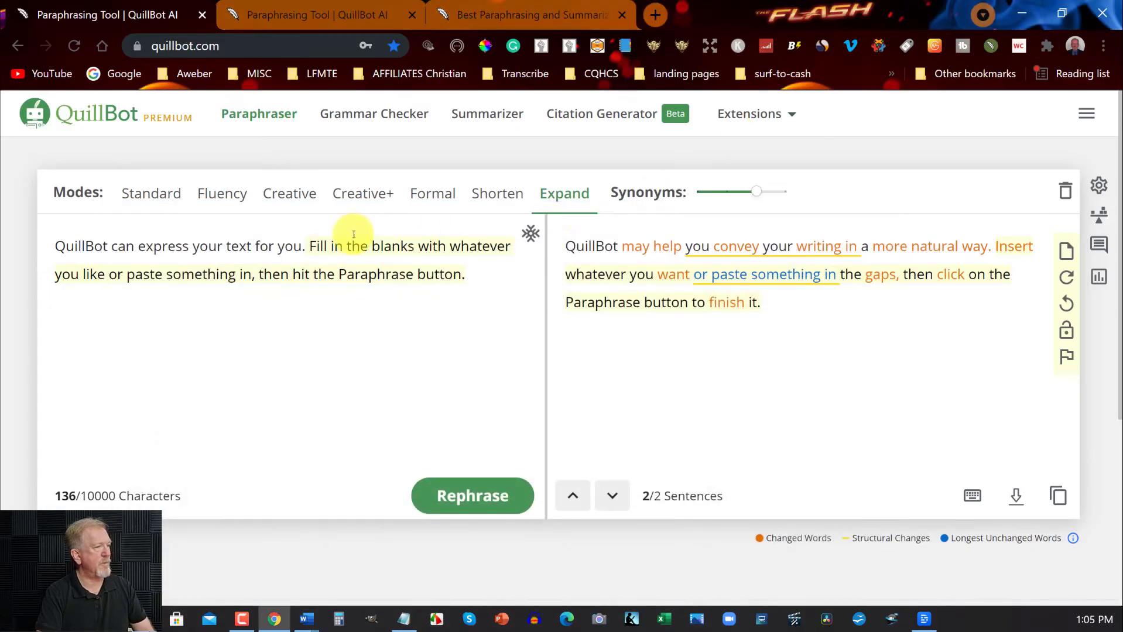
# - Paste Chapter 1 into the input and paraphrase it in Standard mode
pyautogui.click(571, 495)
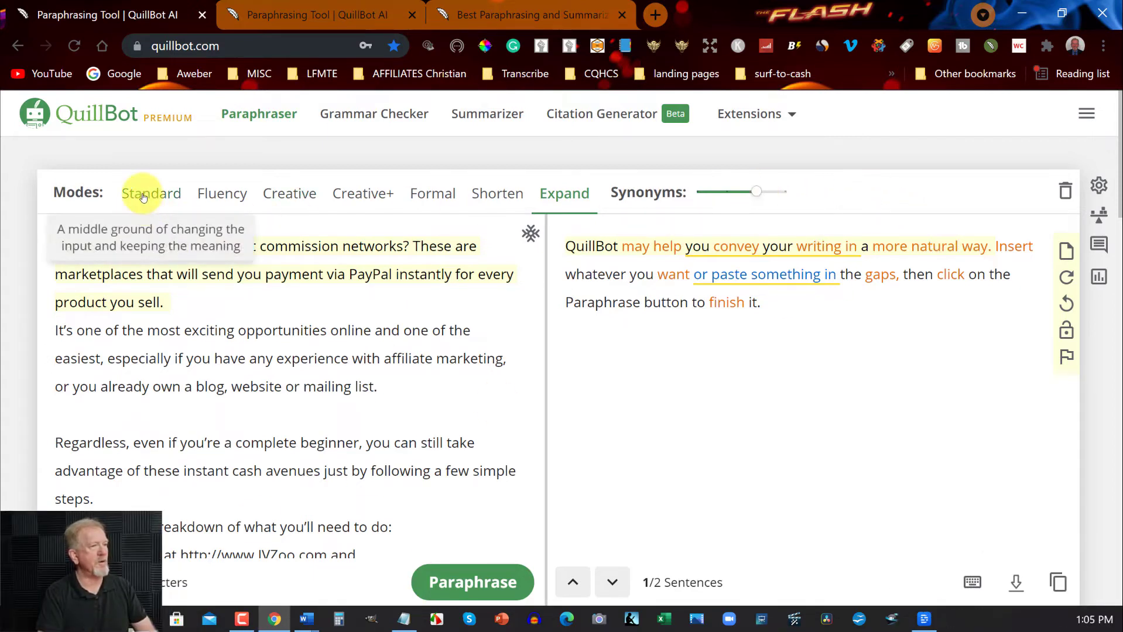
pyautogui.click(151, 193)
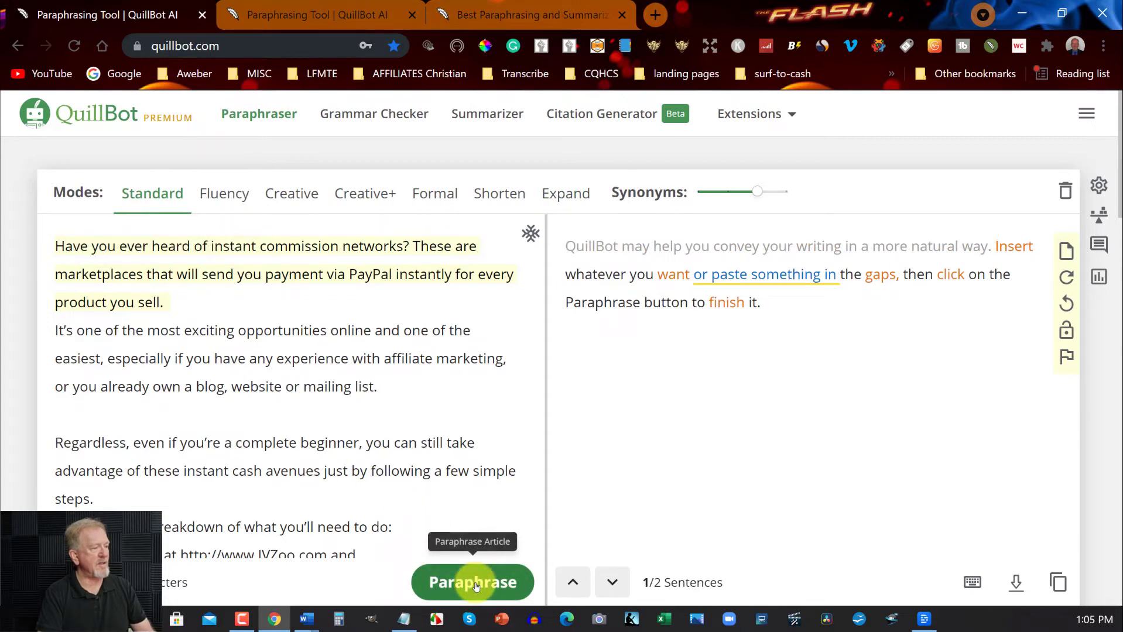
pyautogui.click(472, 582)
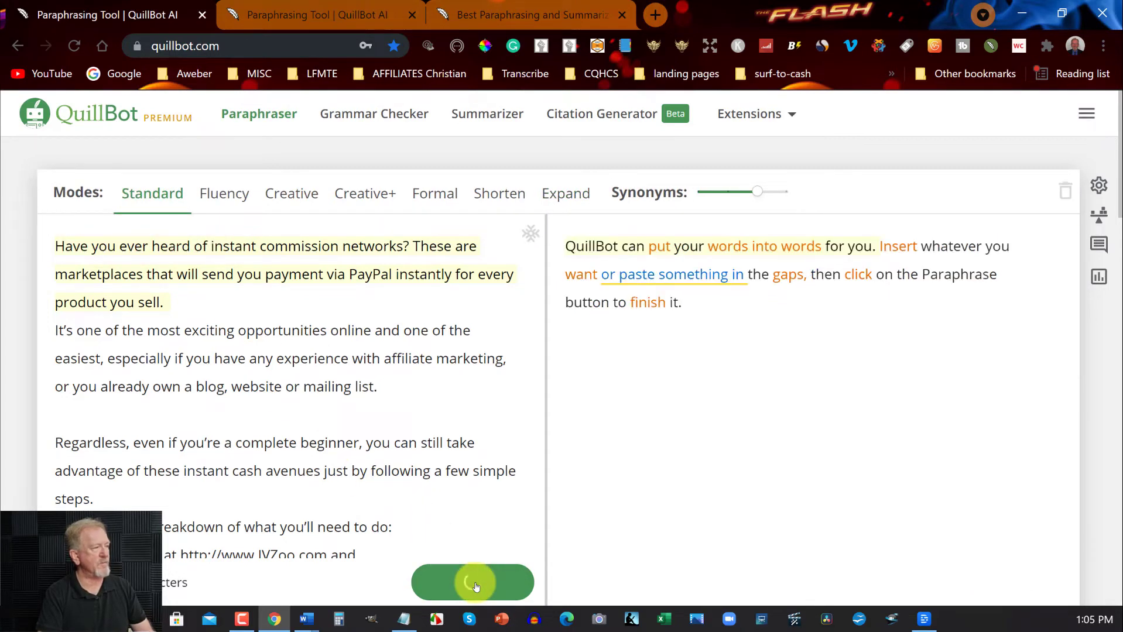
pyautogui.click(472, 582)
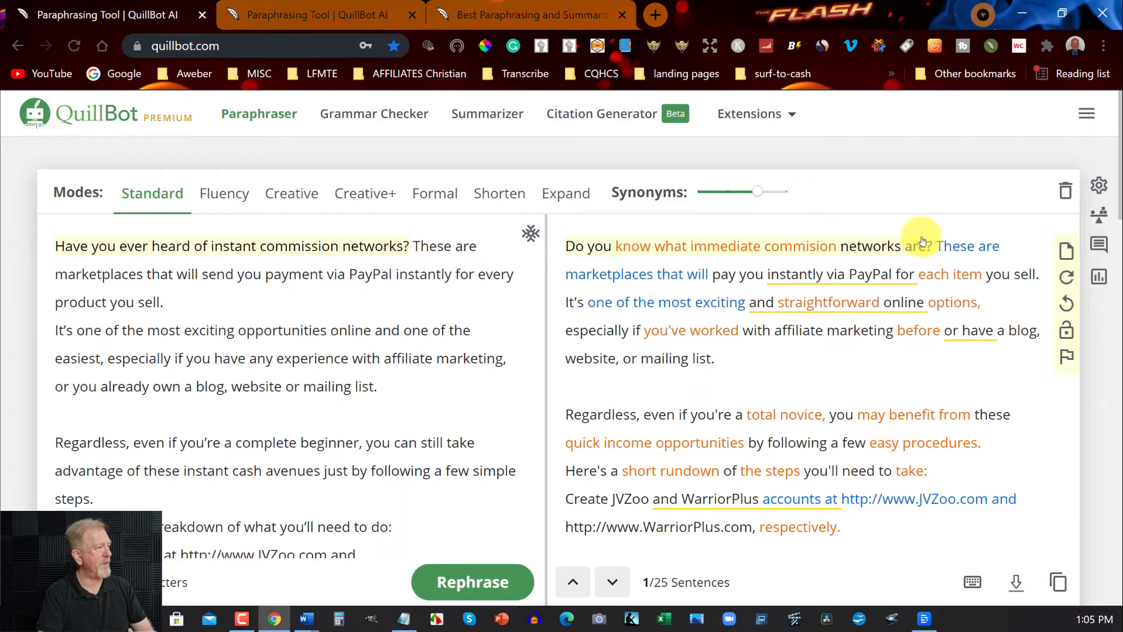
pyautogui.moveTo(573, 293)
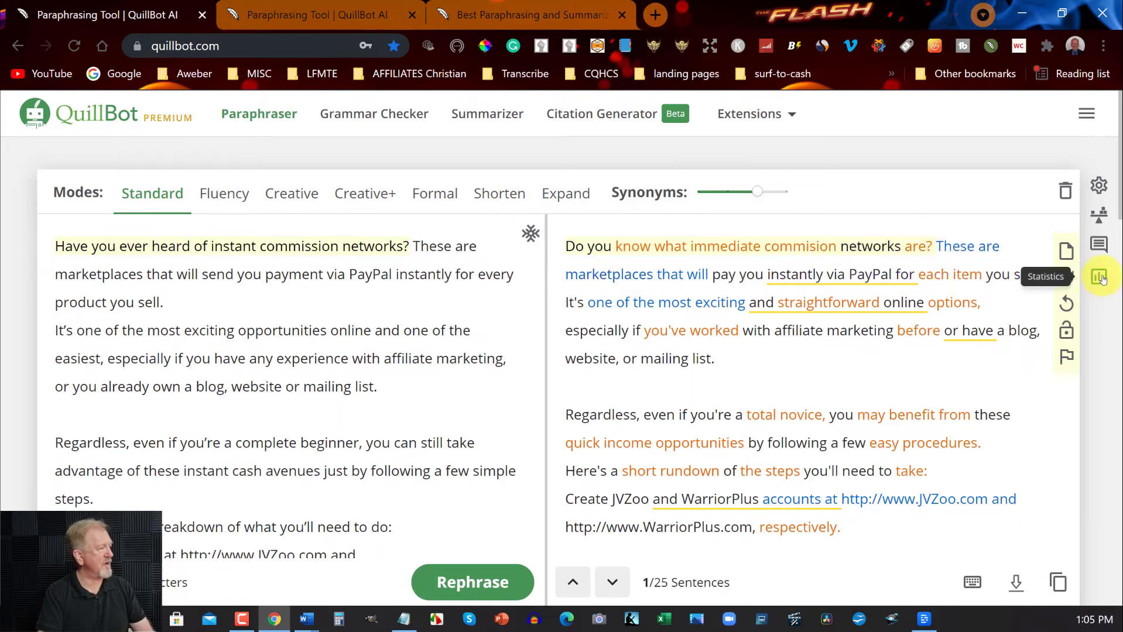
pyautogui.click(1098, 277)
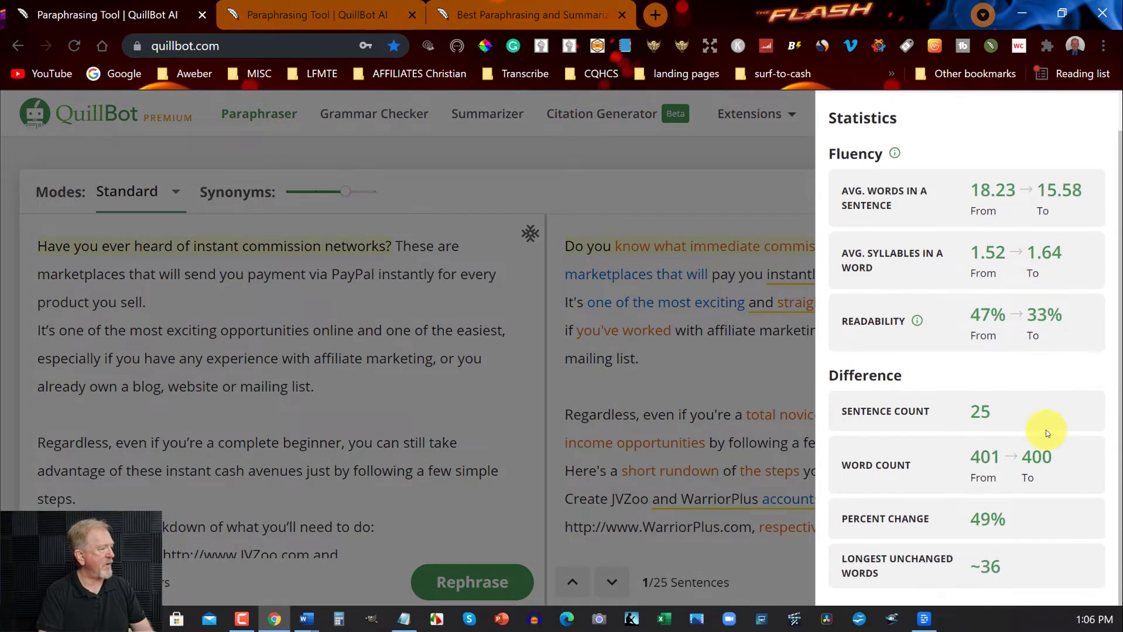
pyautogui.moveTo(1015, 565)
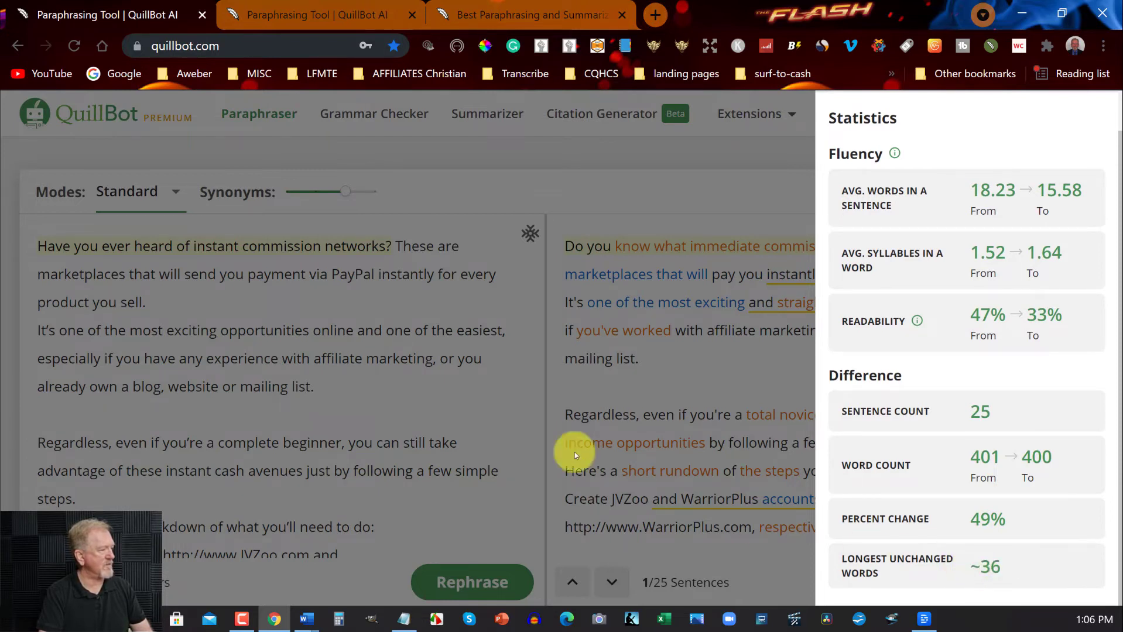
pyautogui.moveTo(992, 314)
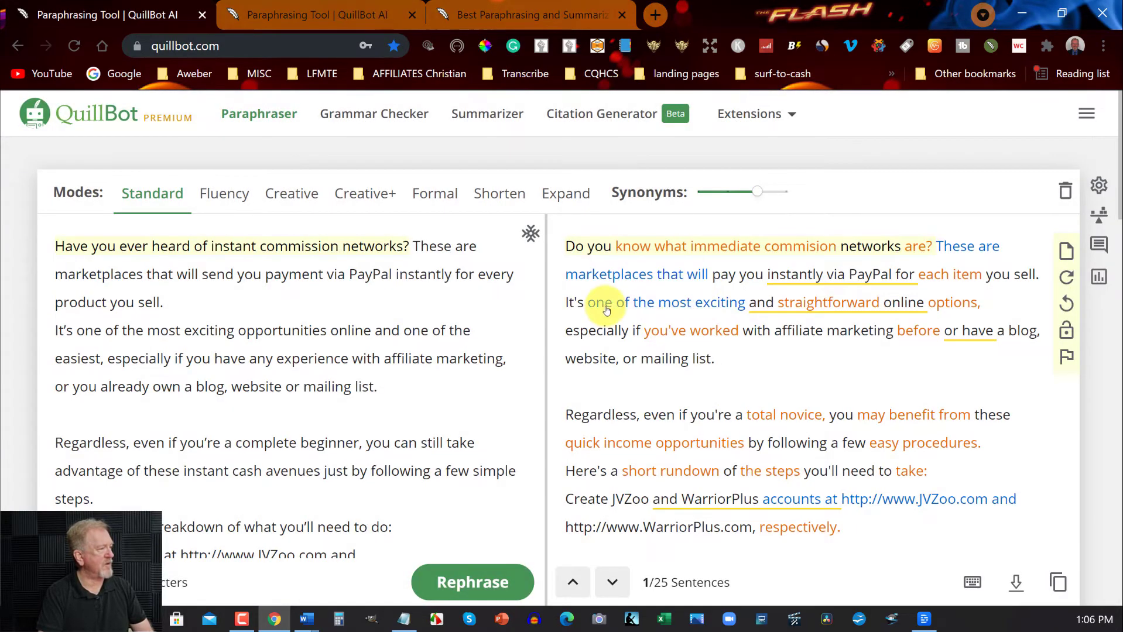
pyautogui.scroll(-3)
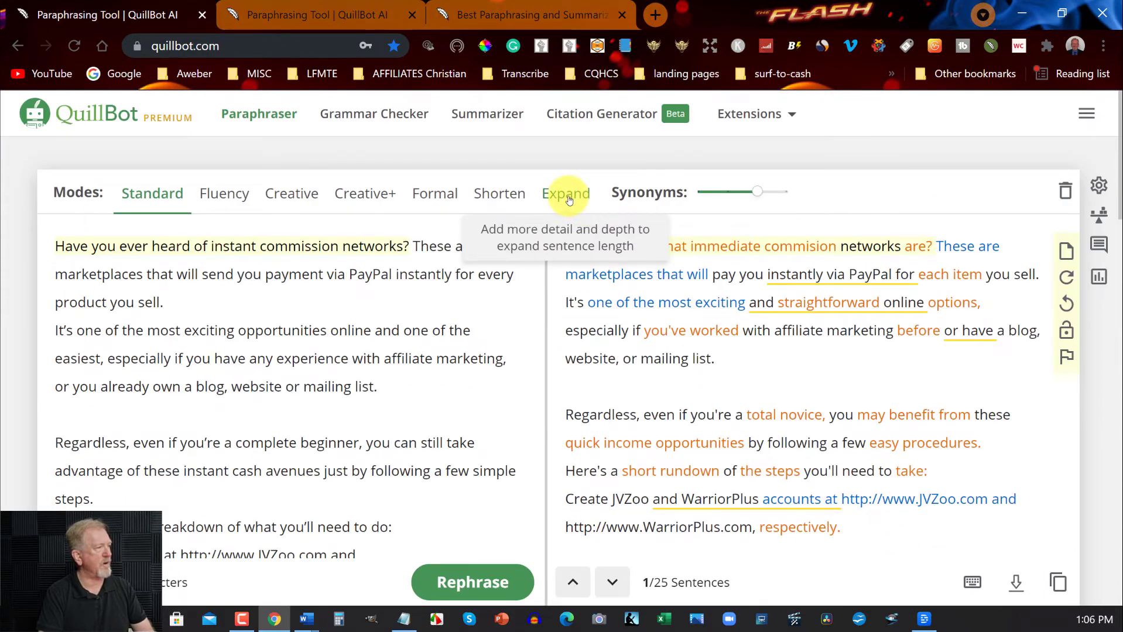
# - Rephrase the chapter in Expand mode and scroll through the 25-sentence output
pyautogui.click(565, 193)
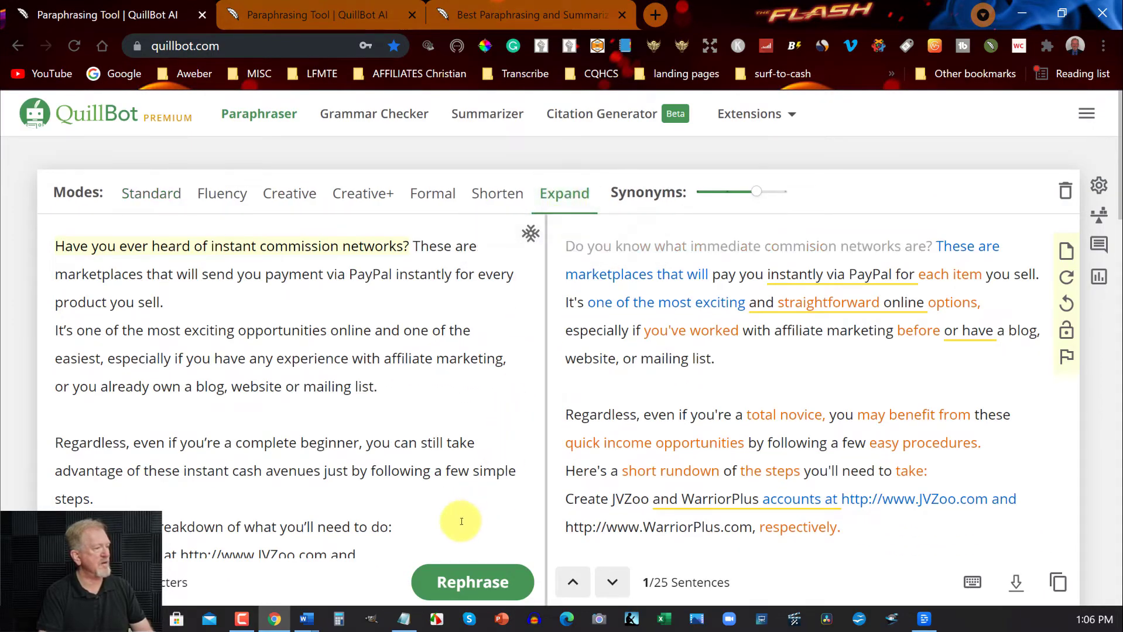
pyautogui.click(472, 582)
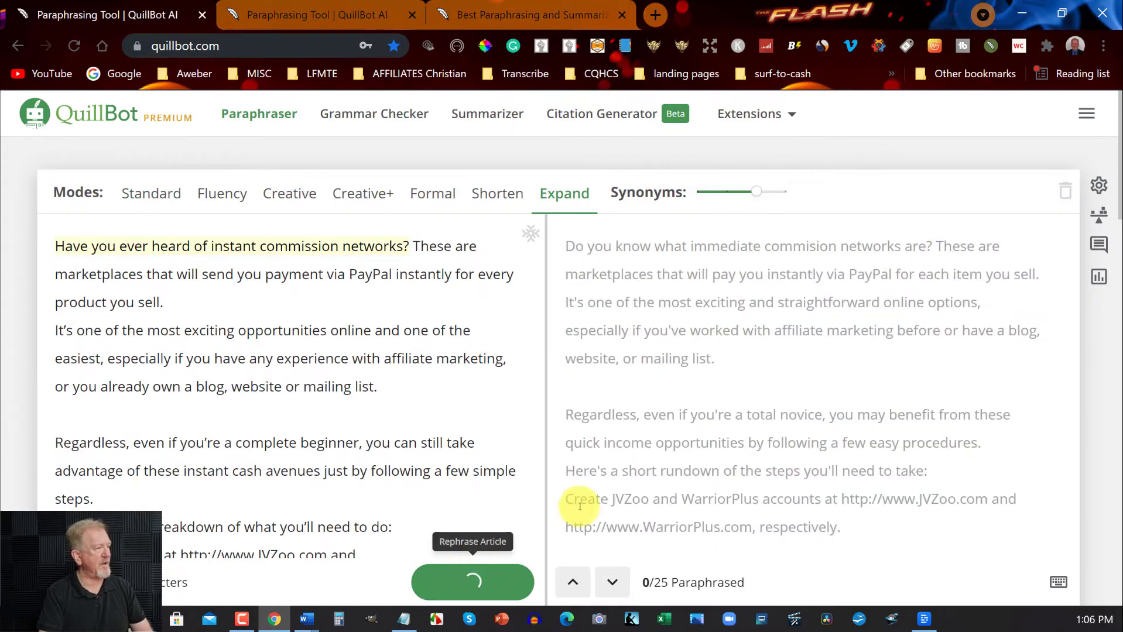
pyautogui.click(472, 581)
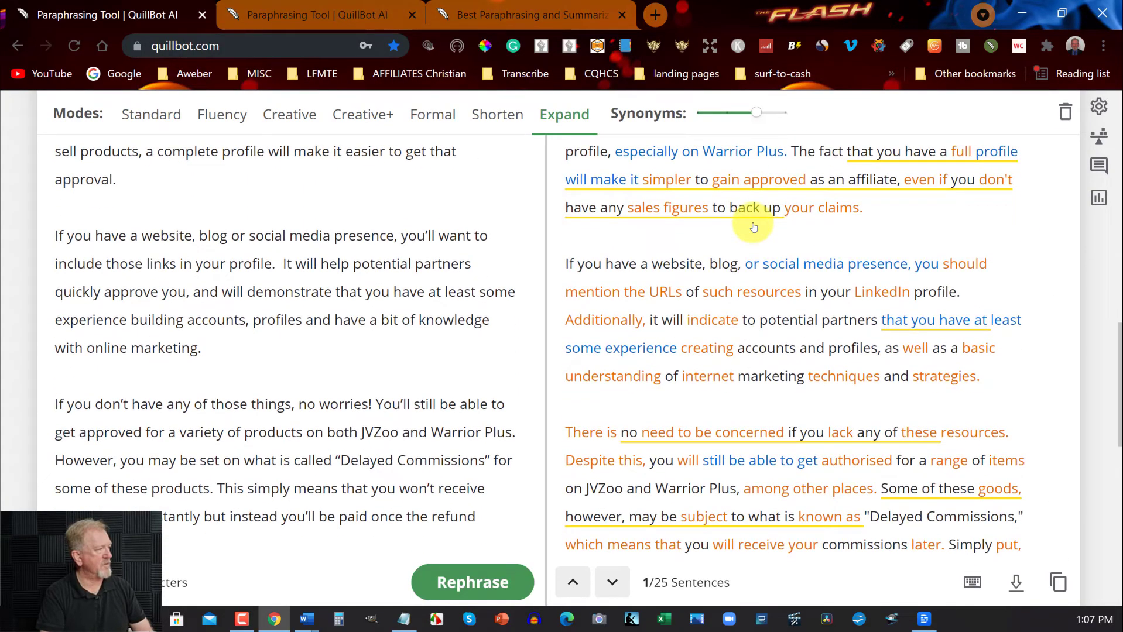
pyautogui.scroll(-3)
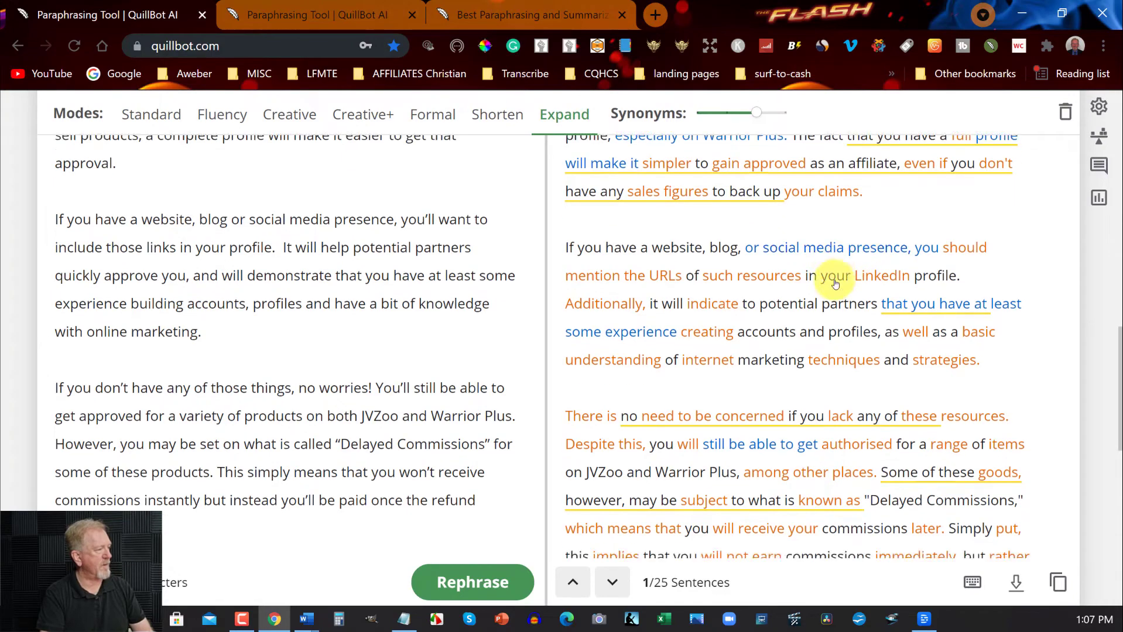
pyautogui.scroll(-3)
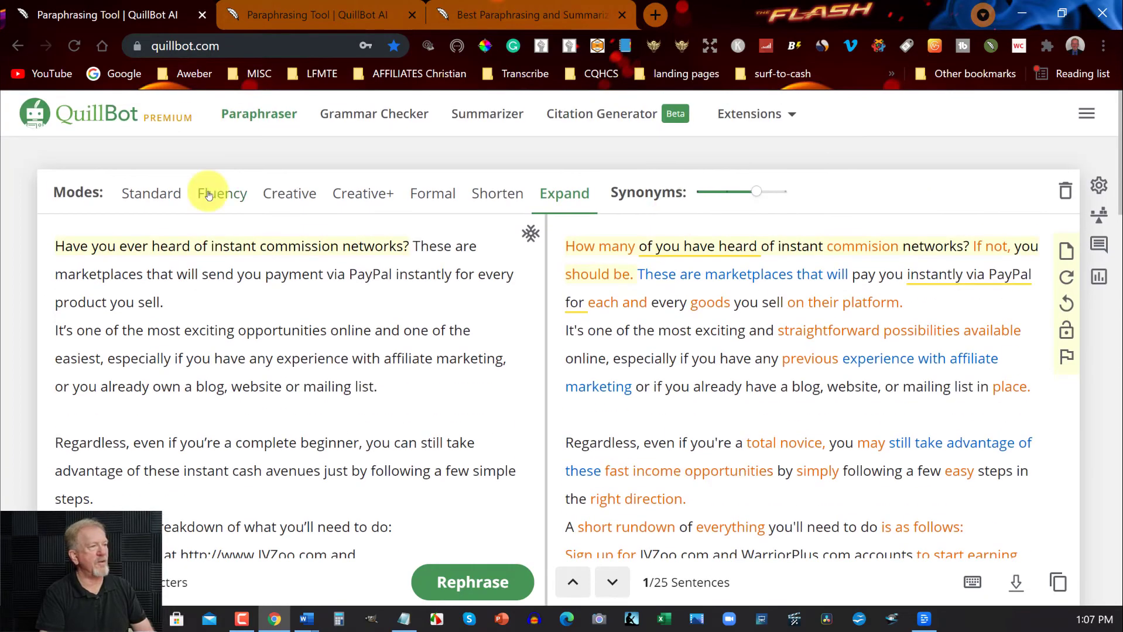
# - Rephrase the chapter in Fluency mode and scroll through the marked changes
pyautogui.click(223, 193)
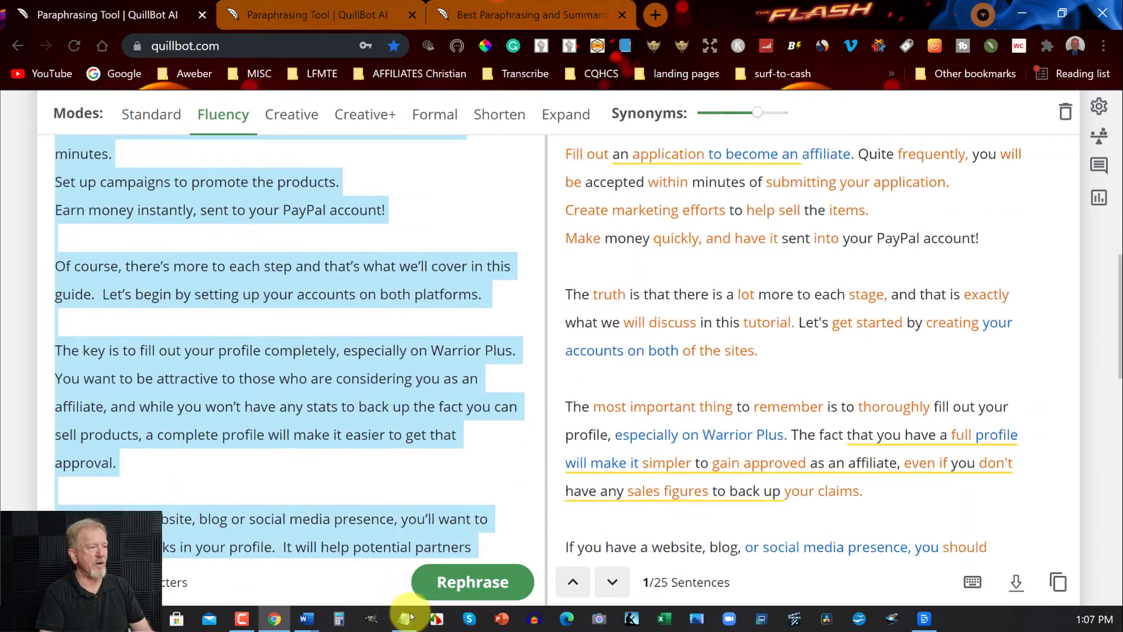
pyautogui.scroll(-3)
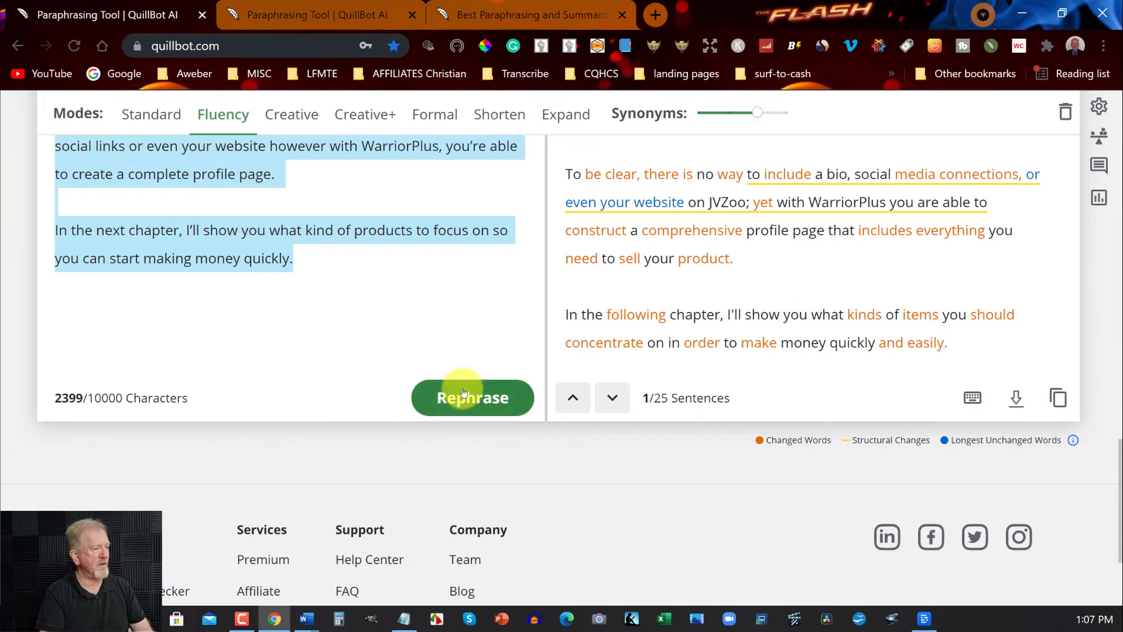
pyautogui.click(471, 397)
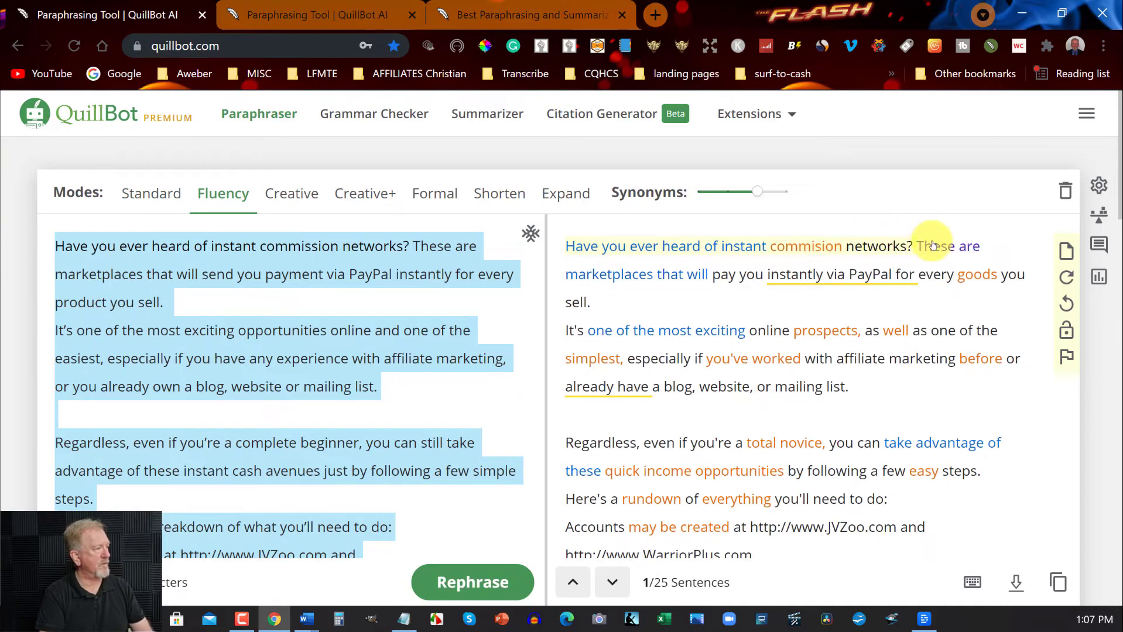
pyautogui.scroll(-3)
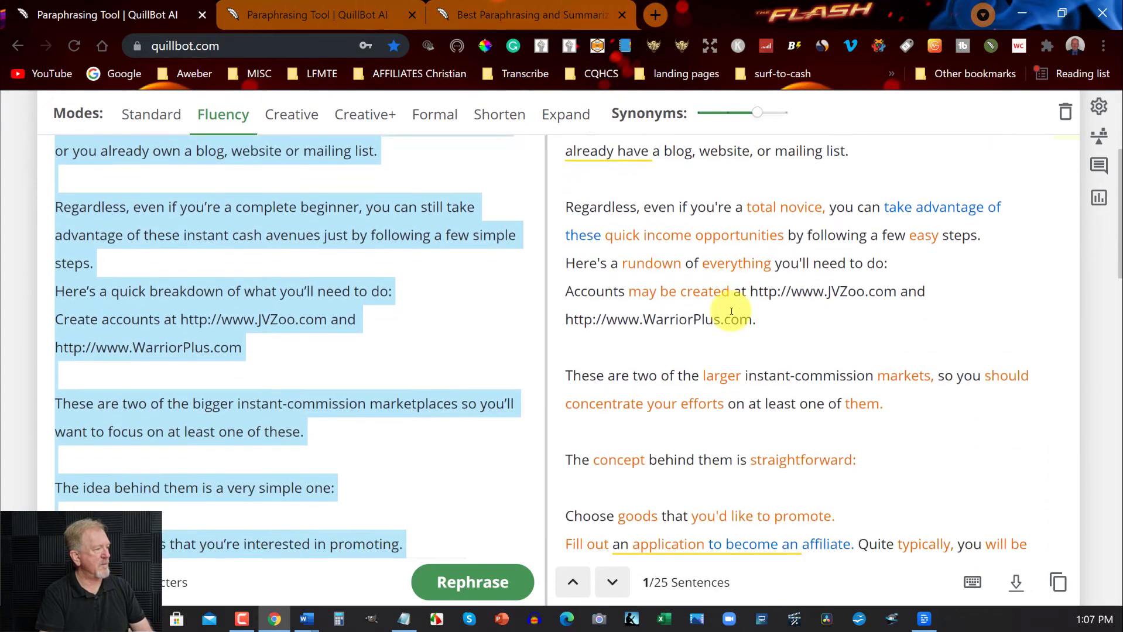
pyautogui.scroll(-3)
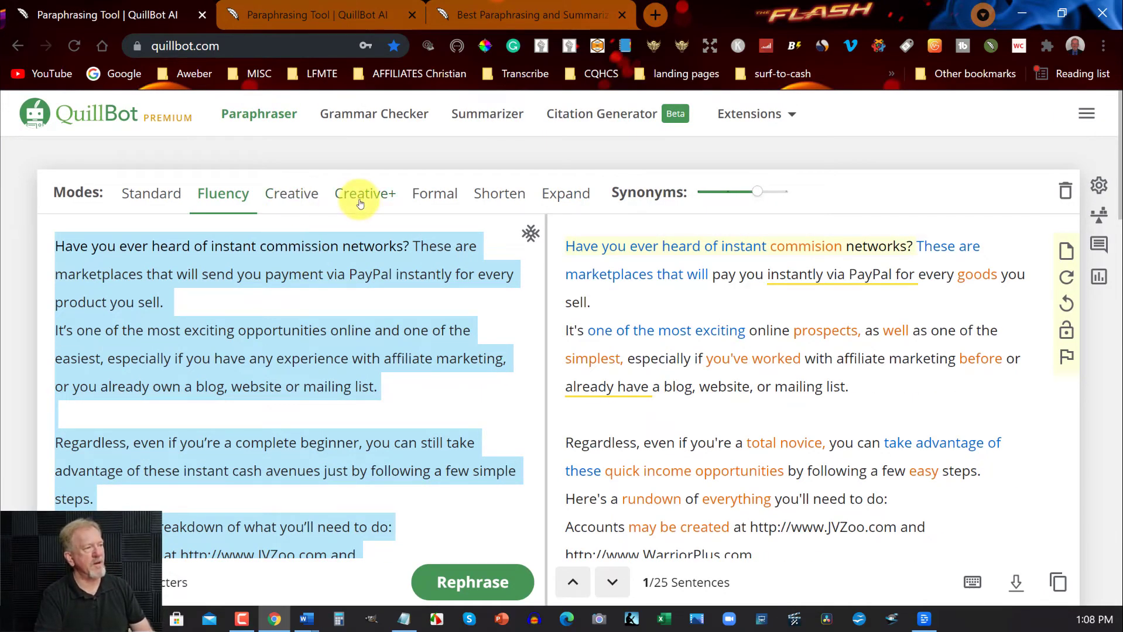
# - Rephrase in Creative+ mode and review the statistics showing 65% of text changed
pyautogui.click(365, 193)
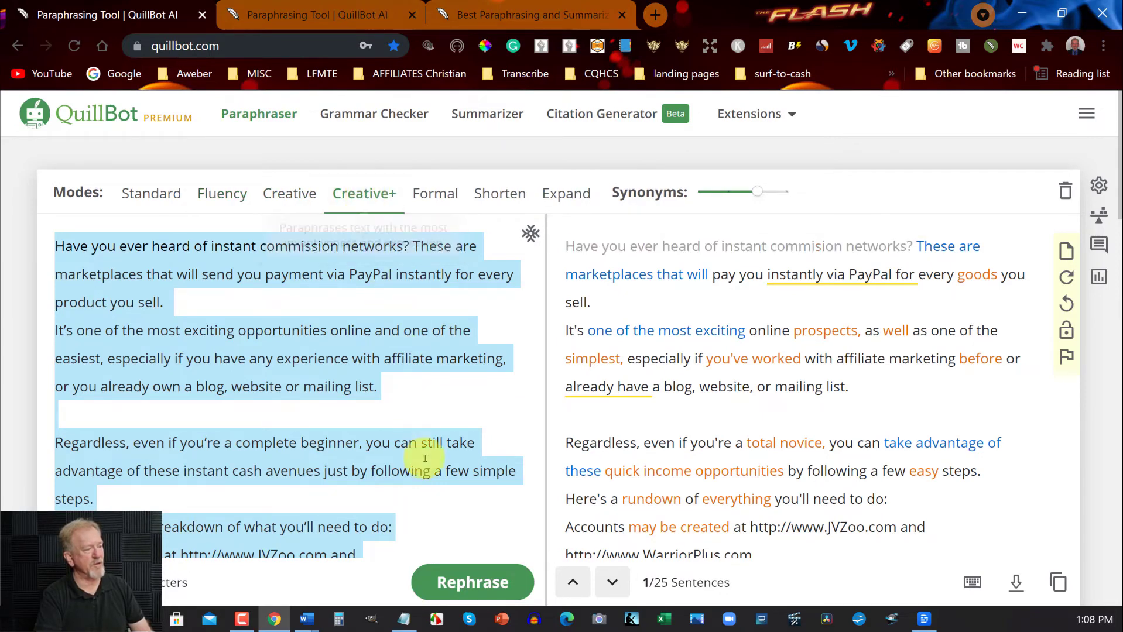
pyautogui.click(472, 582)
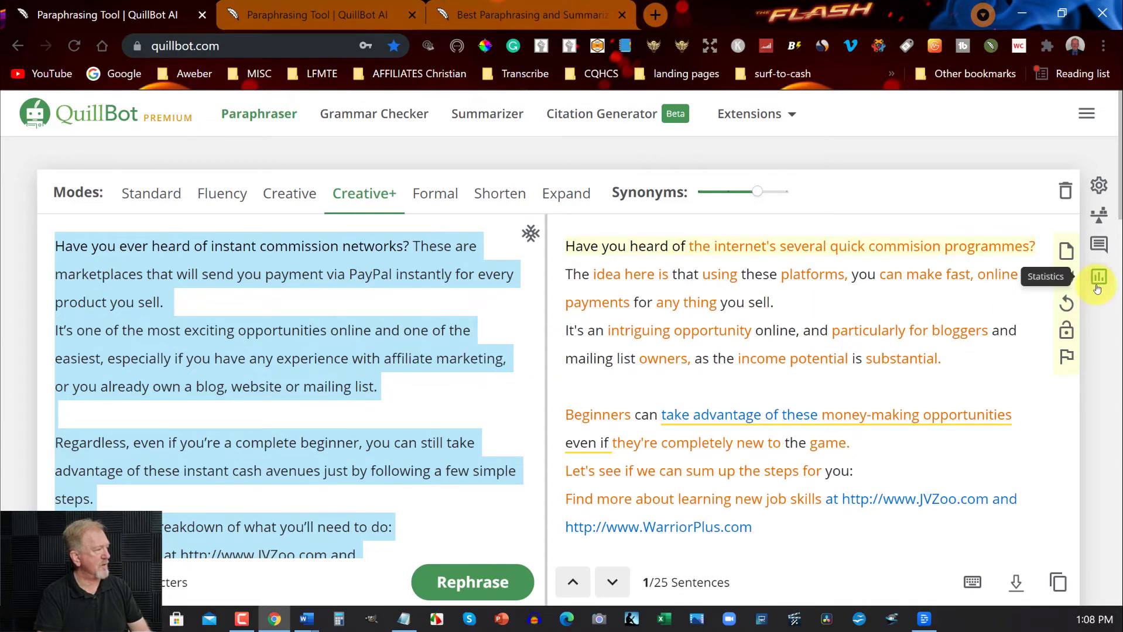
pyautogui.click(1098, 277)
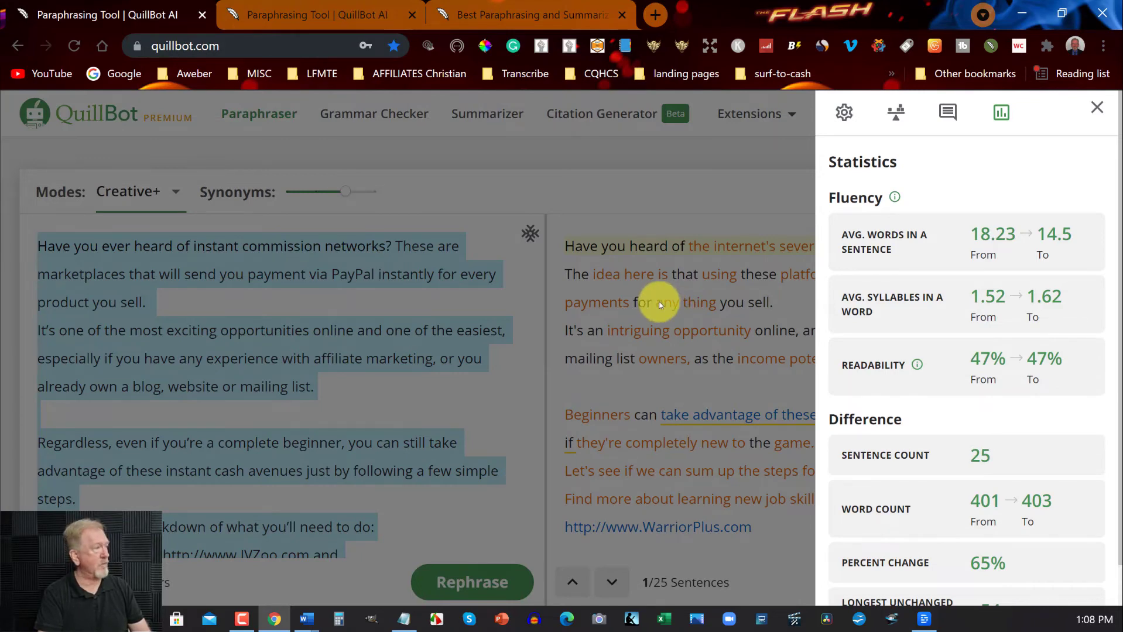
pyautogui.click(1096, 107)
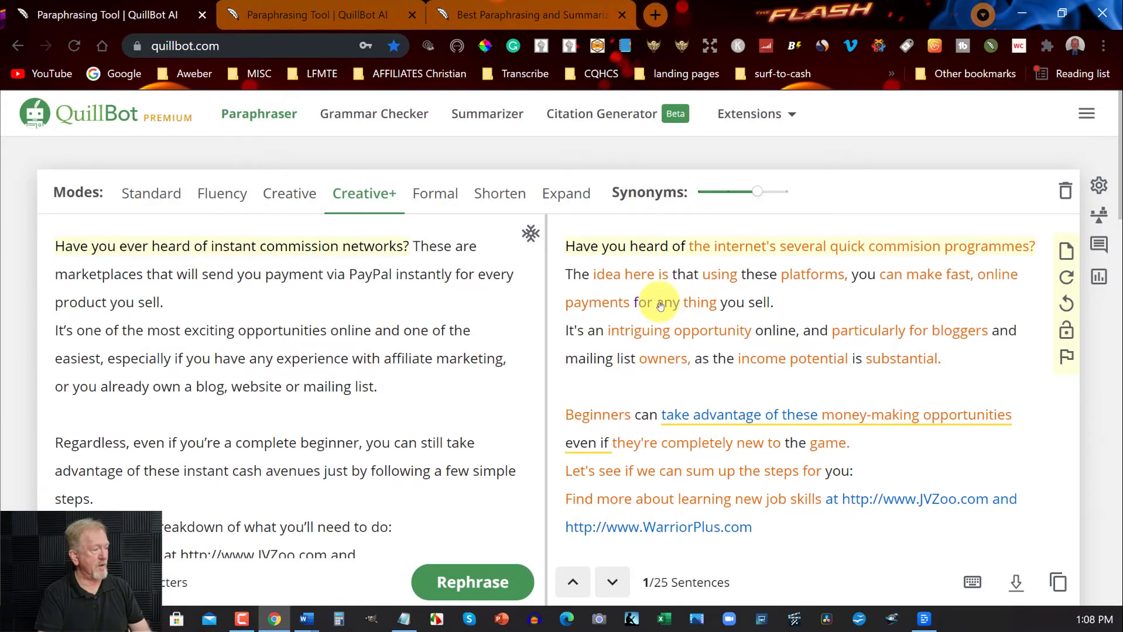
pyautogui.scroll(-3)
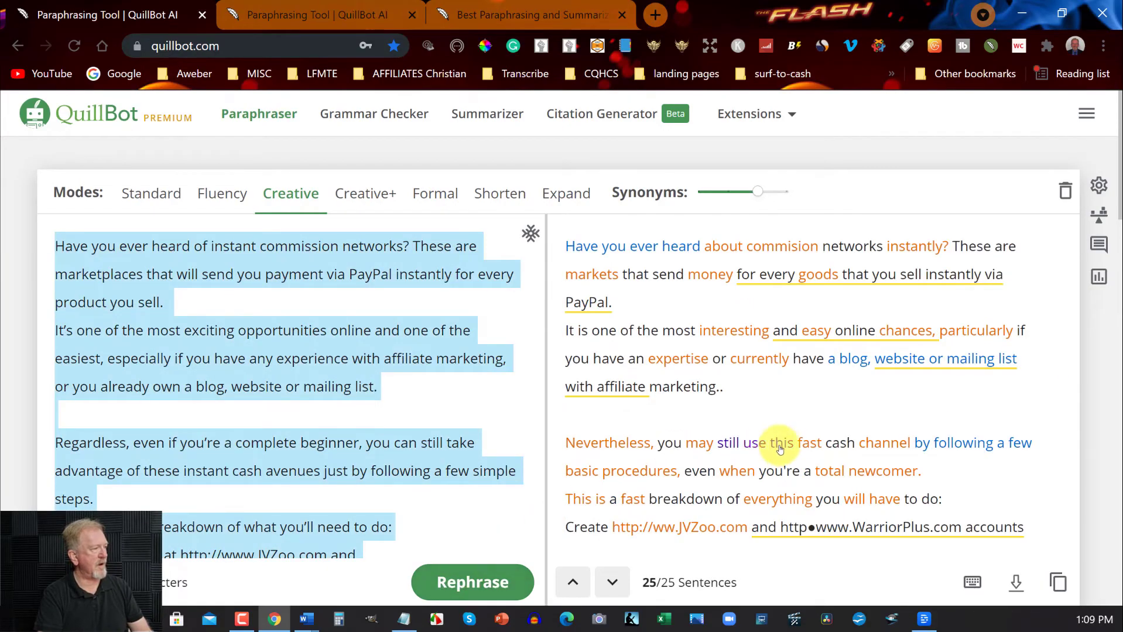
# - Rephrase the chapter again in Standard mode and scroll through the result
pyautogui.scroll(-3)
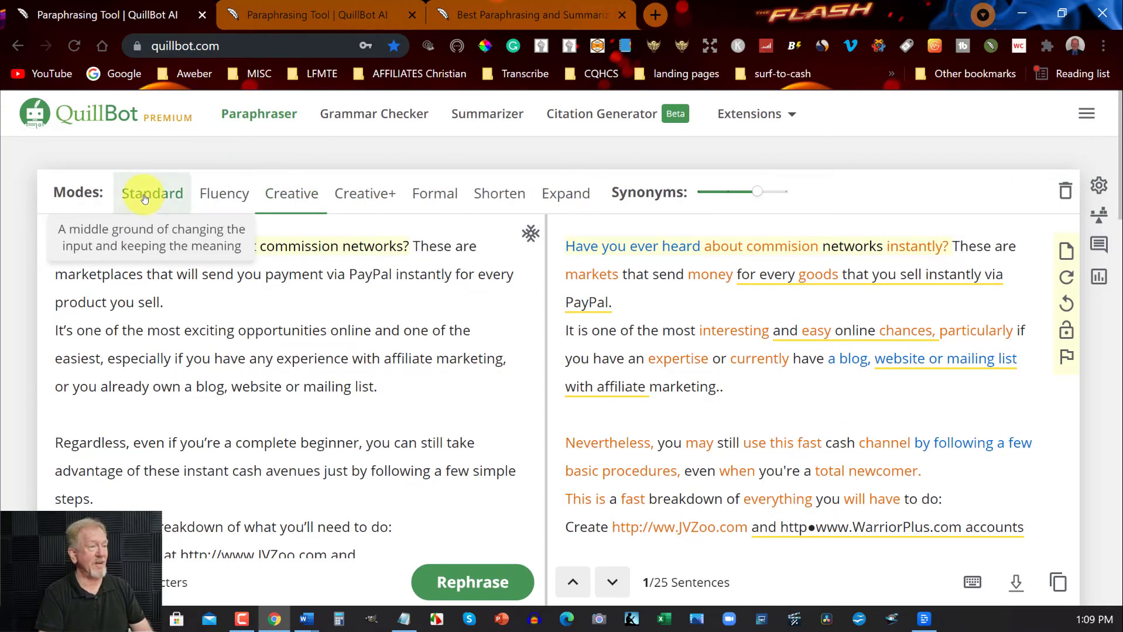
pyautogui.click(151, 194)
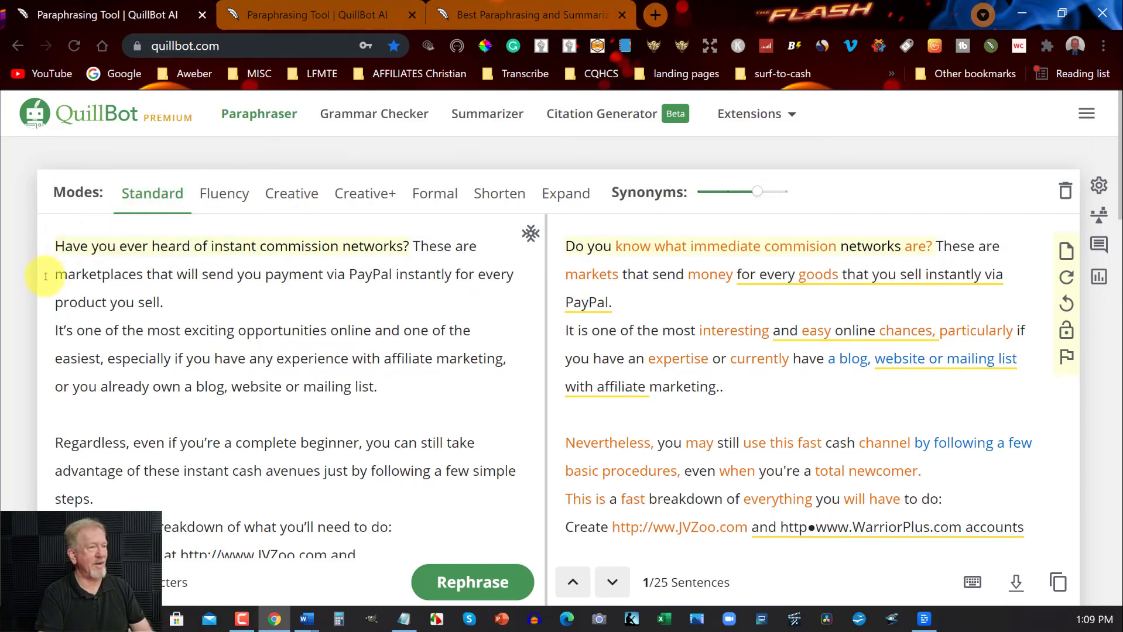
pyautogui.scroll(-3)
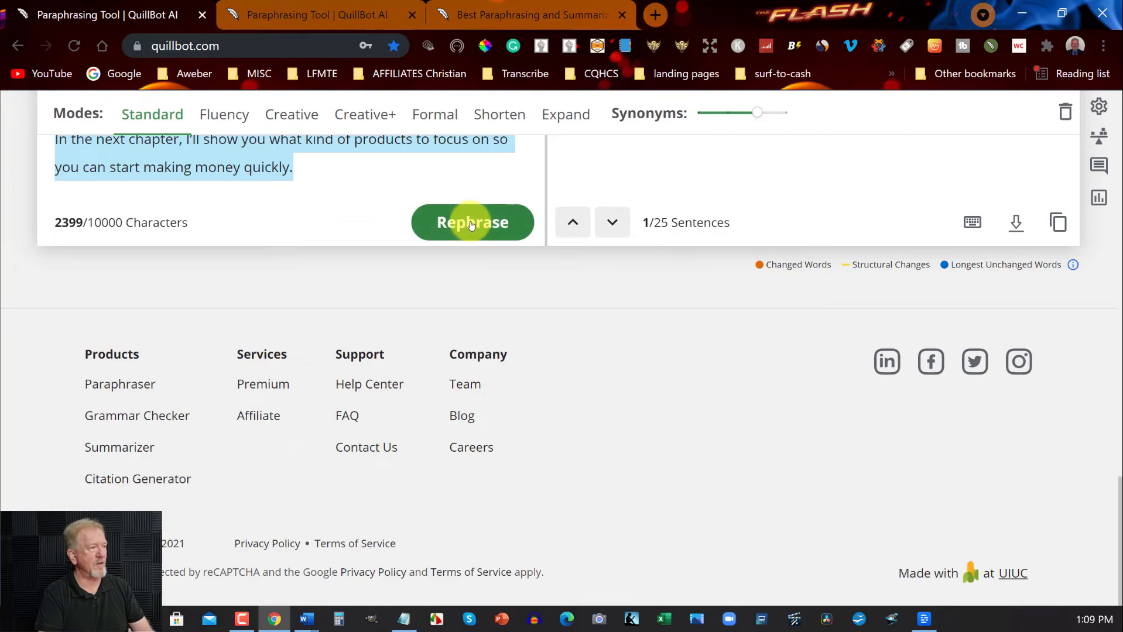
pyautogui.click(472, 223)
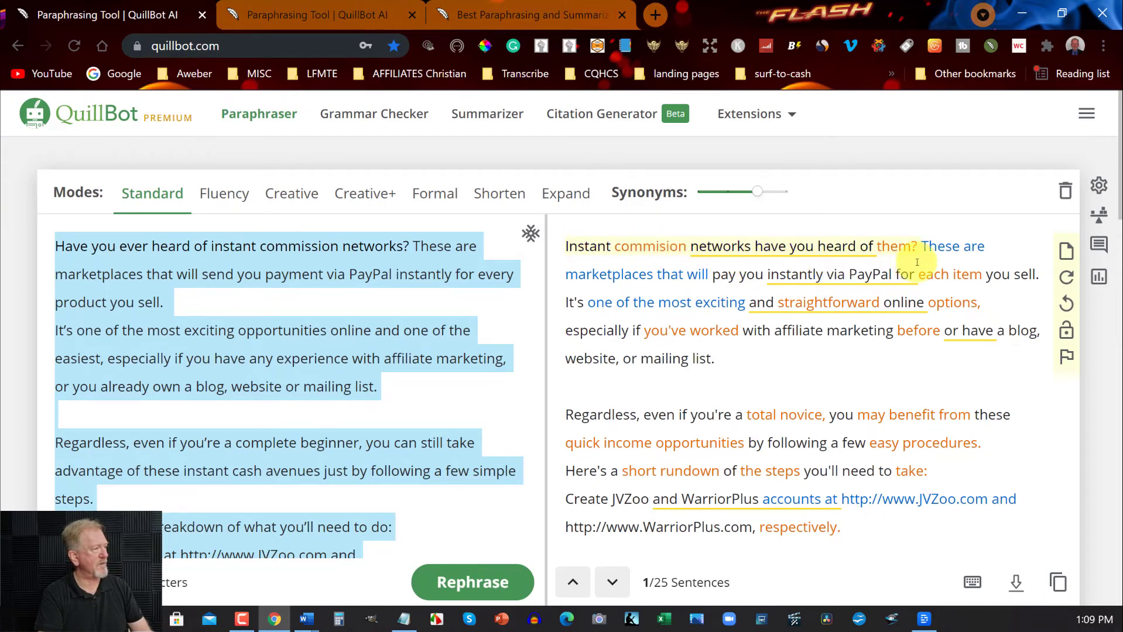
pyautogui.moveTo(780, 299)
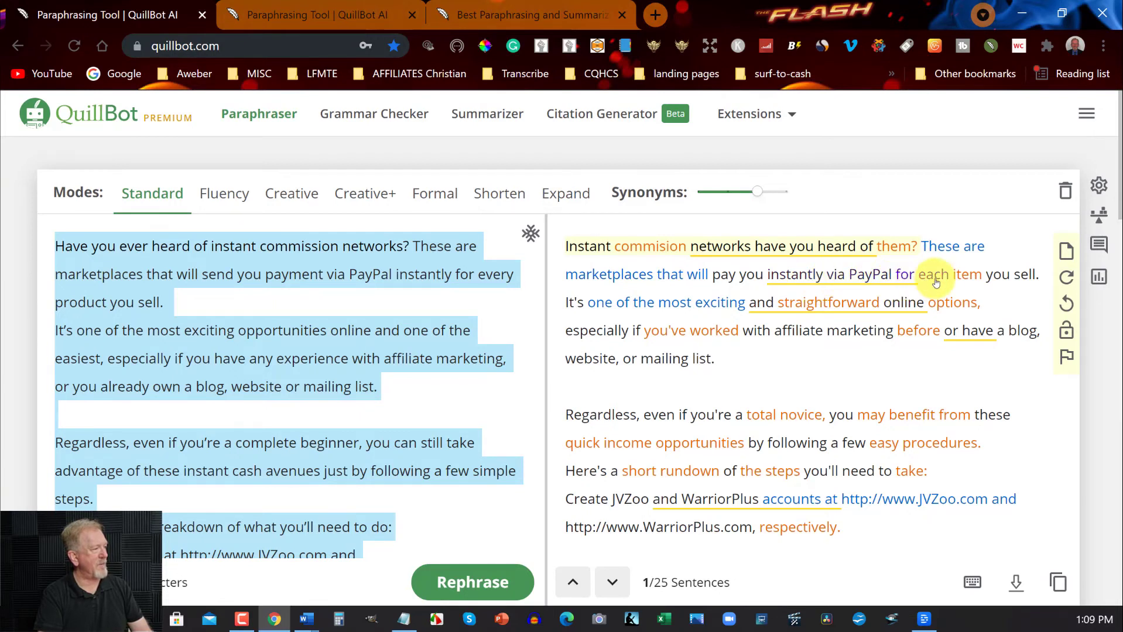
pyautogui.moveTo(969, 274)
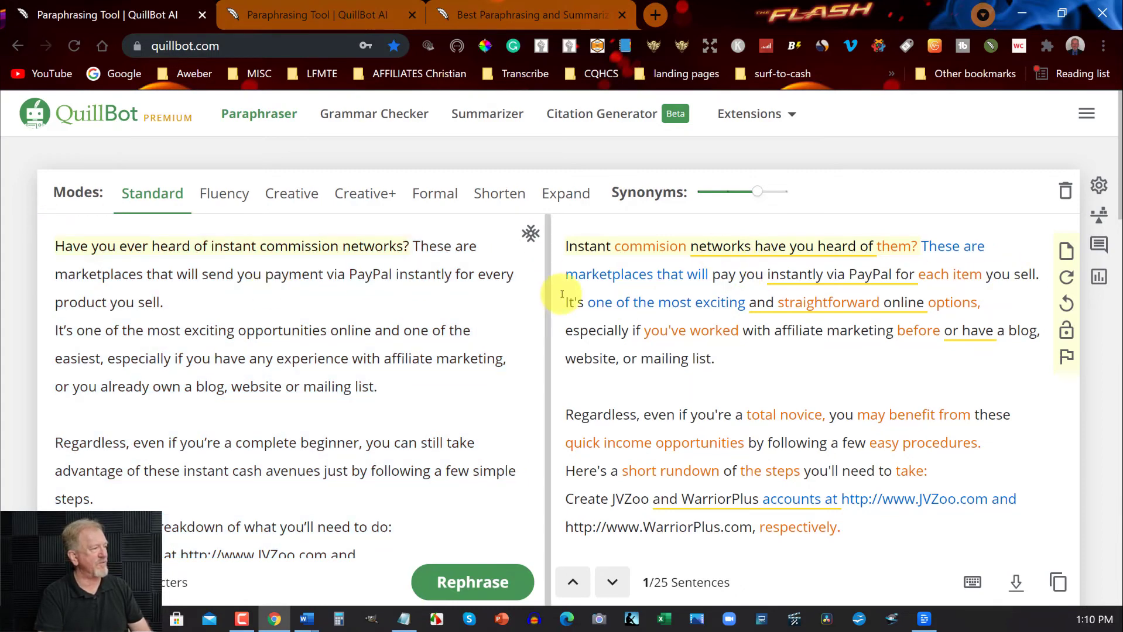
pyautogui.scroll(-3)
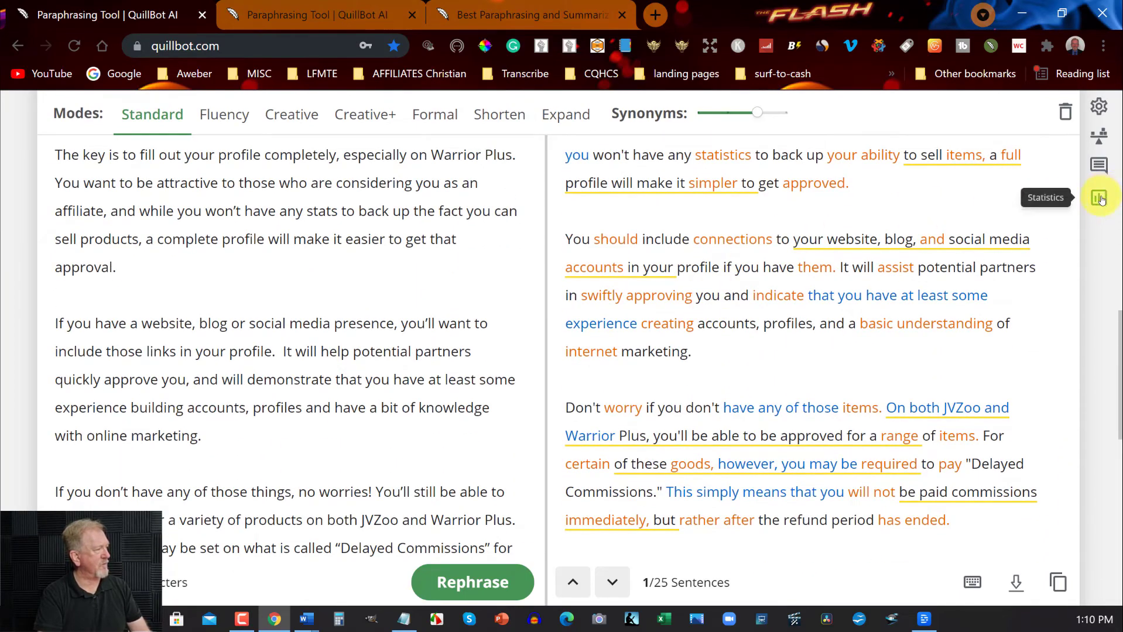
pyautogui.click(1100, 198)
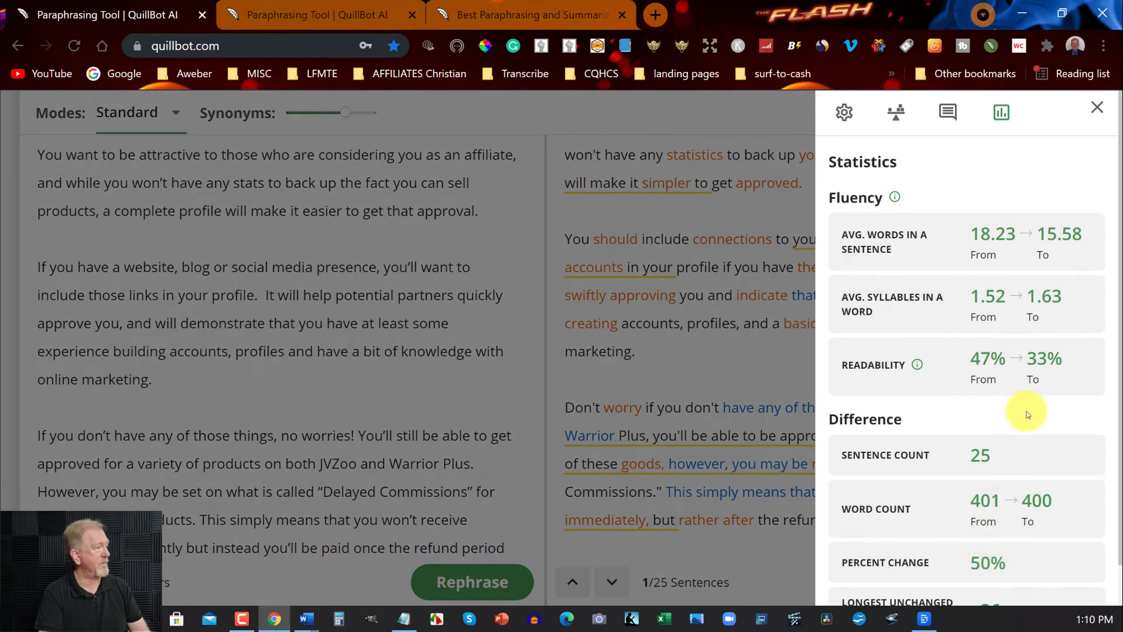
pyautogui.moveTo(686, 348)
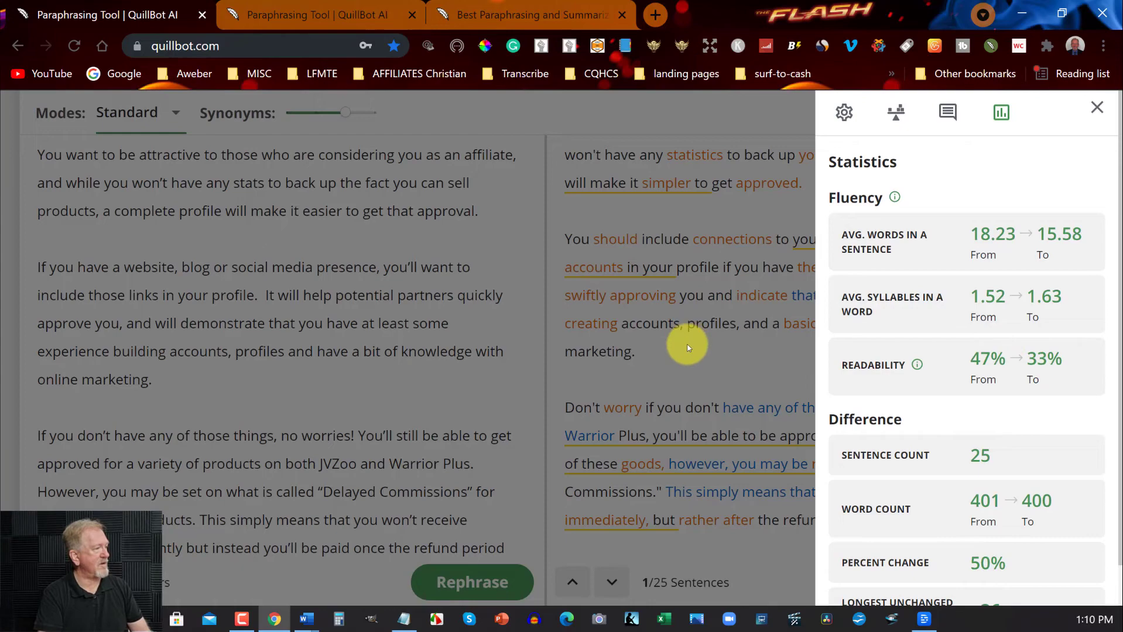
pyautogui.moveTo(650, 206)
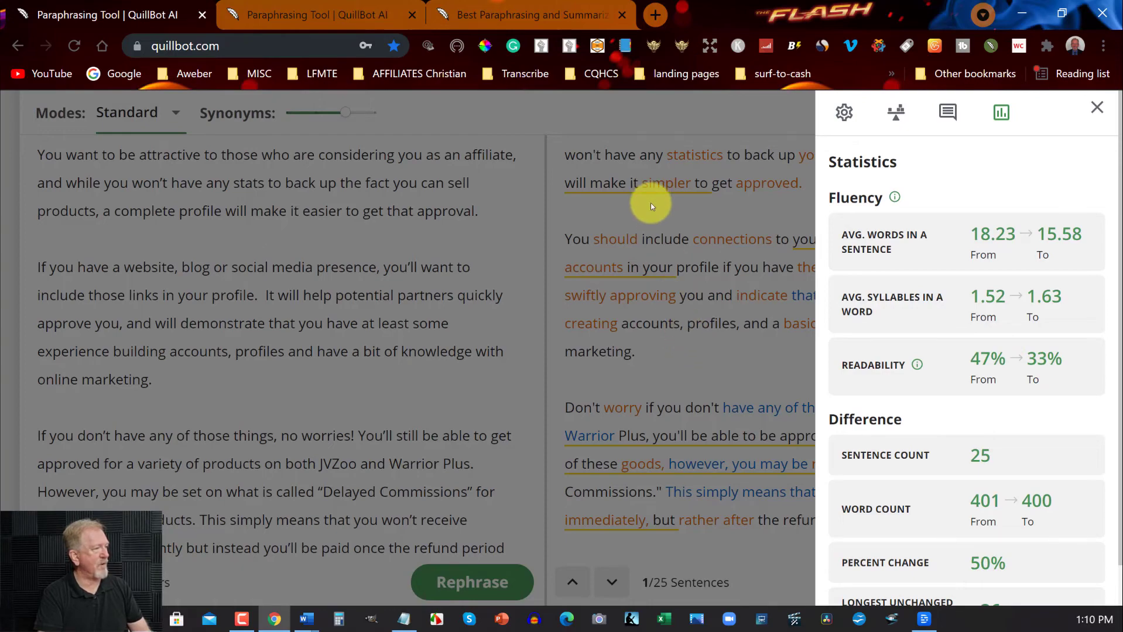
pyautogui.click(1096, 107)
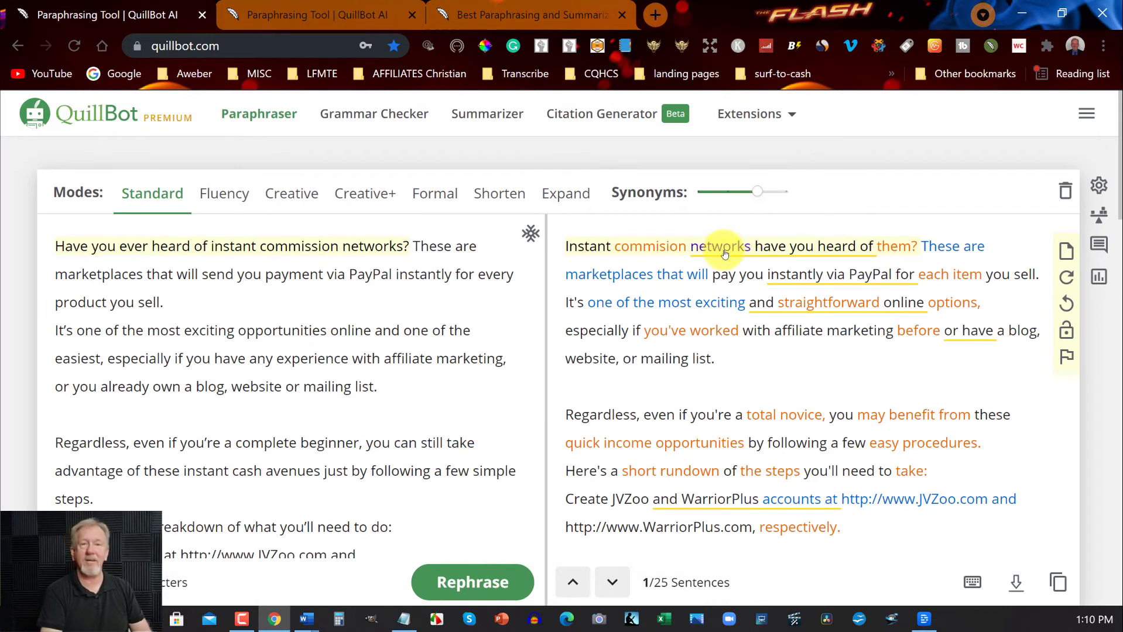
pyautogui.moveTo(722, 256)
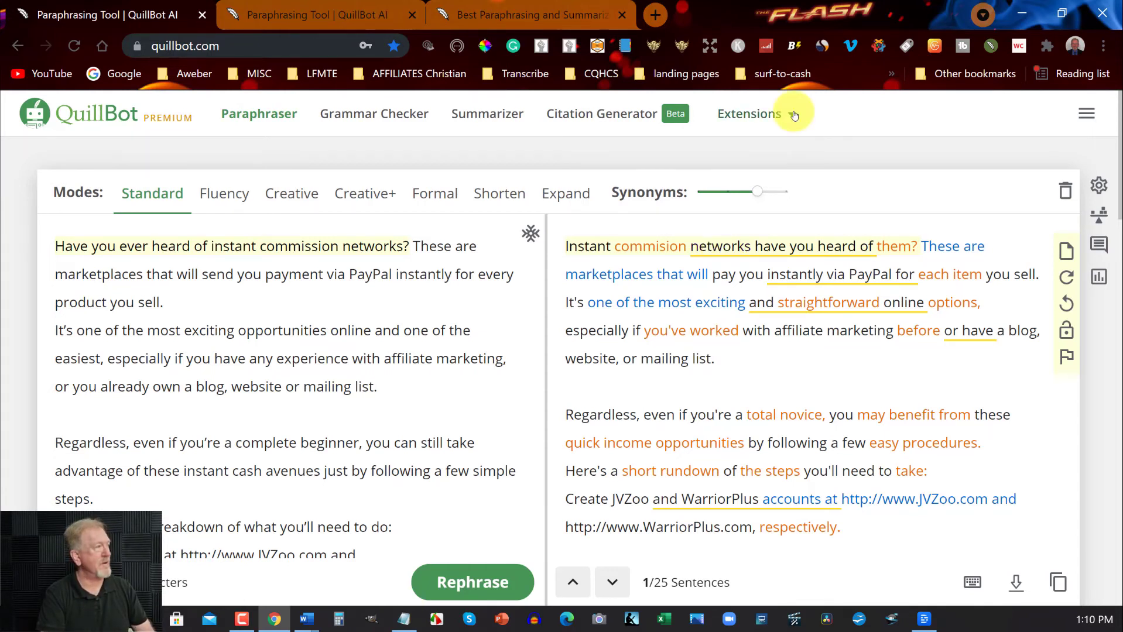
pyautogui.click(749, 113)
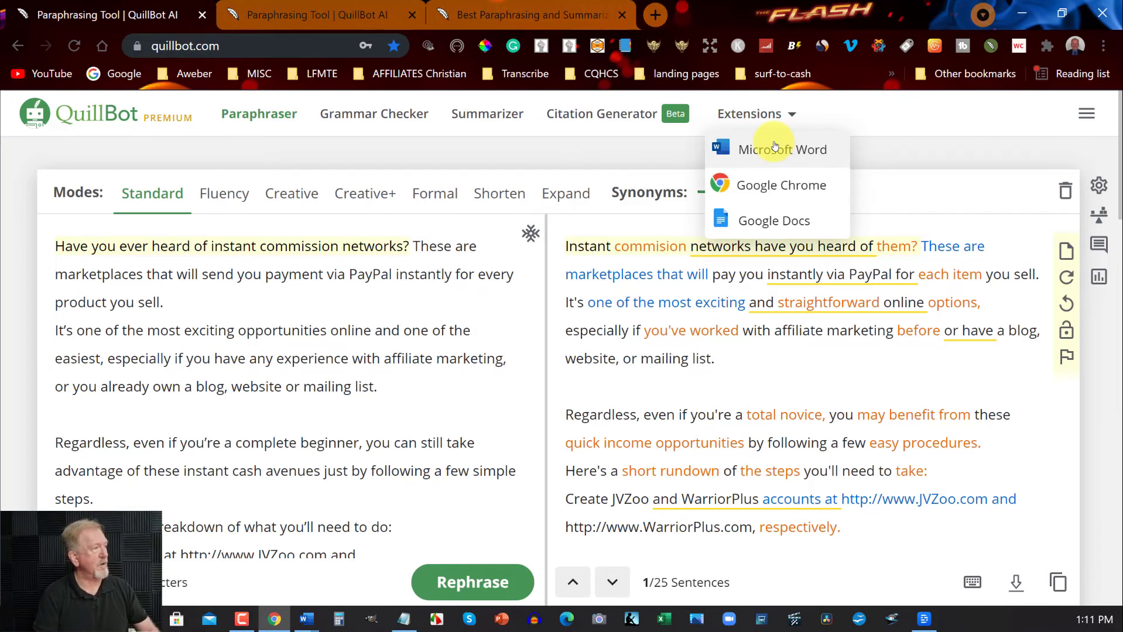
pyautogui.moveTo(768, 185)
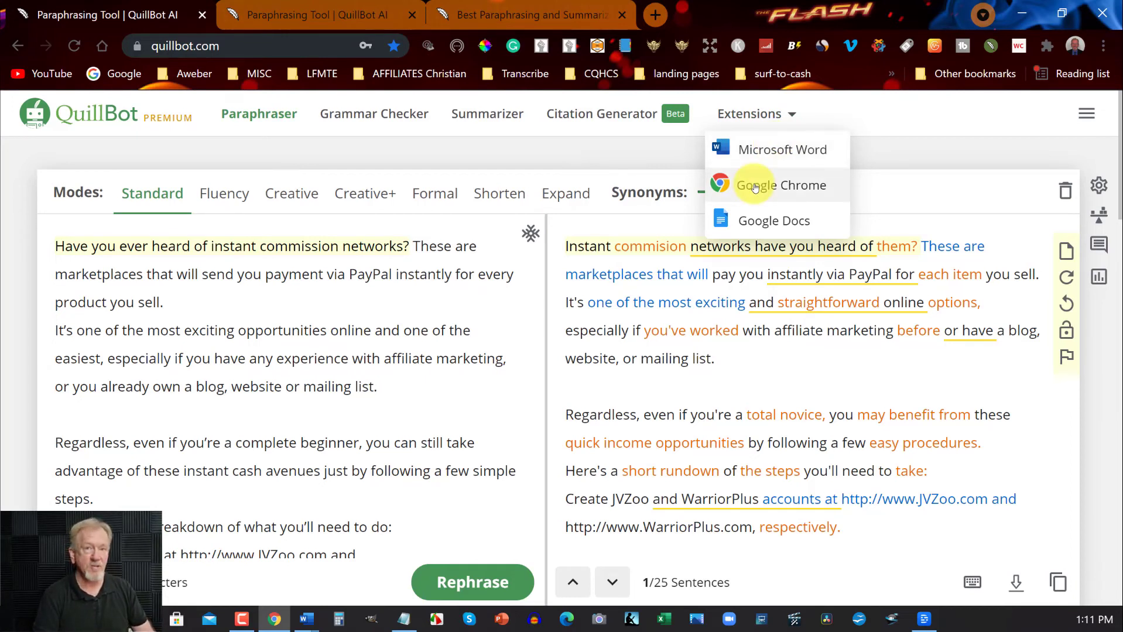
pyautogui.moveTo(769, 212)
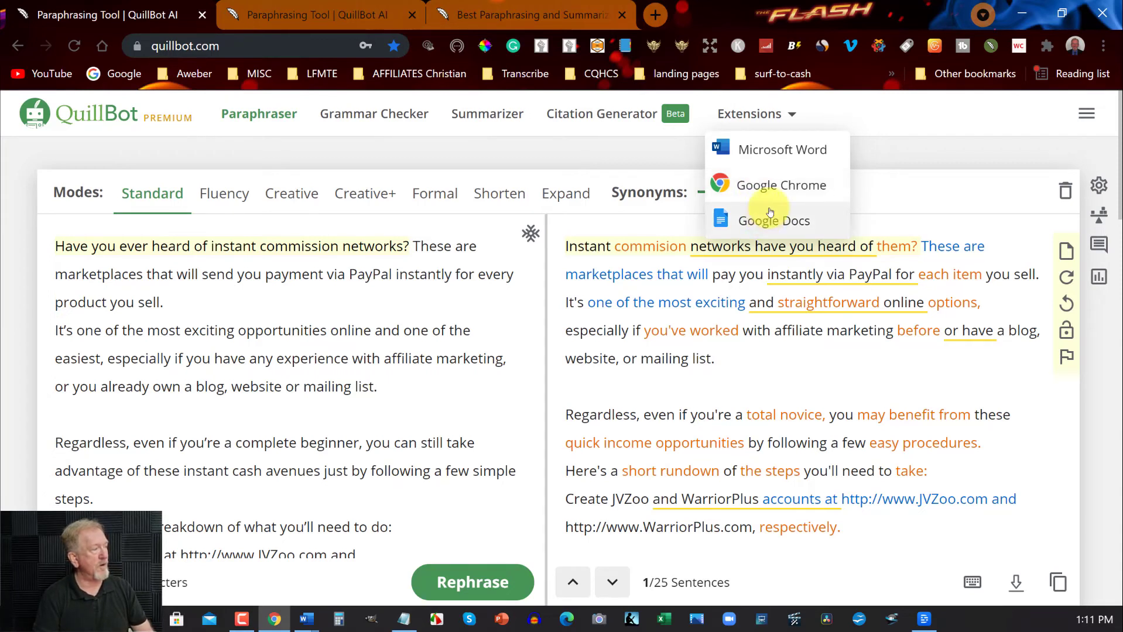
pyautogui.moveTo(901, 158)
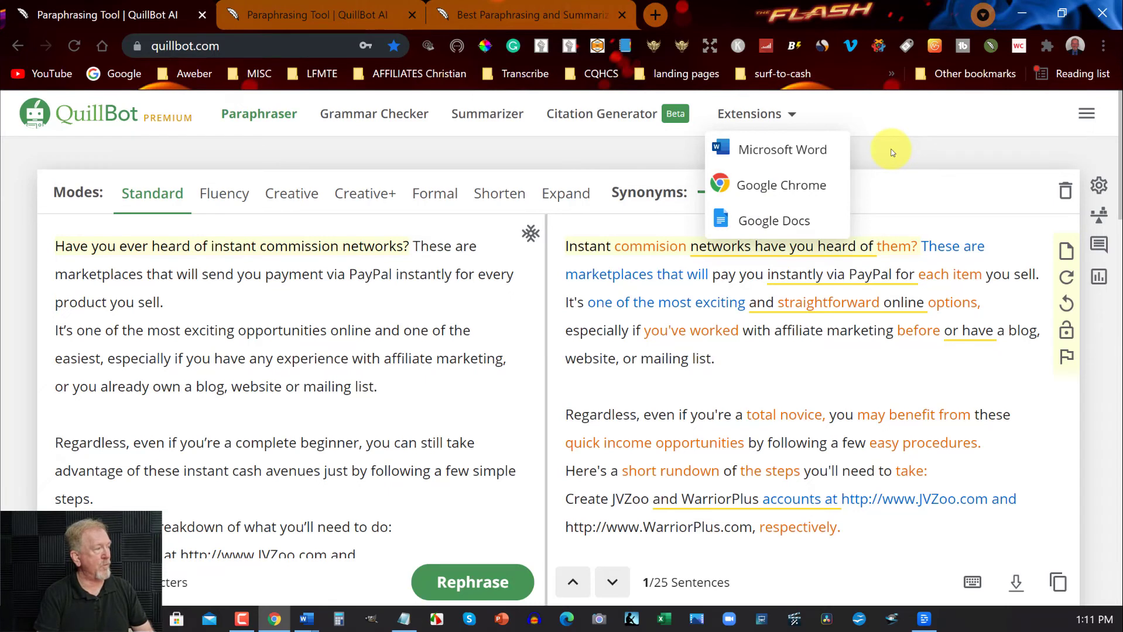
pyautogui.moveTo(745, 220)
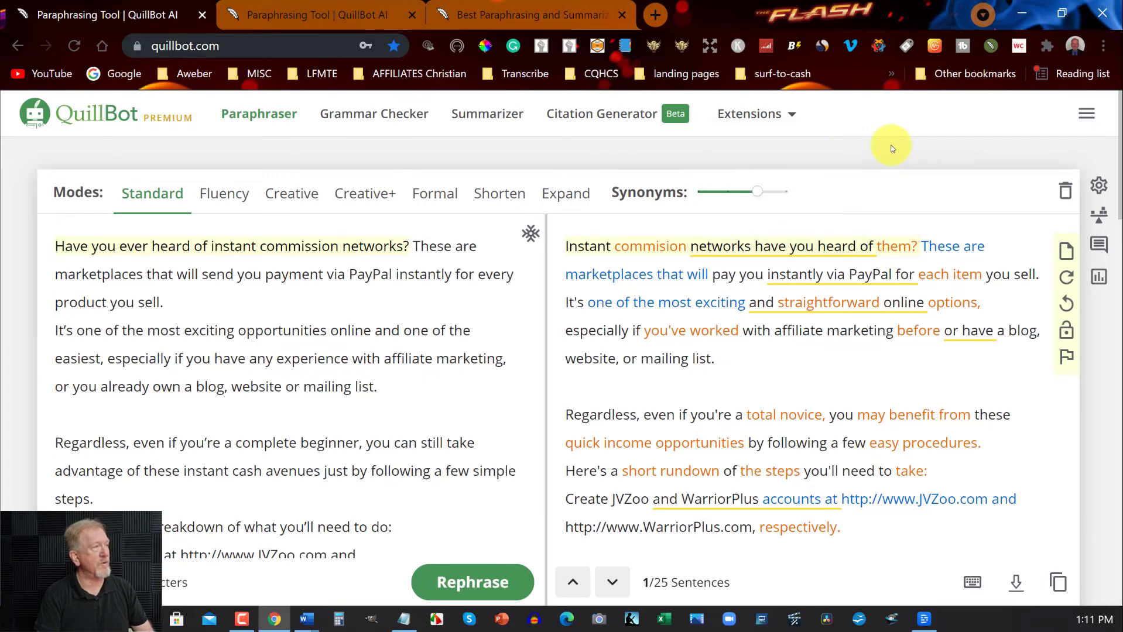
pyautogui.moveTo(530, 14)
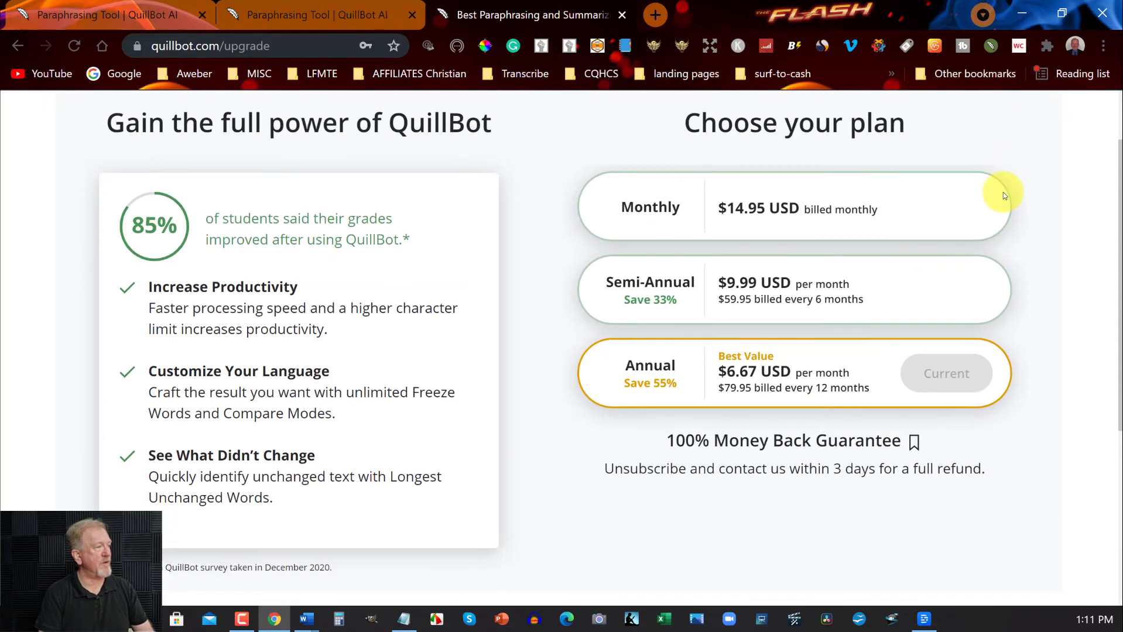
pyautogui.moveTo(827, 218)
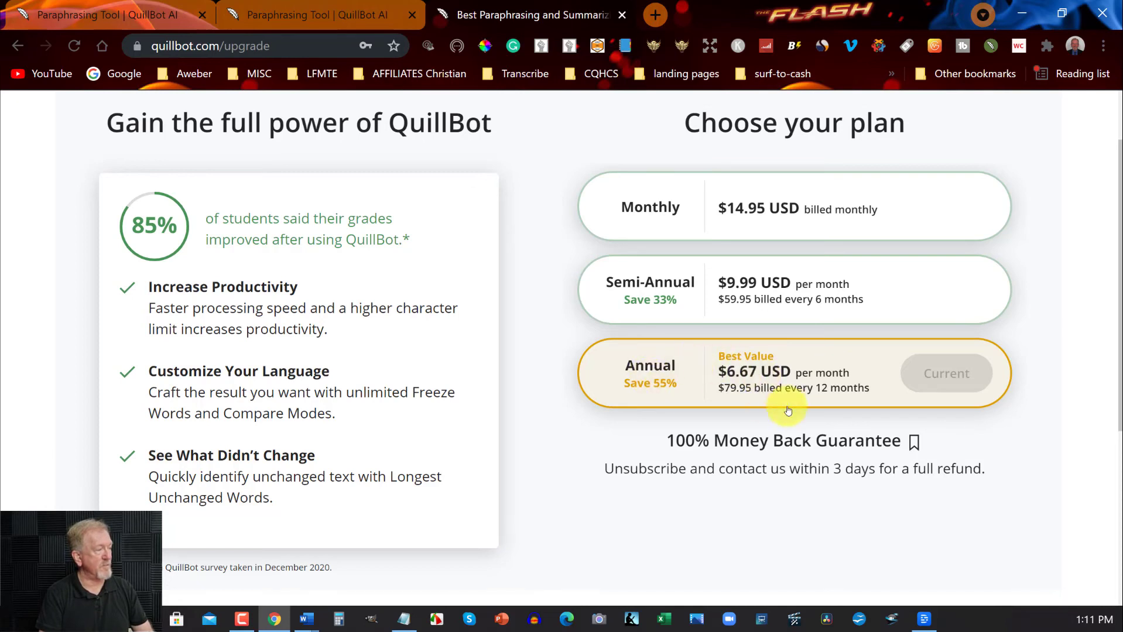
pyautogui.moveTo(707, 395)
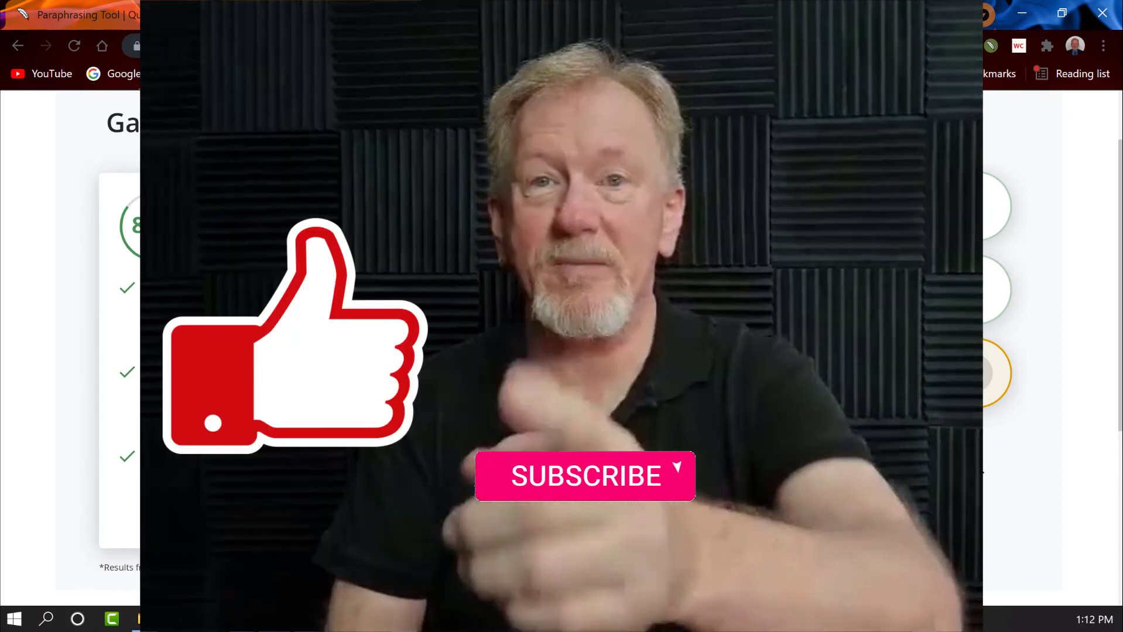
pyautogui.click(584, 475)
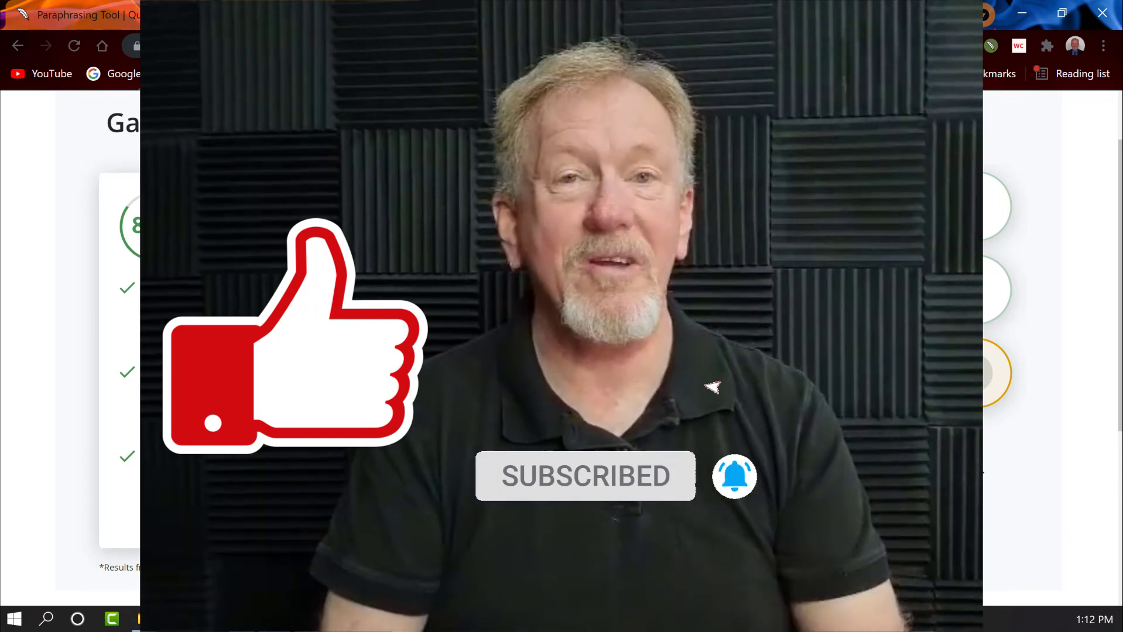